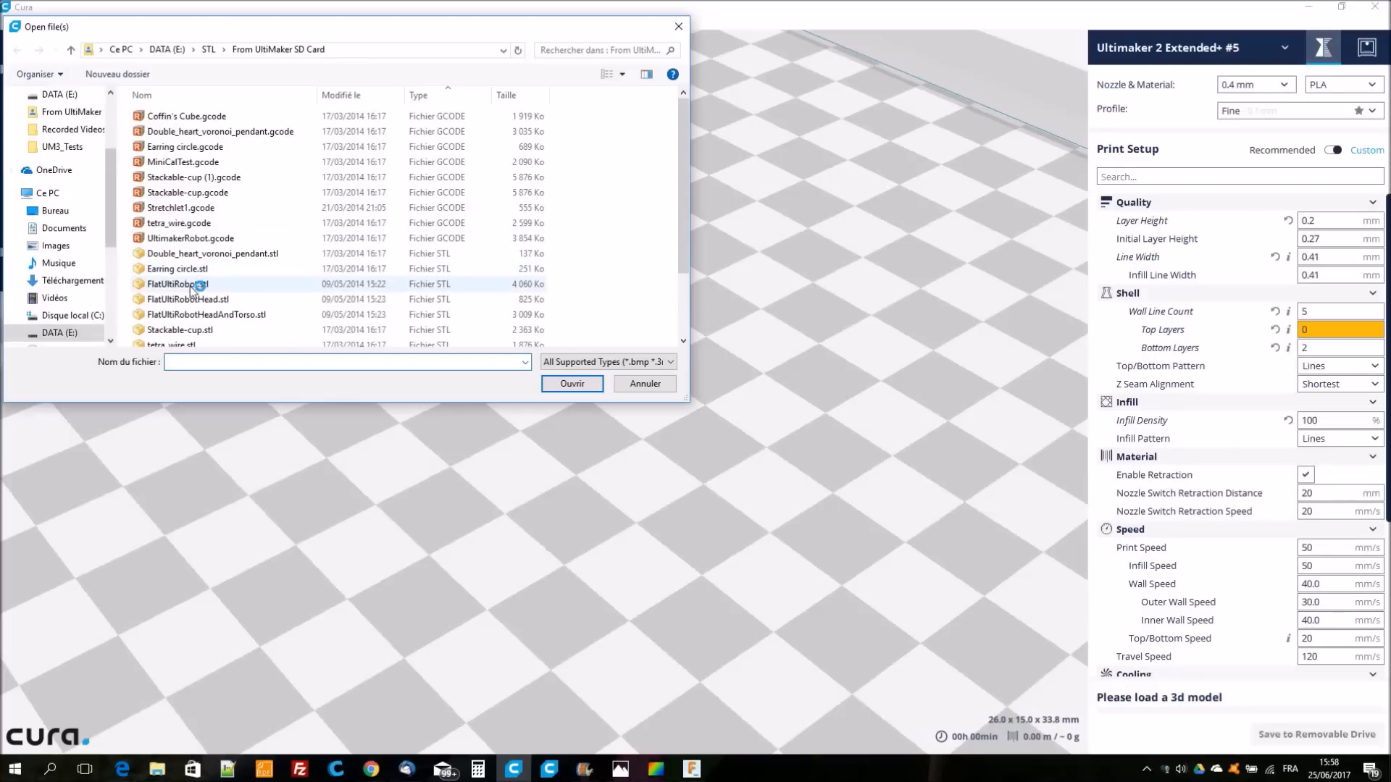
- Load UltimakerRobot.stl onto the build plate and multiply it to get a second copy
scroll("down", 3)
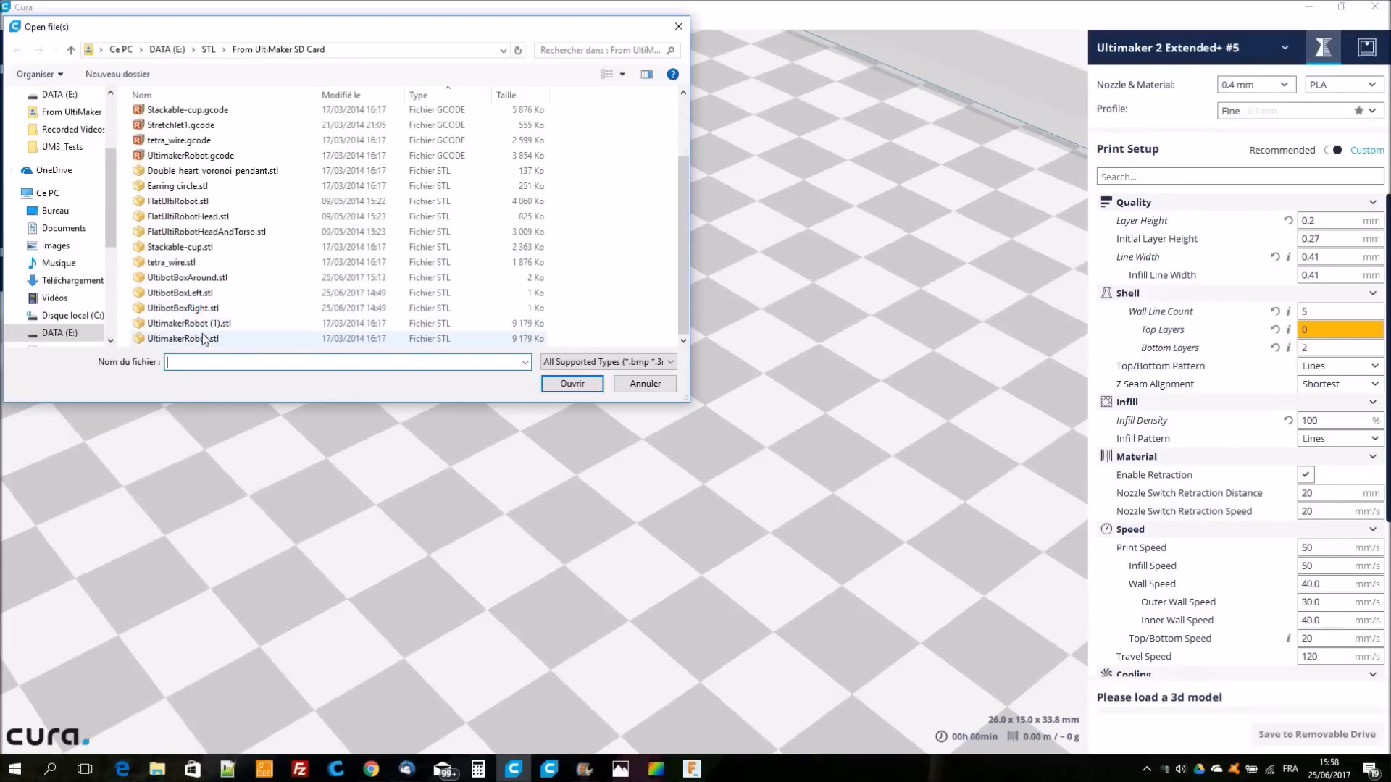
left_click(571, 383)
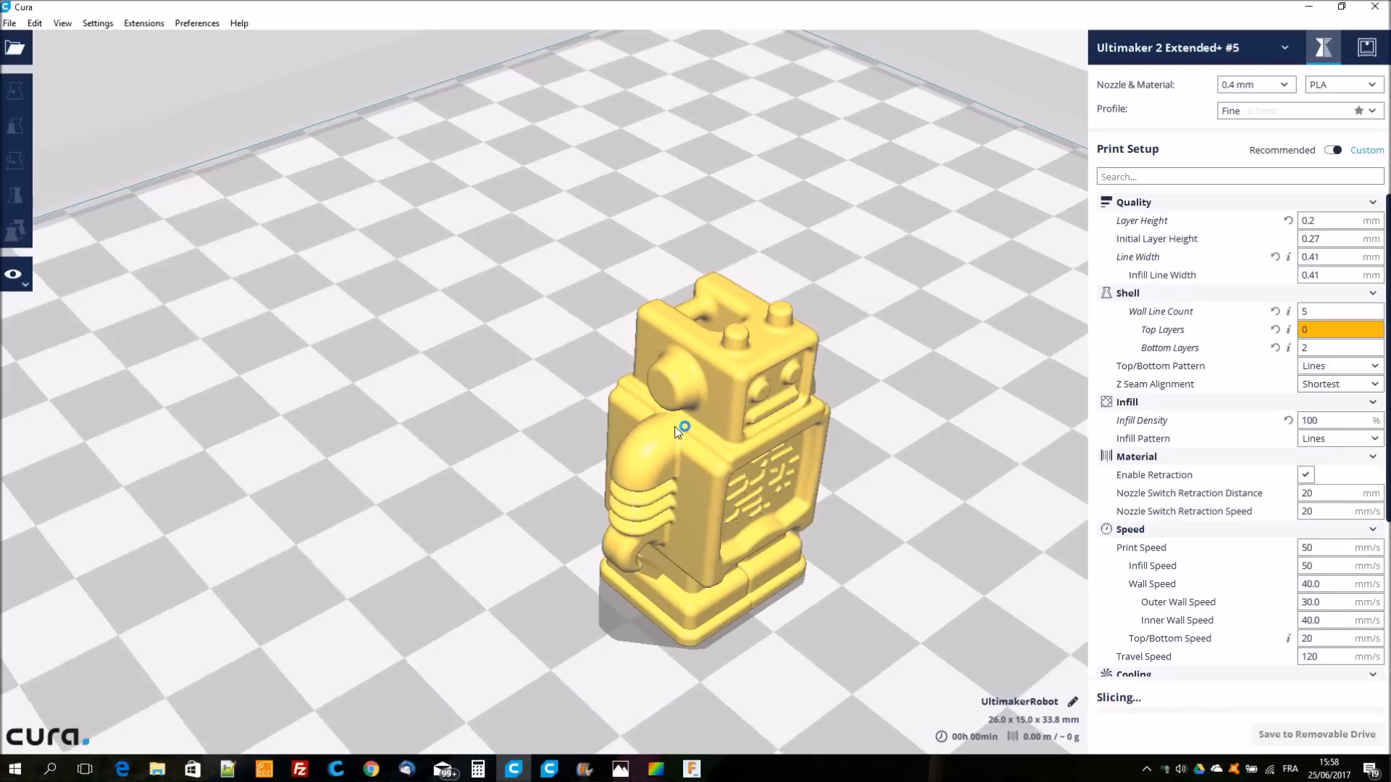
right_click(678, 429)
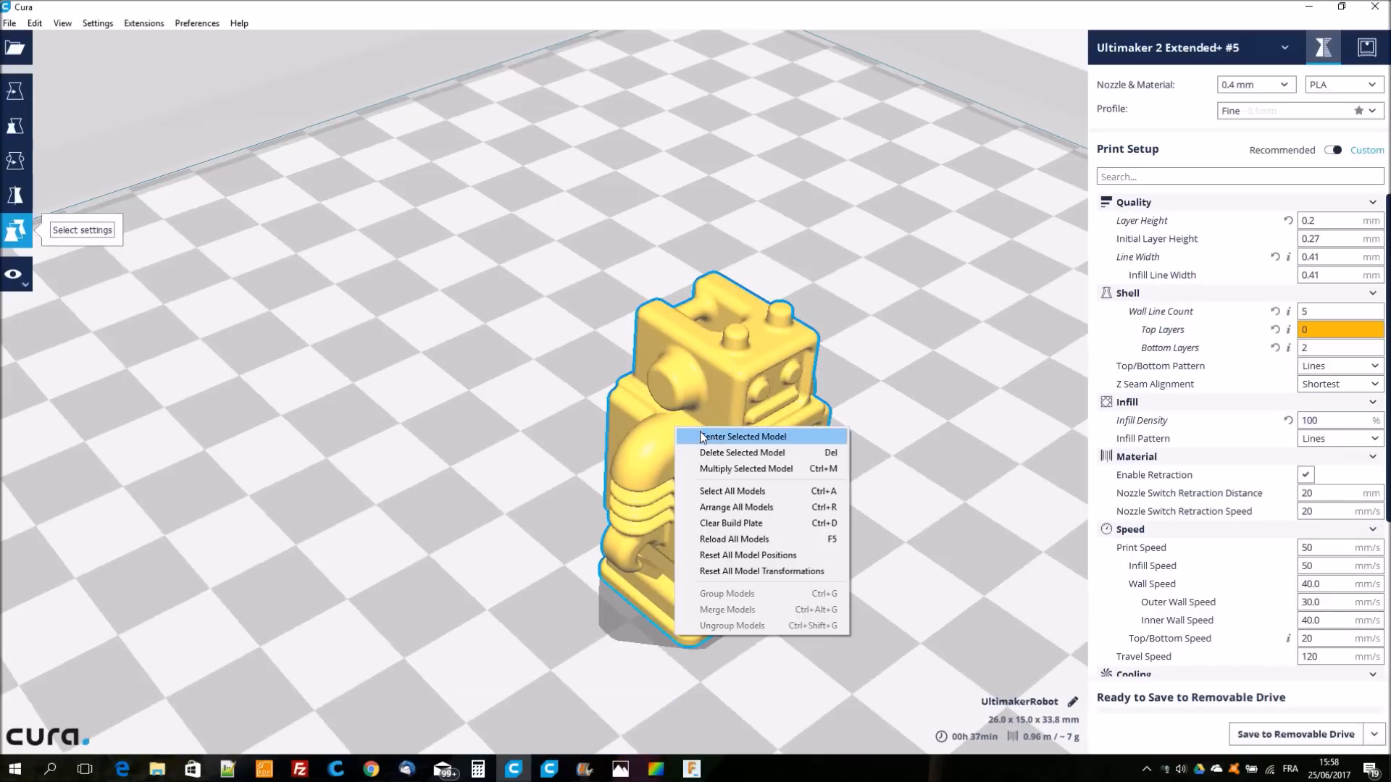
mouse_move(744, 468)
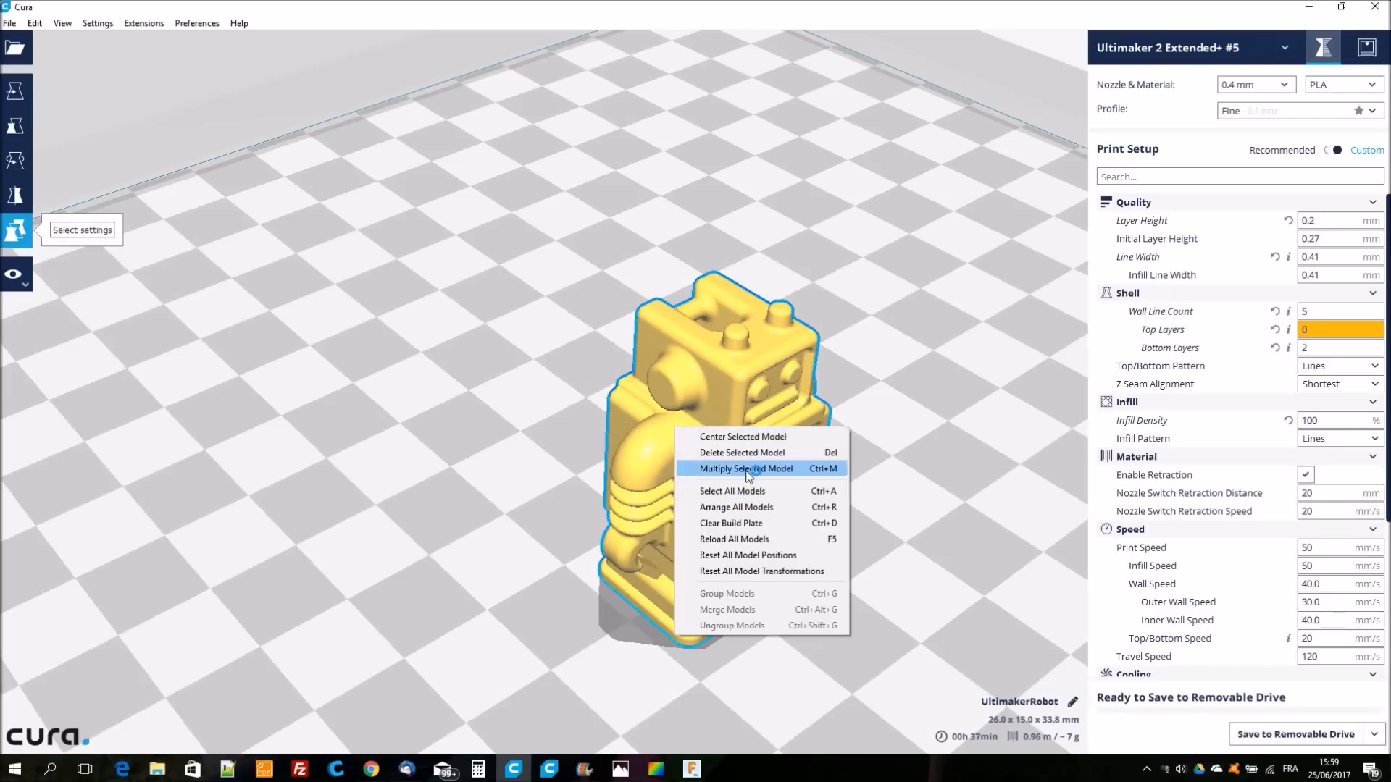
left_click(743, 469)
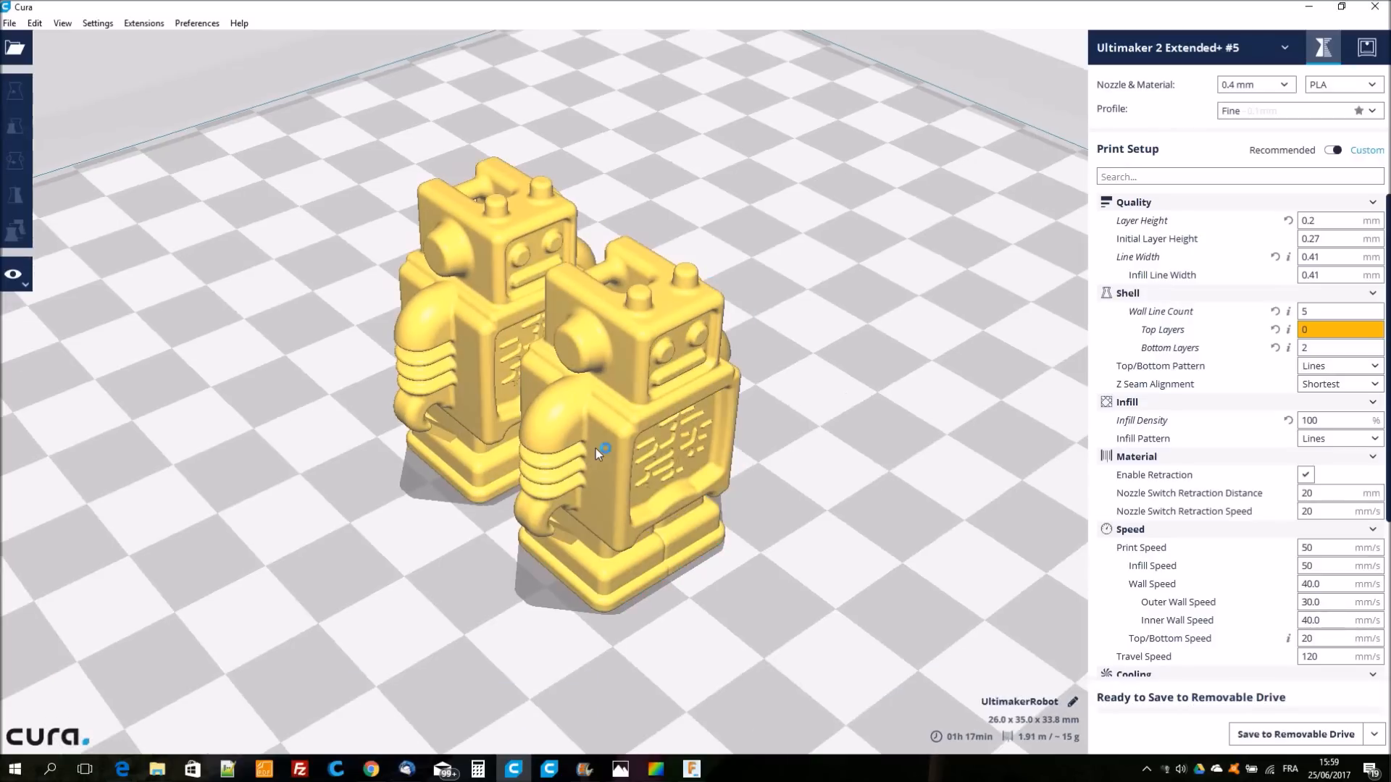
- Add a per-model Infill Density setting to the front robot and set it to 50%
left_click(13, 229)
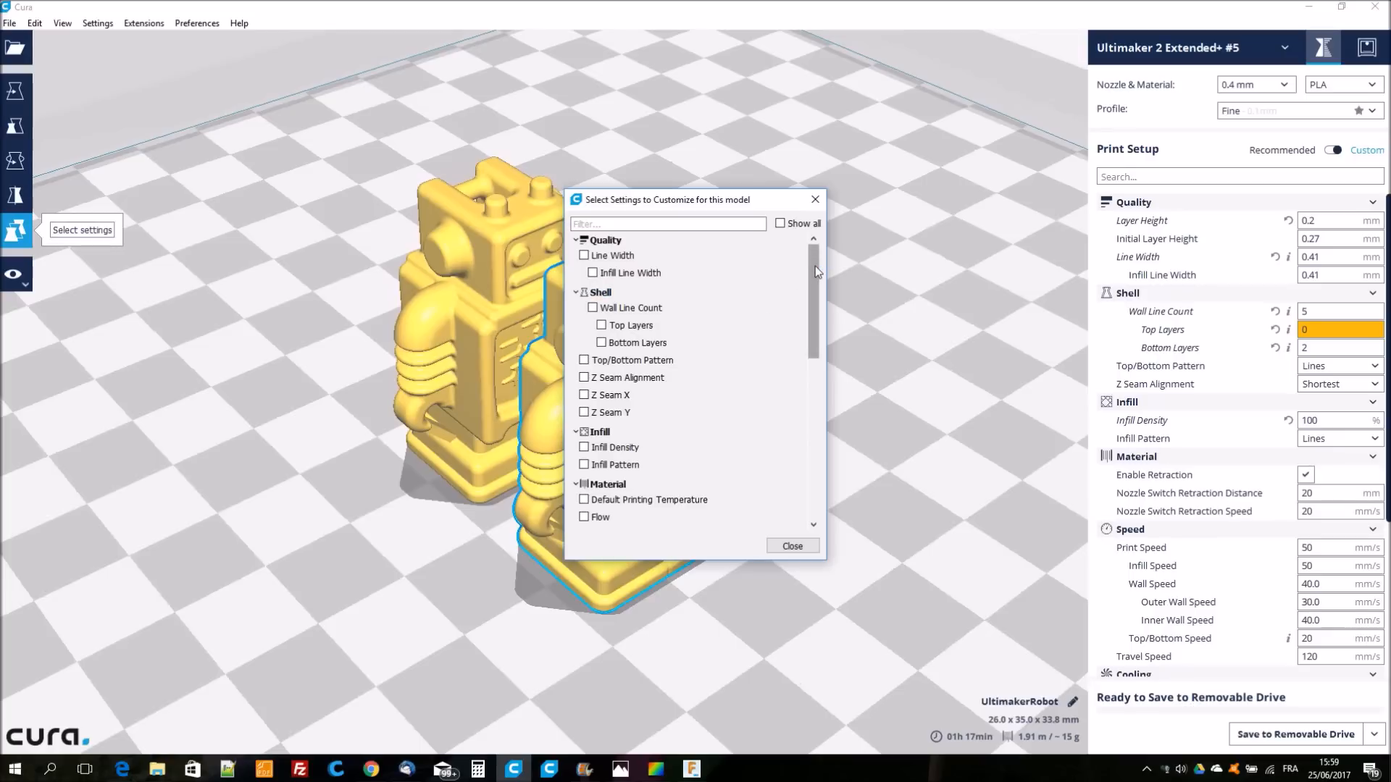
mouse_move(697, 370)
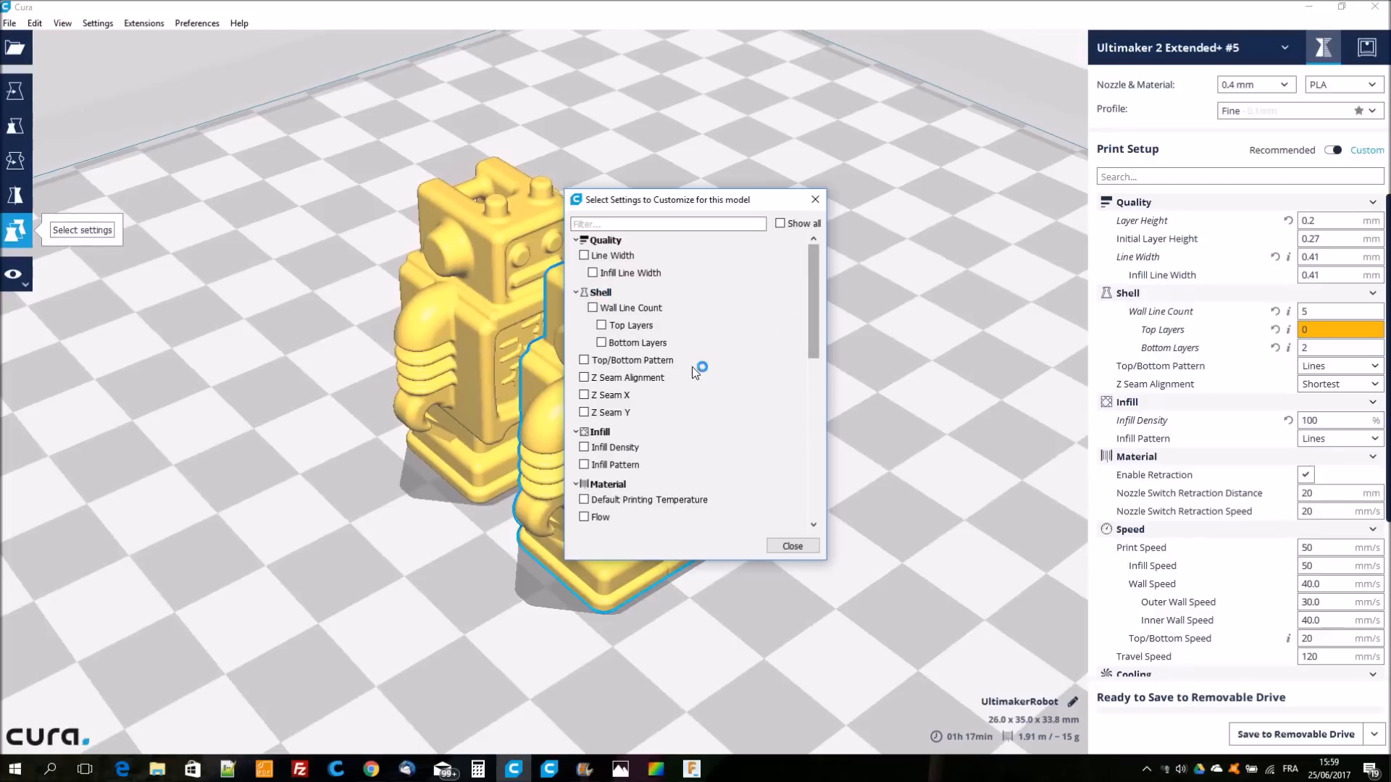
mouse_move(626, 451)
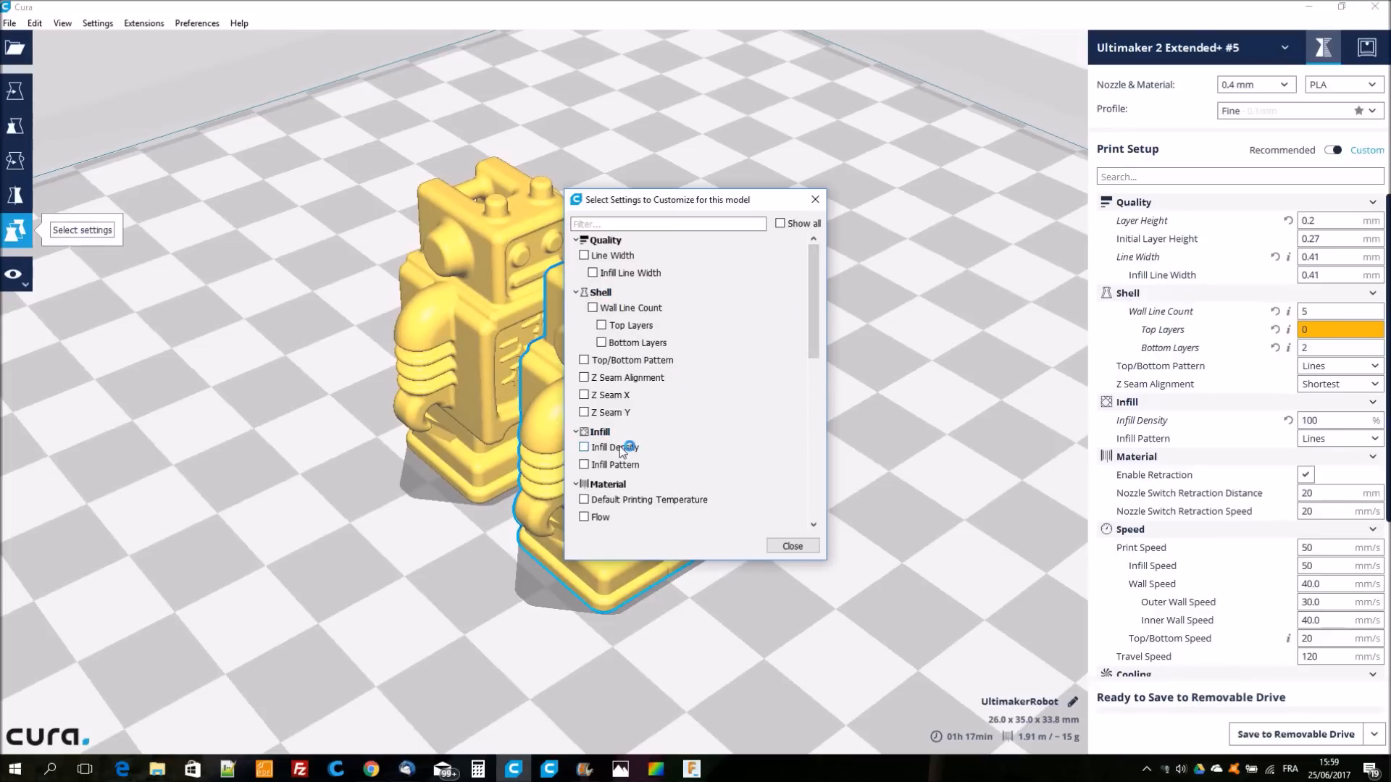
mouse_move(618, 446)
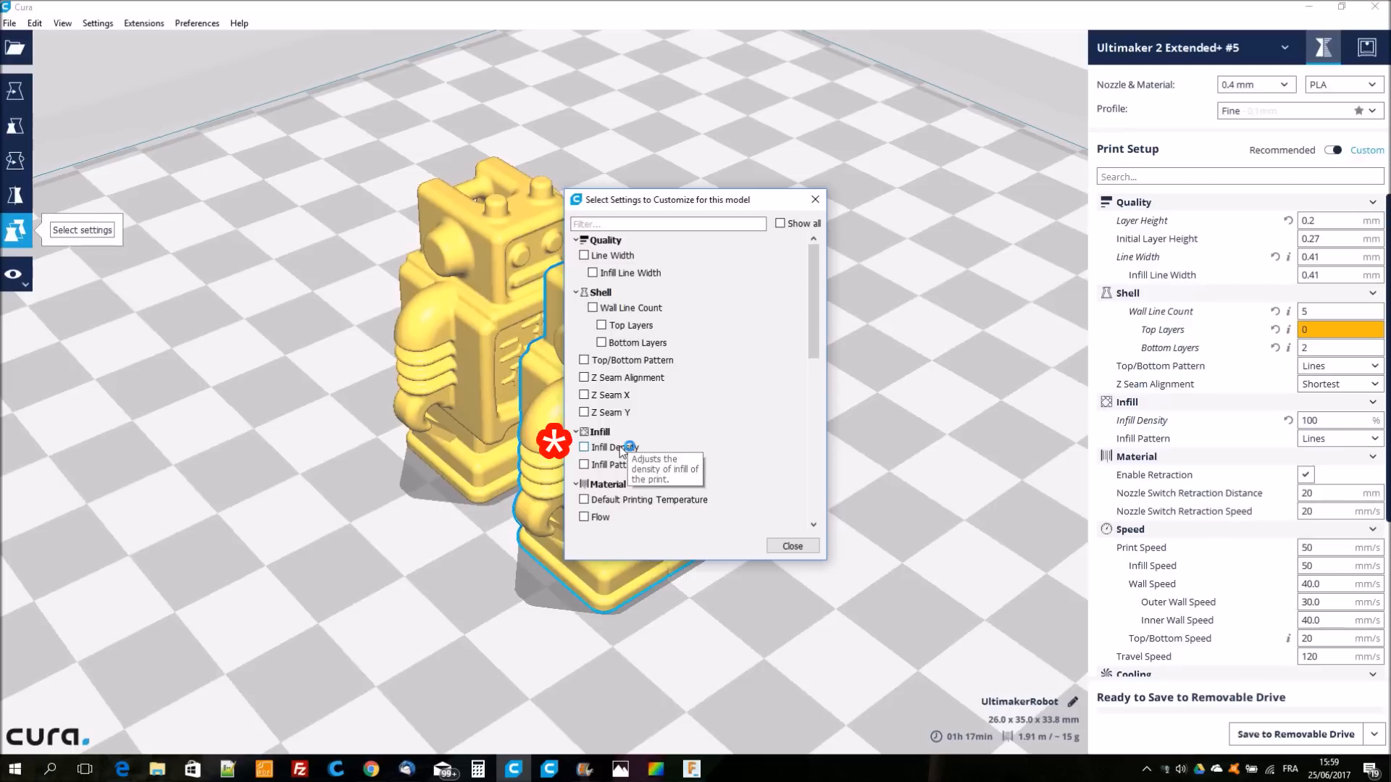
left_click(584, 448)
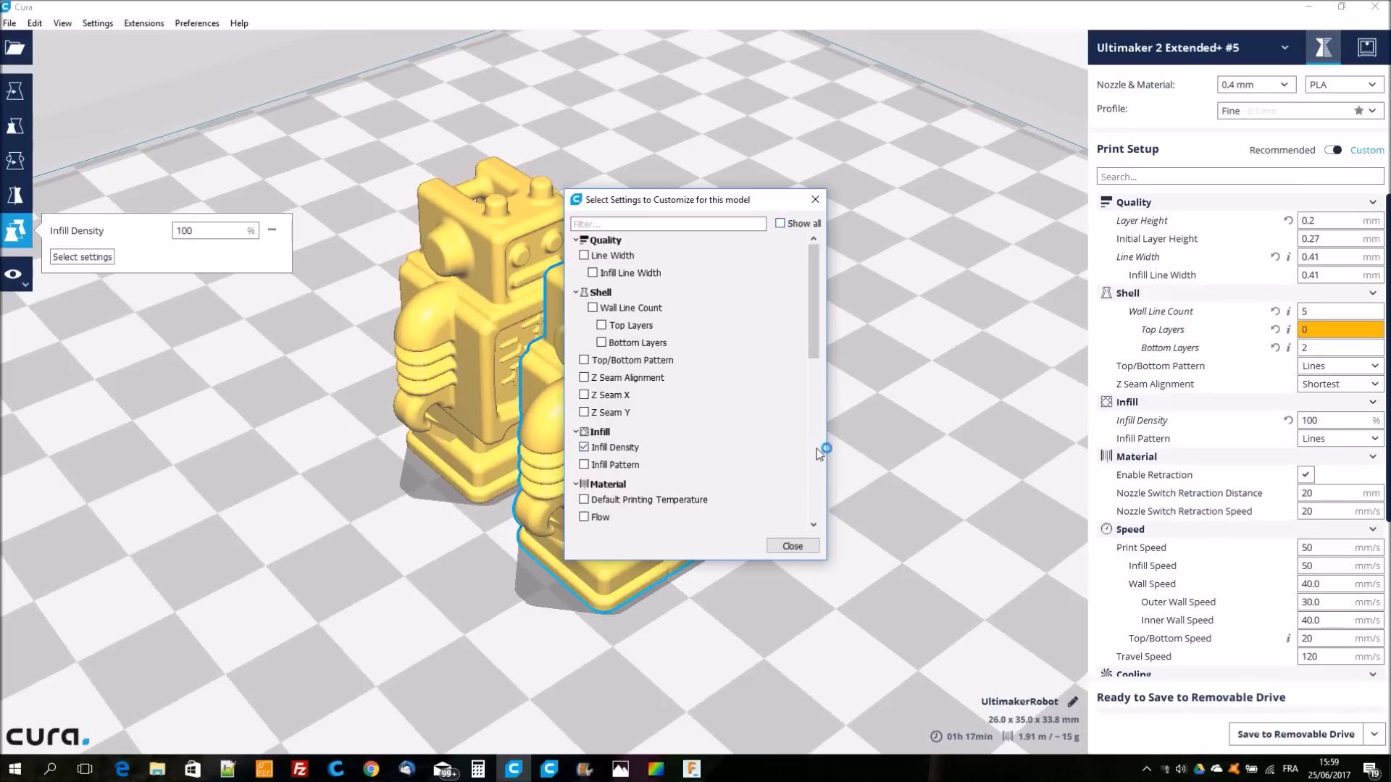
left_click(791, 547)
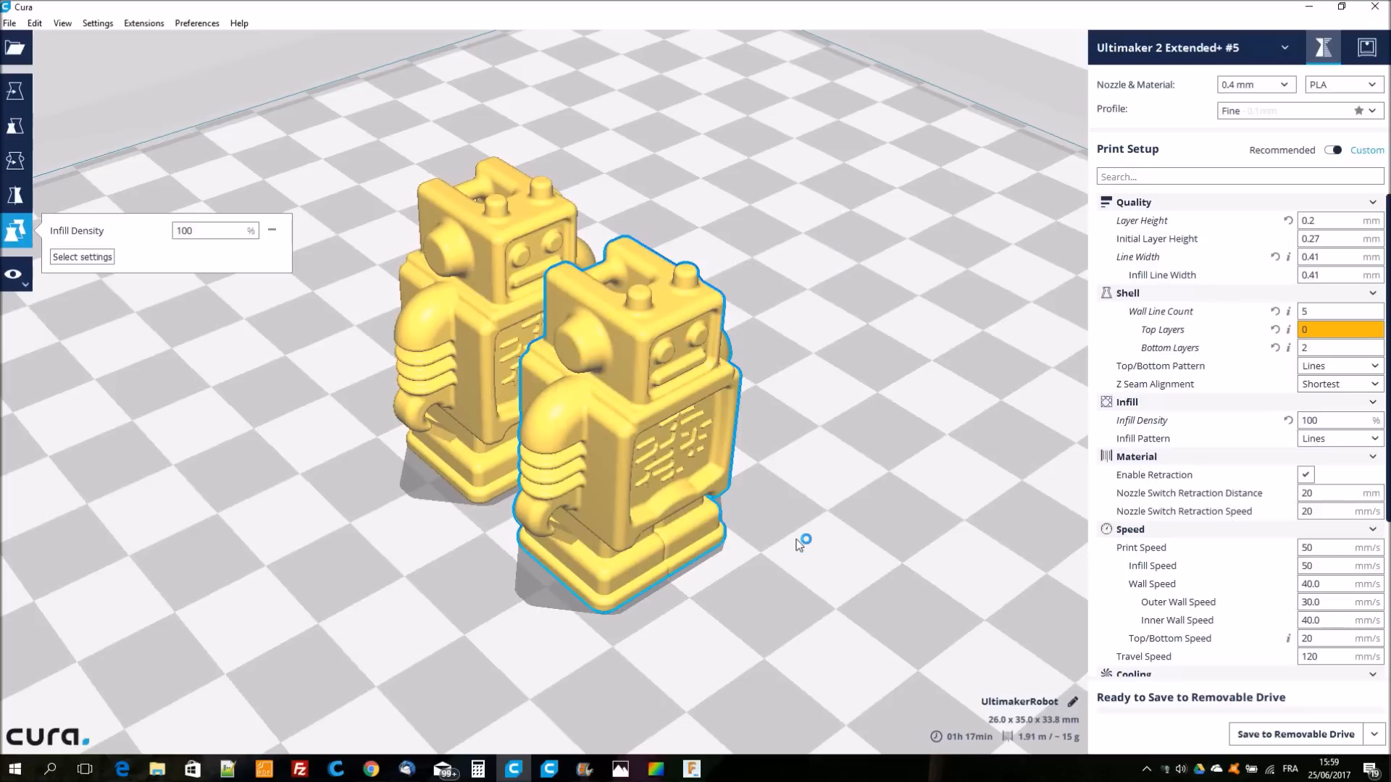
mouse_move(293, 298)
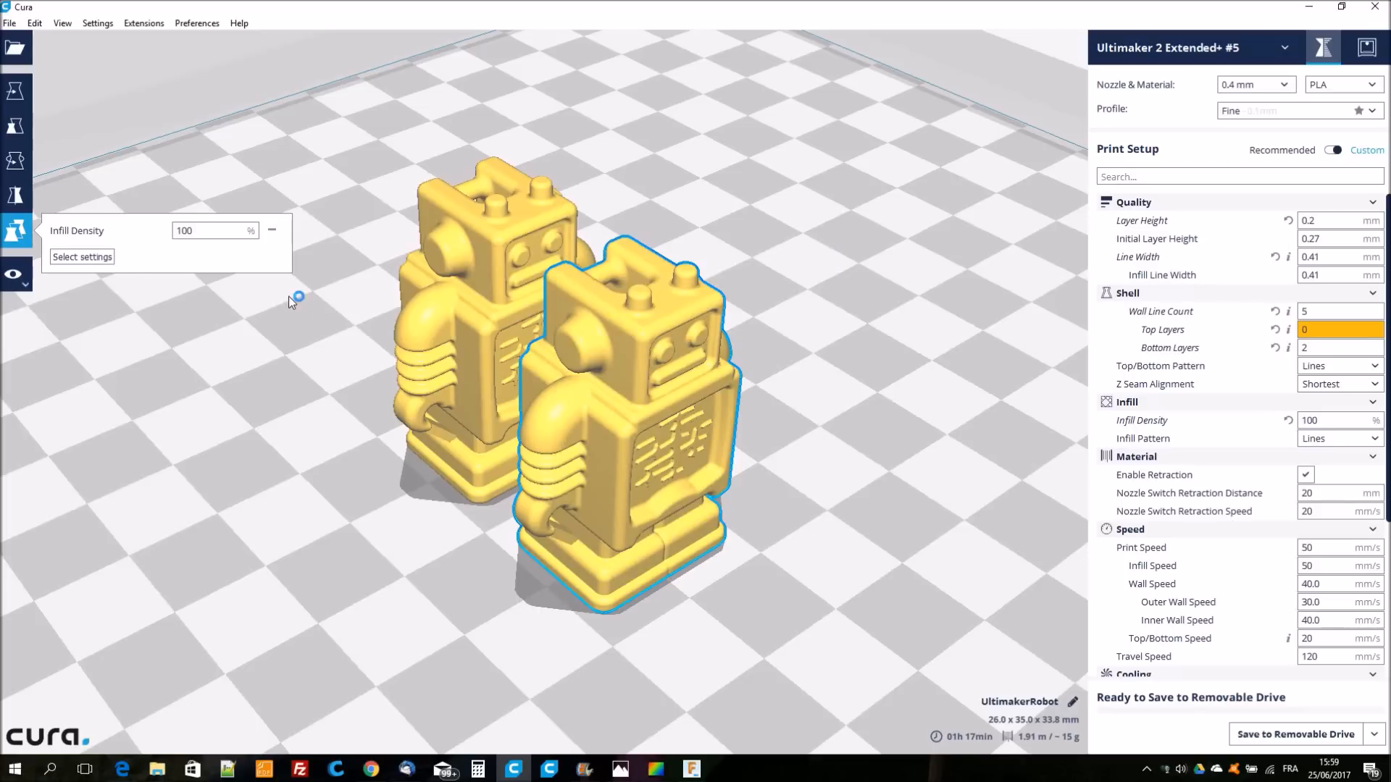
triple_click(212, 231)
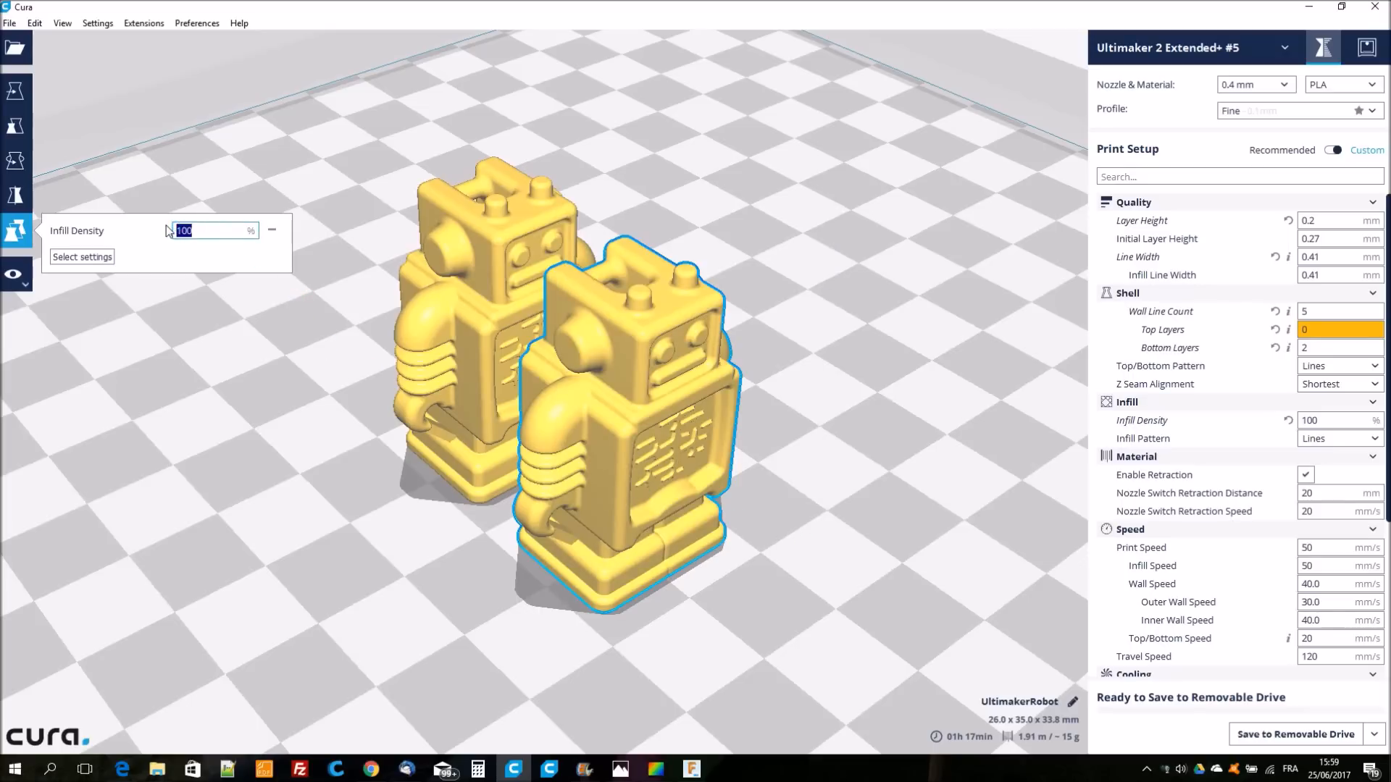
type("50")
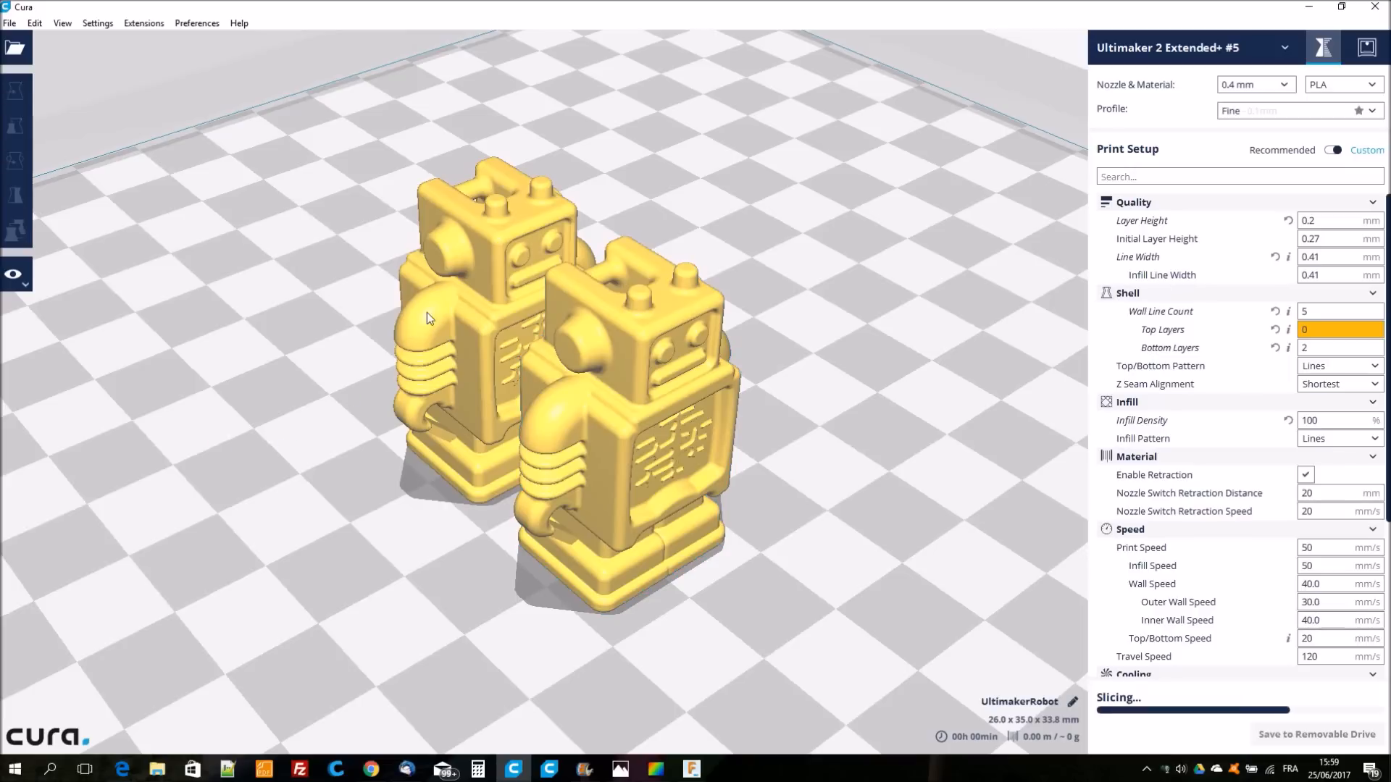
- Add Infill Density to the back robot's per-model settings and show all available settings
left_click(15, 230)
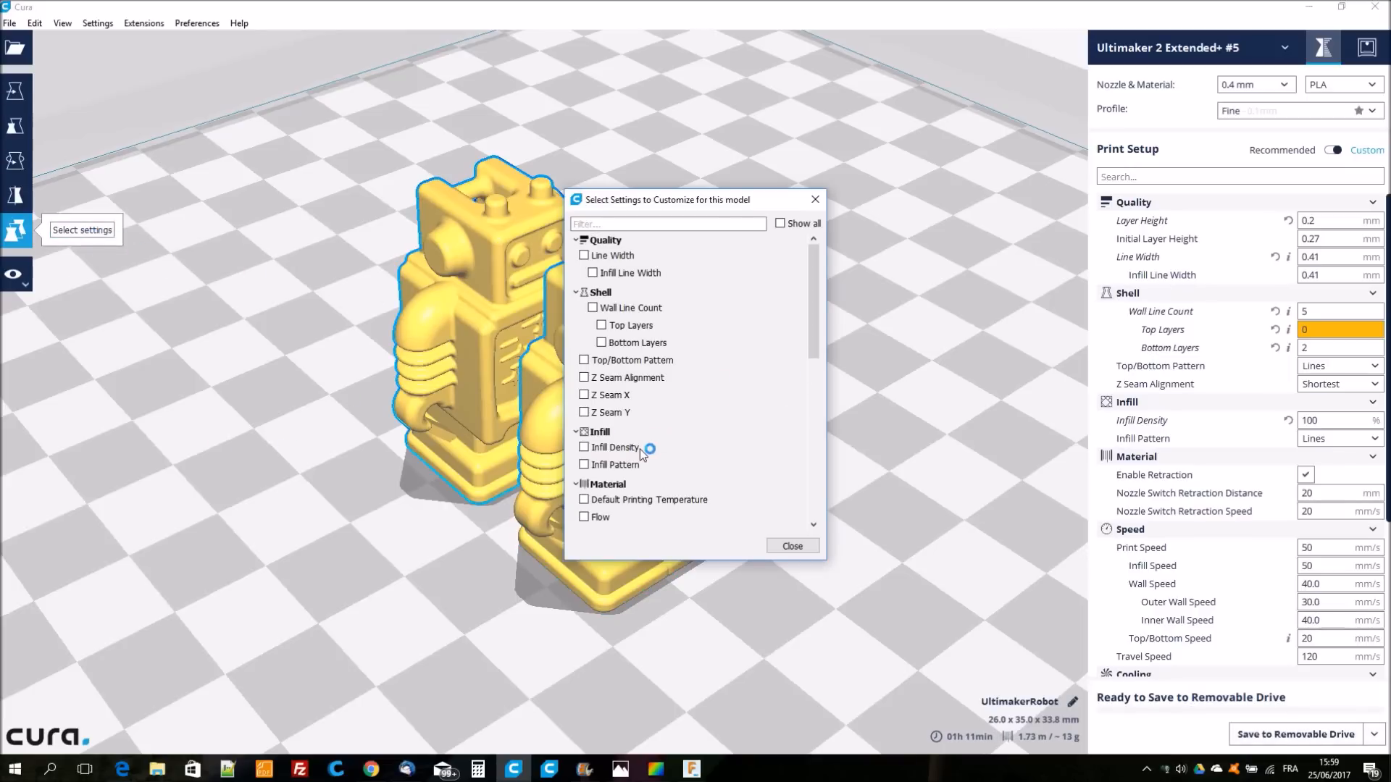
left_click(584, 448)
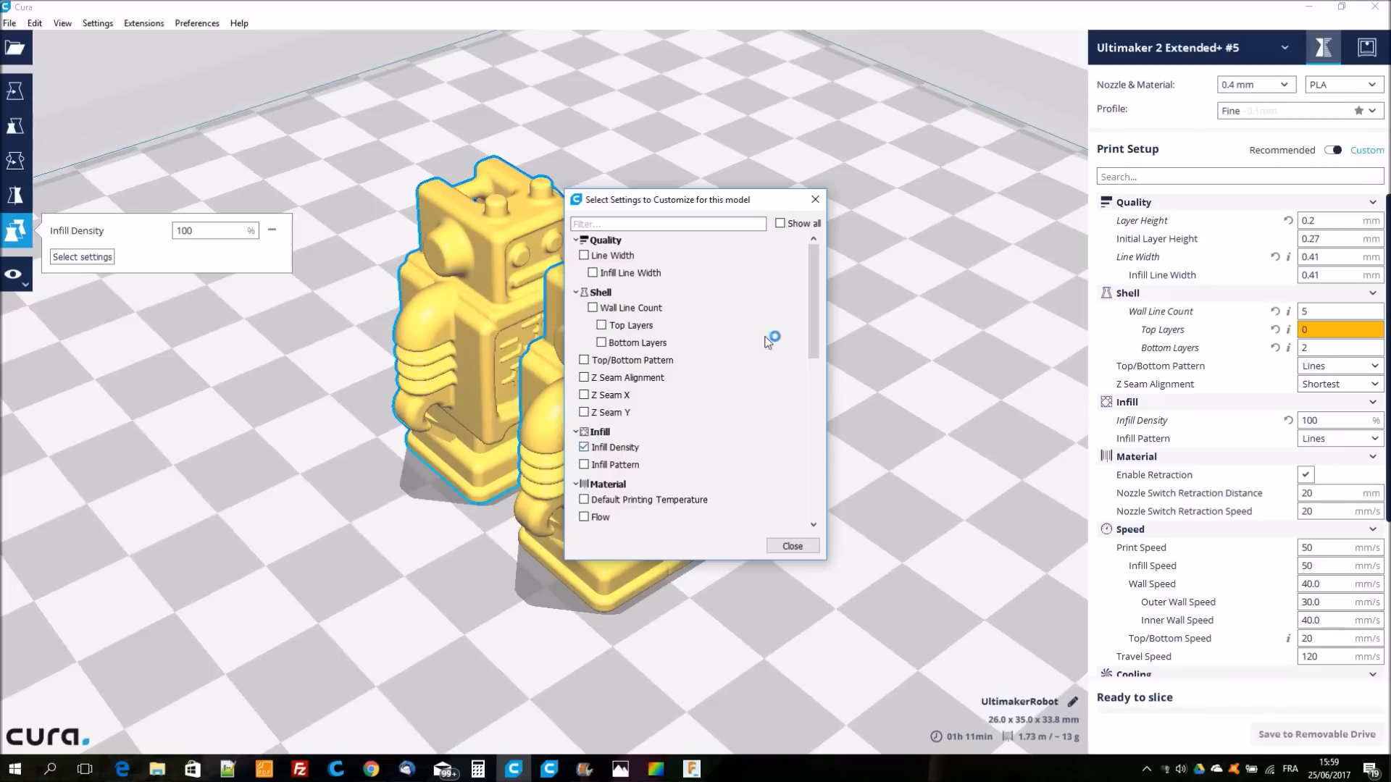
left_click(781, 223)
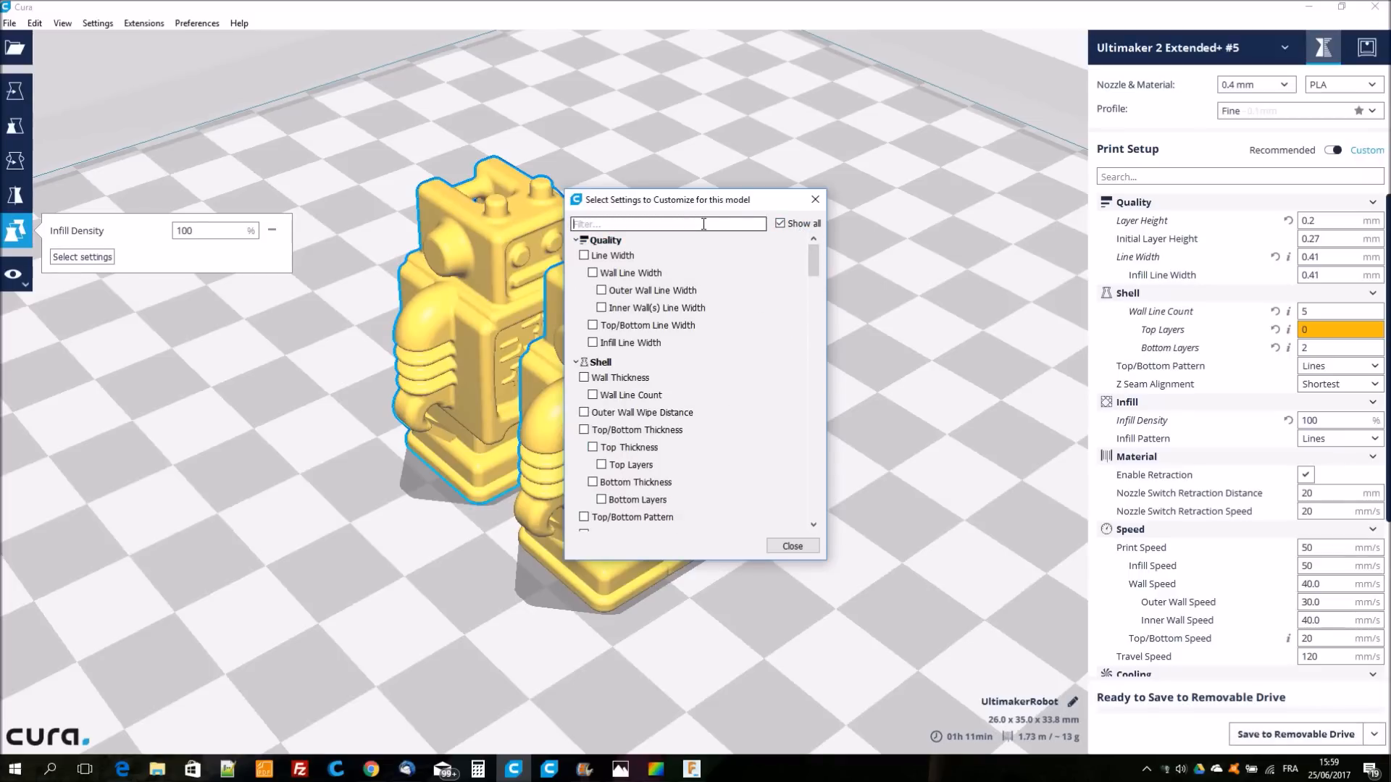
- Add Fuzzy Skin to the back robot's settings and turn it on
type("fuz")
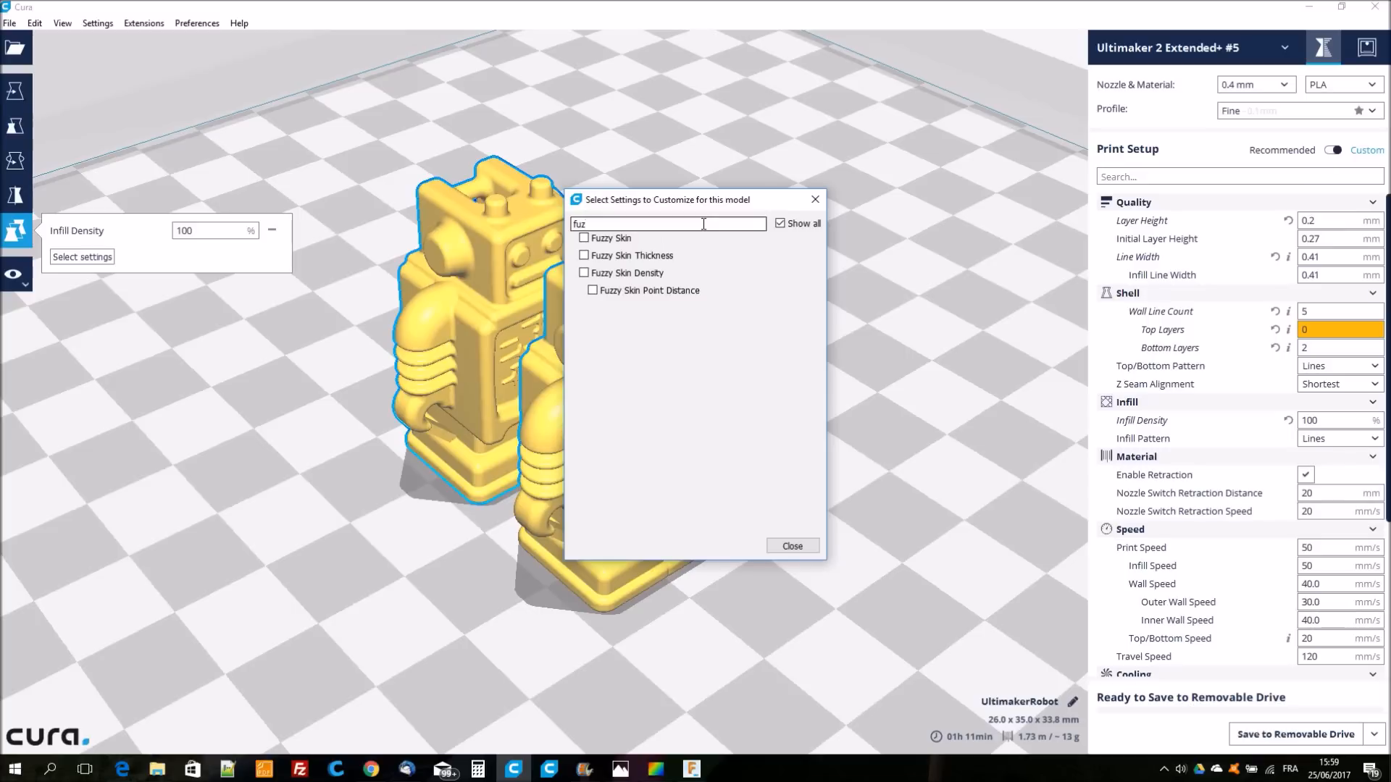
left_click(584, 238)
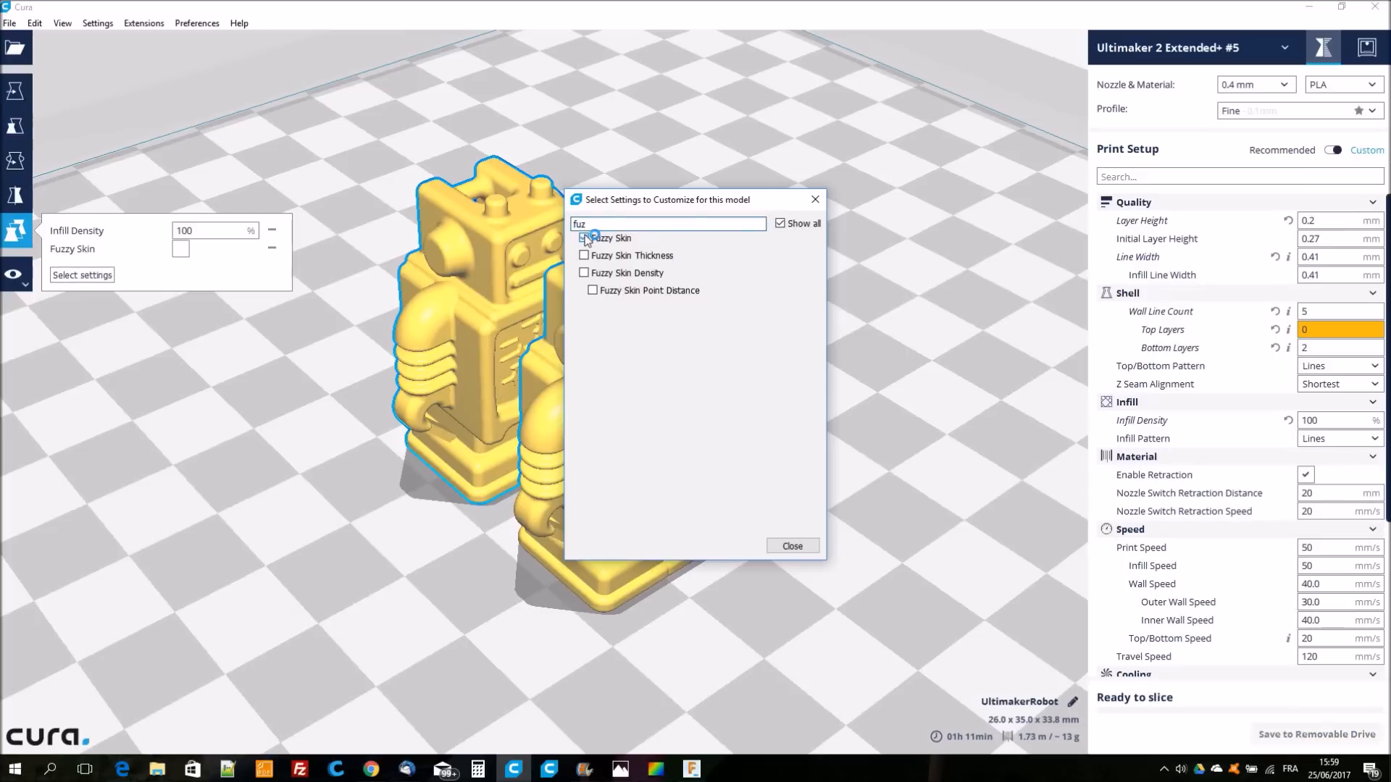
left_click(791, 546)
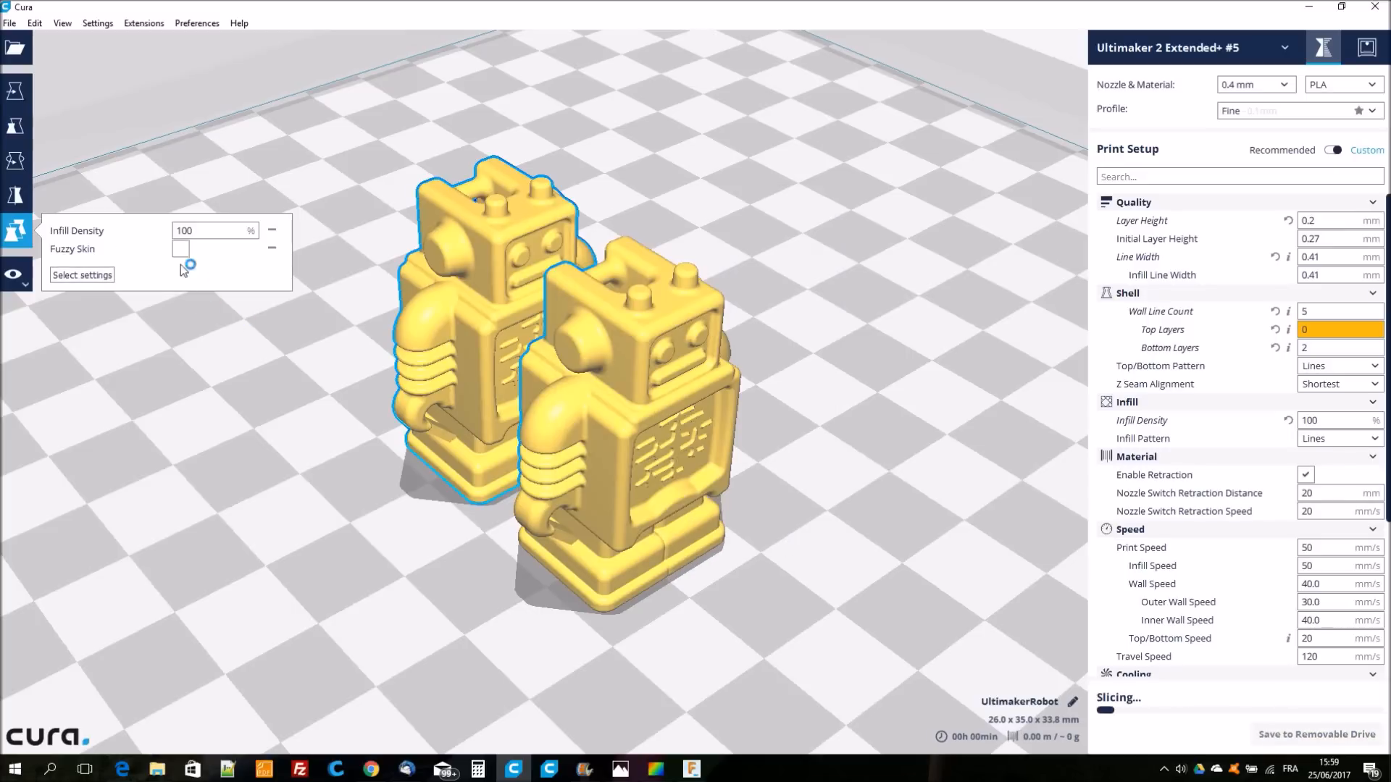
left_click(180, 249)
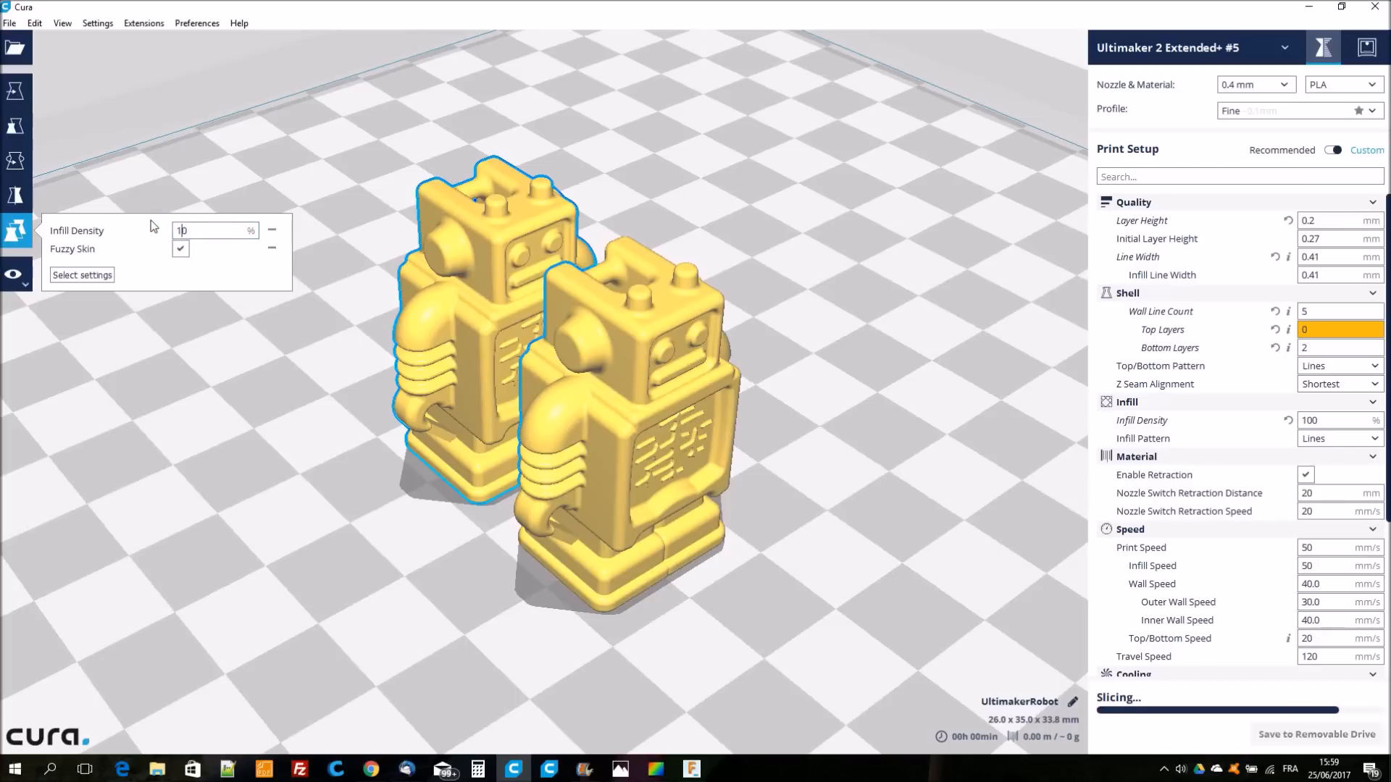
left_click(339, 563)
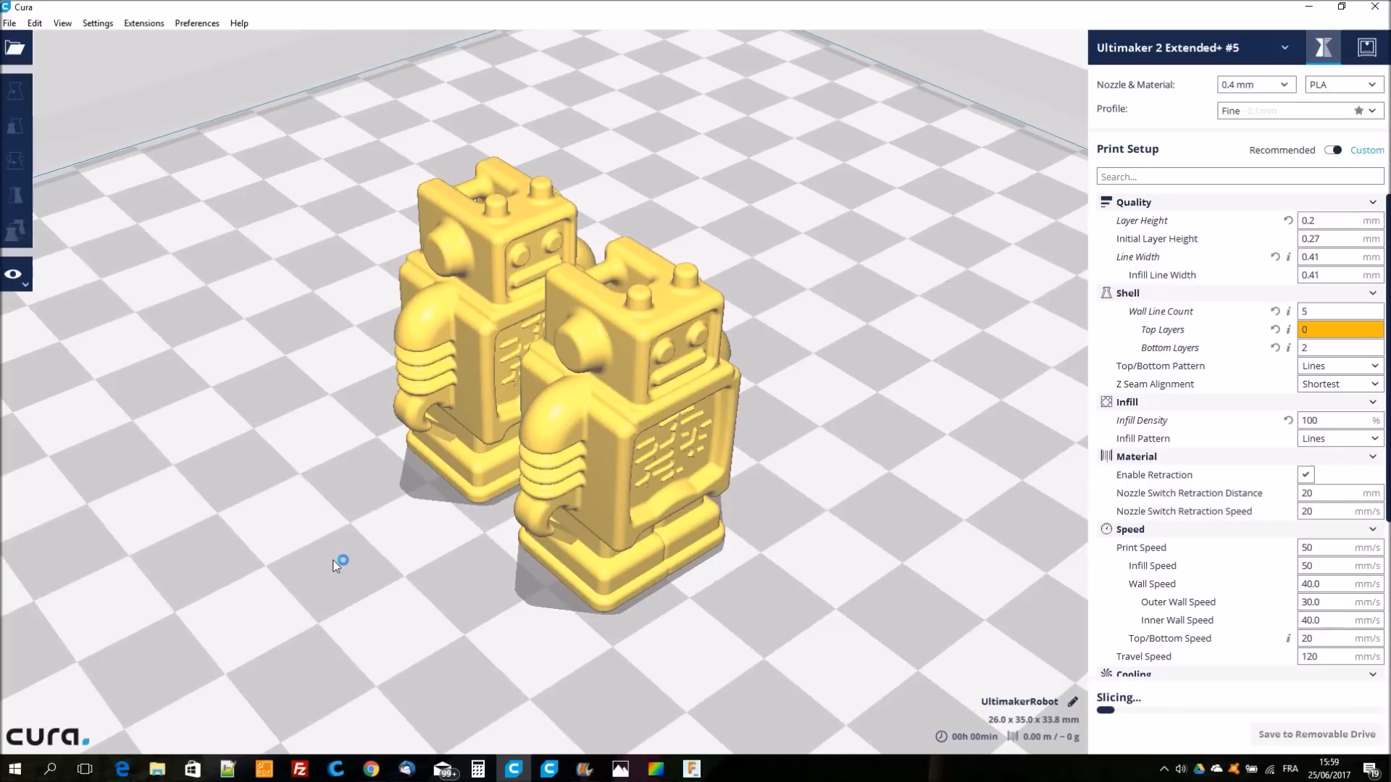
mouse_move(13, 274)
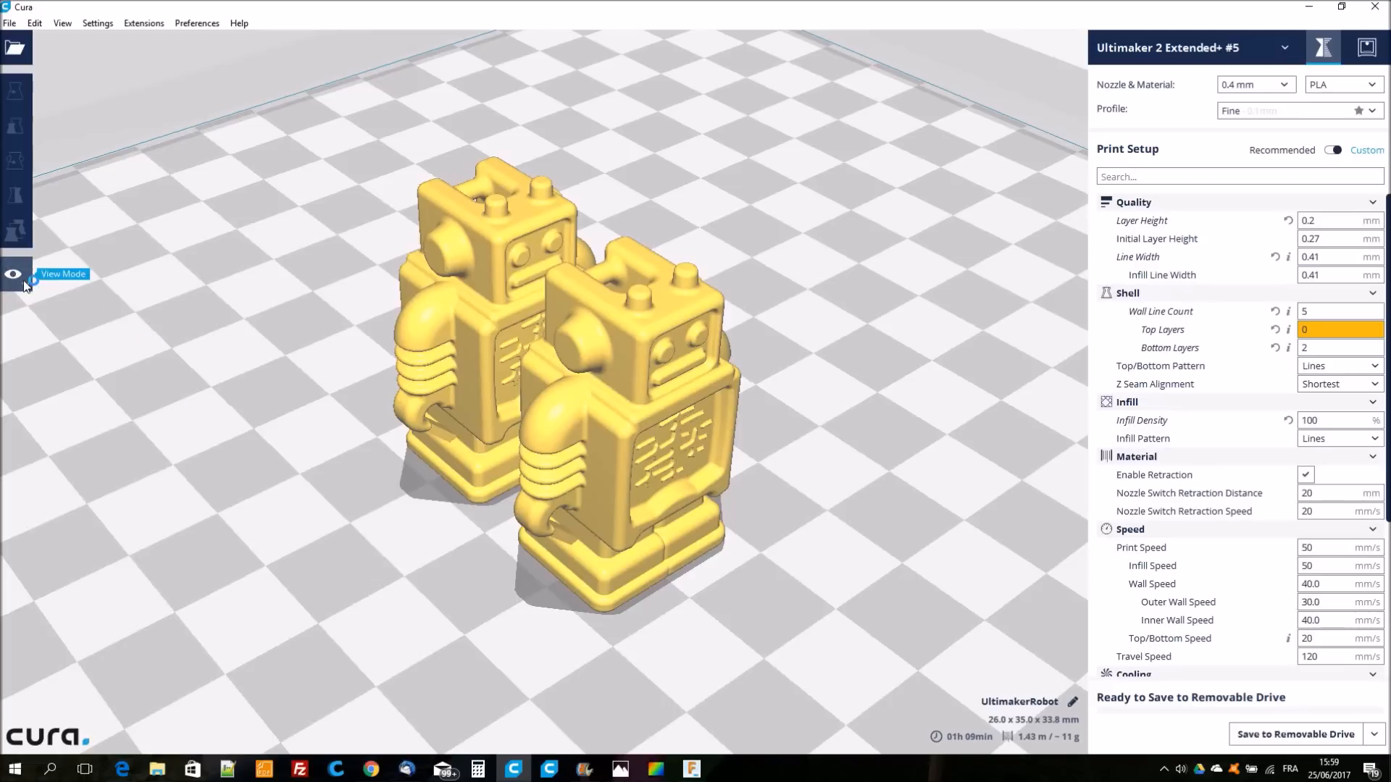
- Bring up the view mode choices for the sliced HexaInfillFull plate
left_click(13, 274)
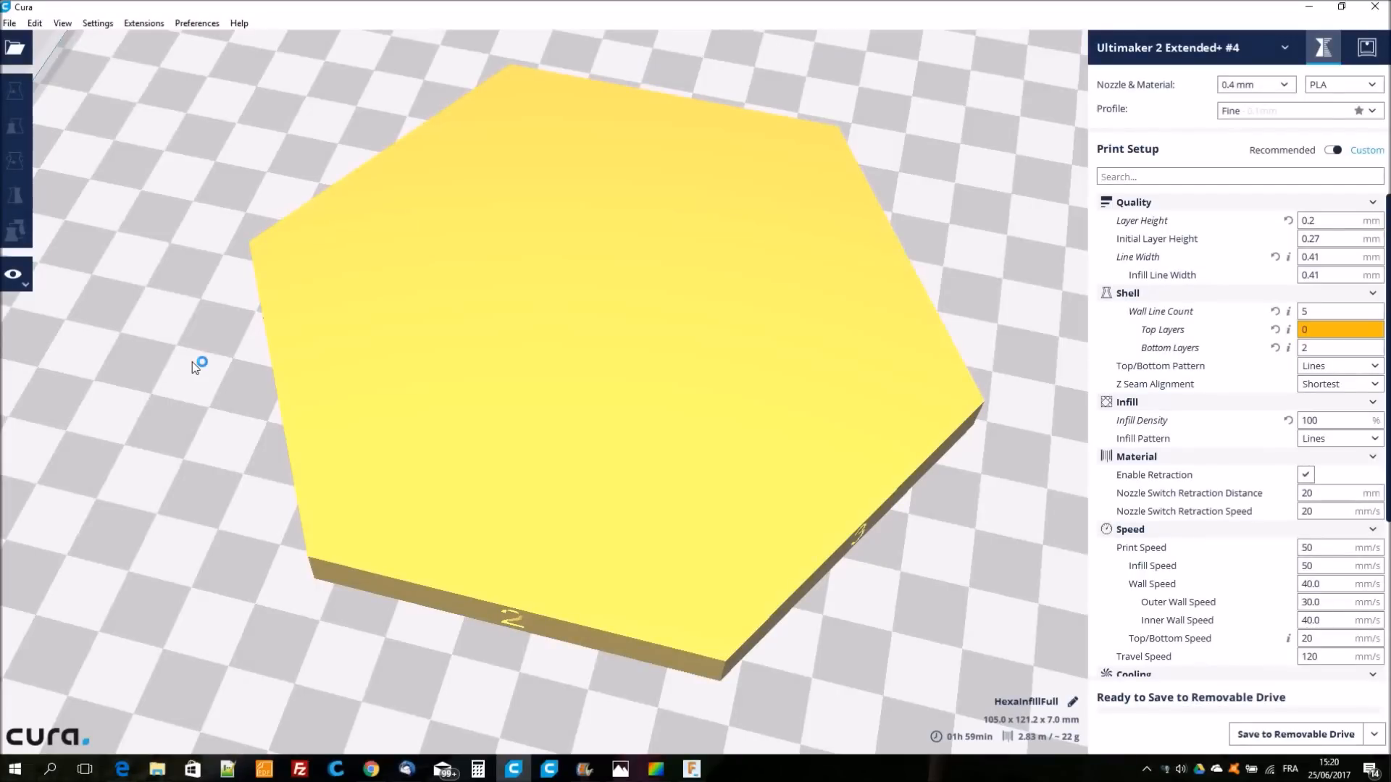
mouse_move(204, 371)
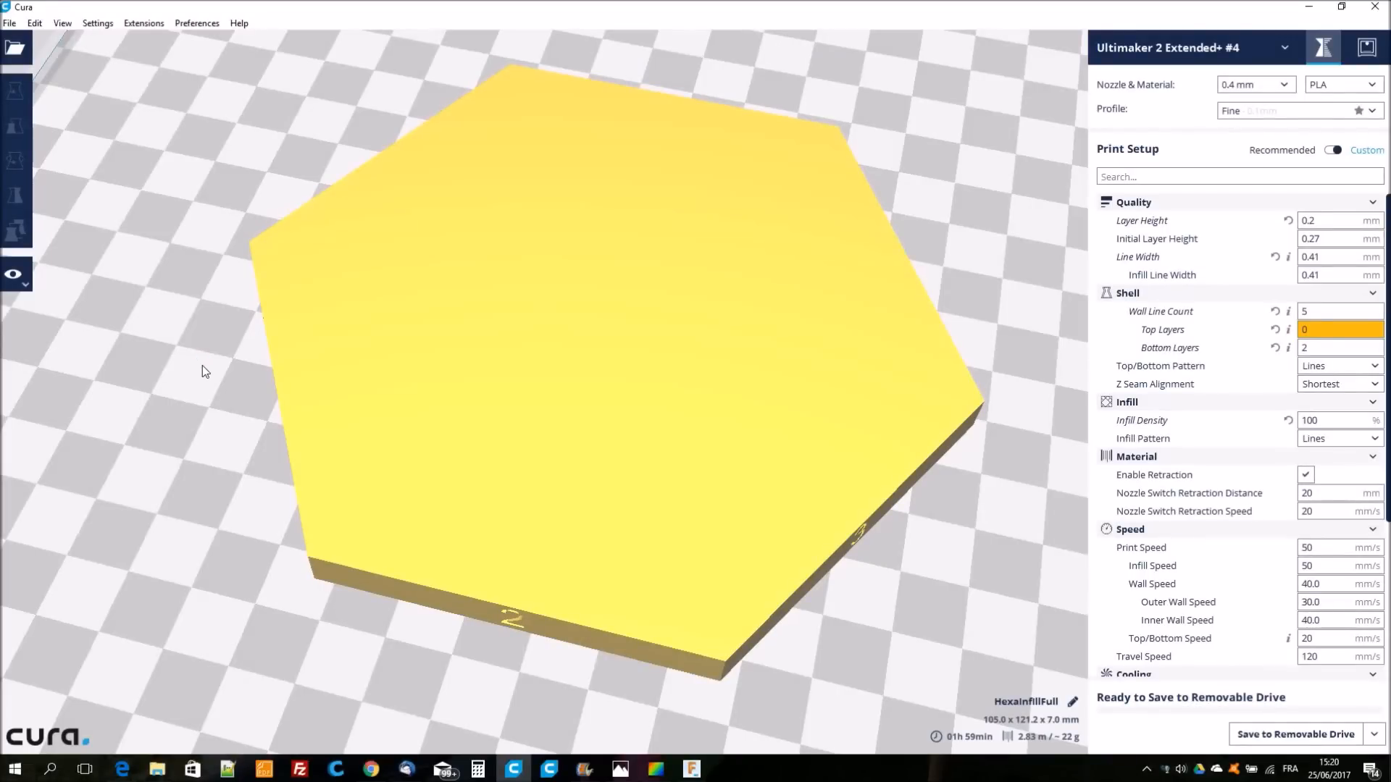
- Switch to Layers view and step down through the hexagon plate's layers to see its infill
left_click(13, 274)
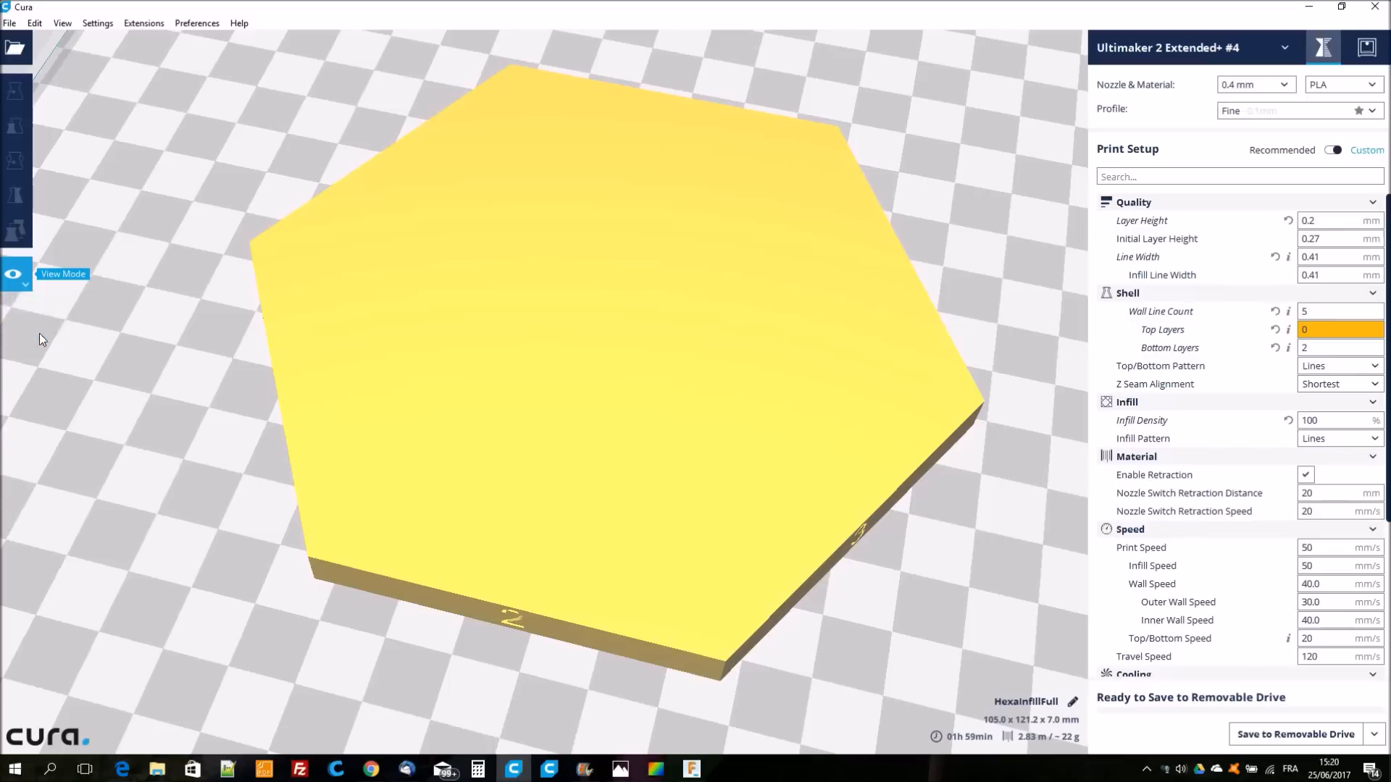
left_click(13, 273)
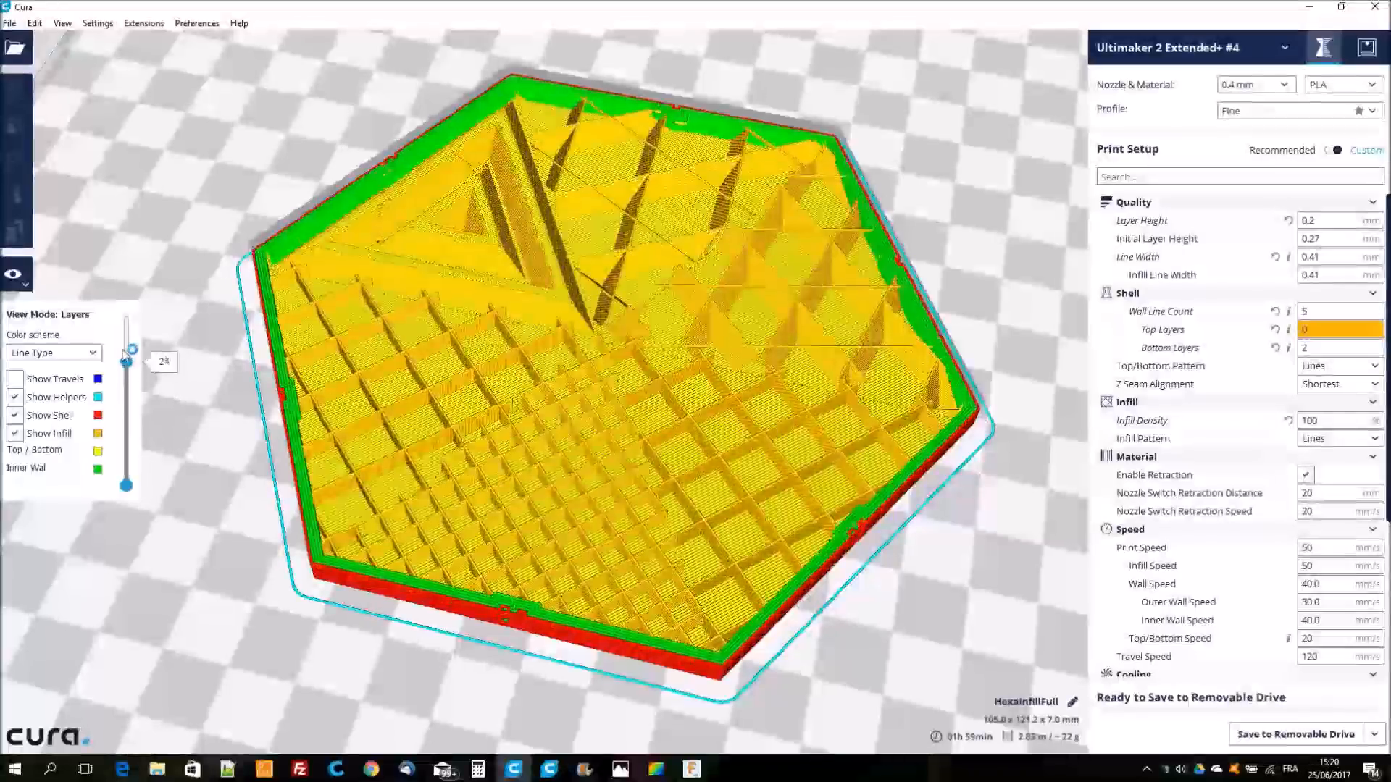
left_click(15, 273)
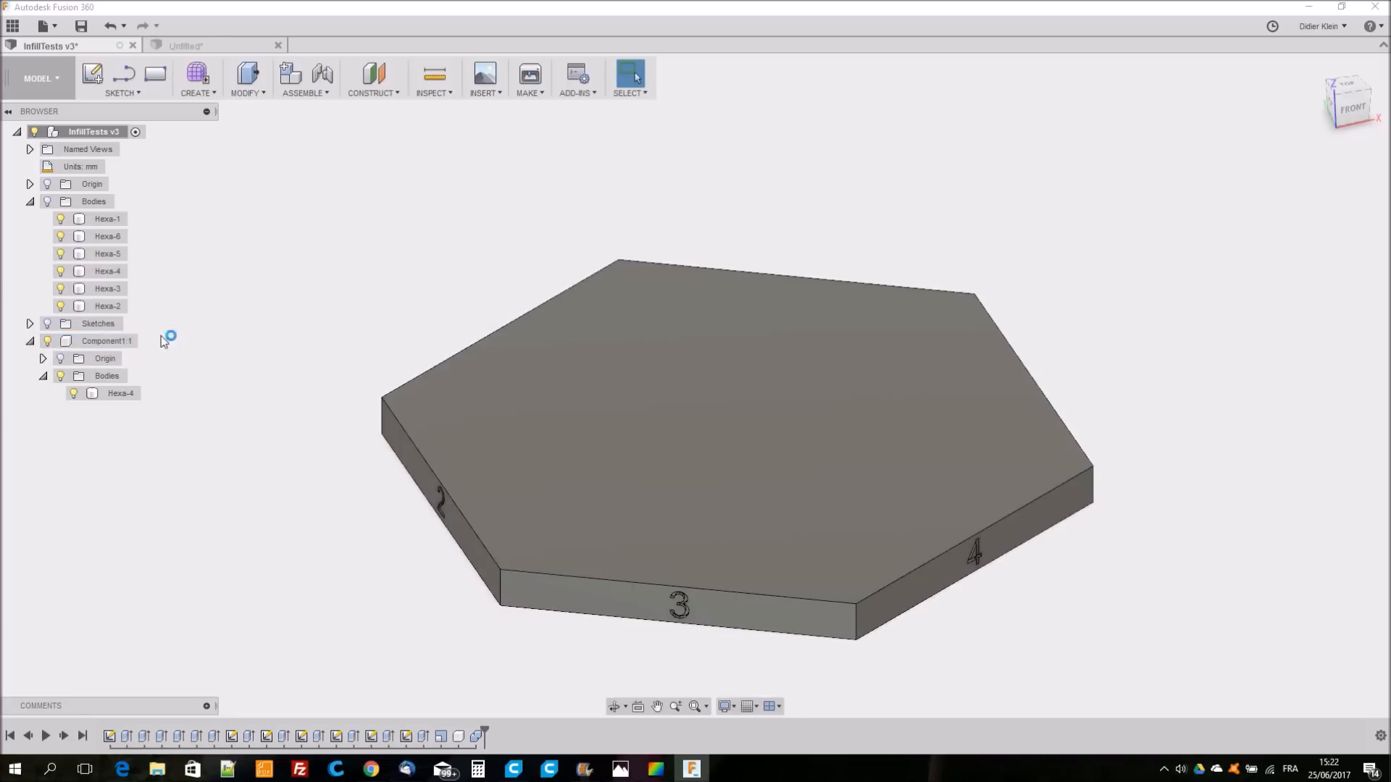
left_click(46, 200)
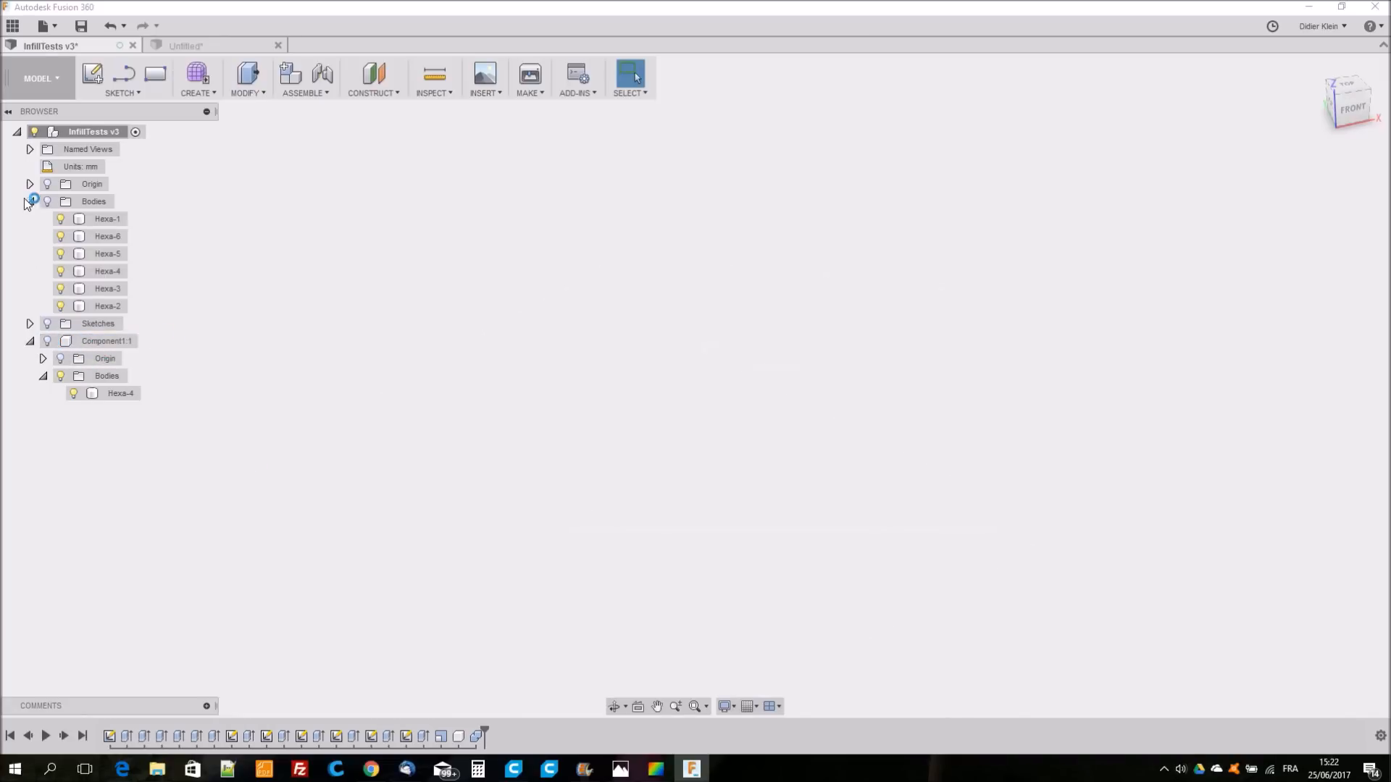
left_click(47, 202)
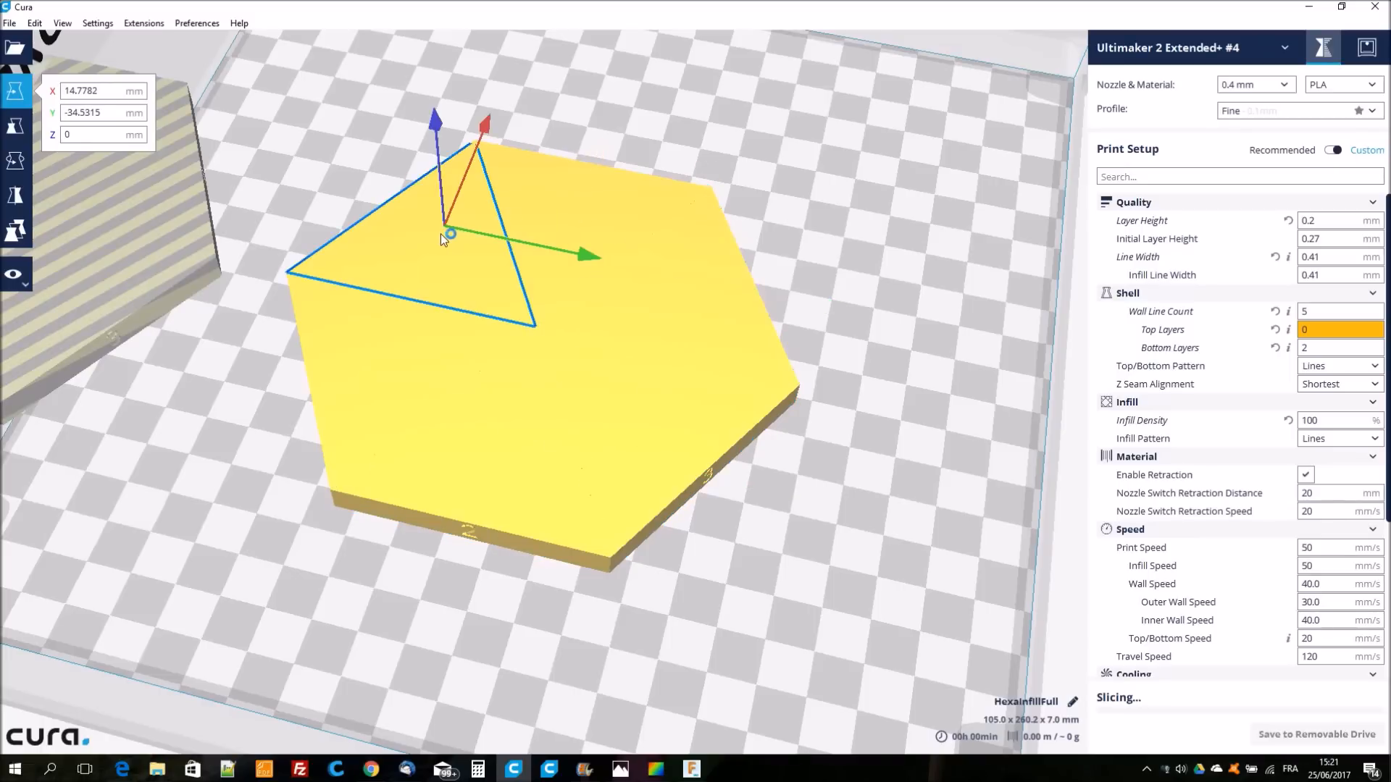
left_click(14, 235)
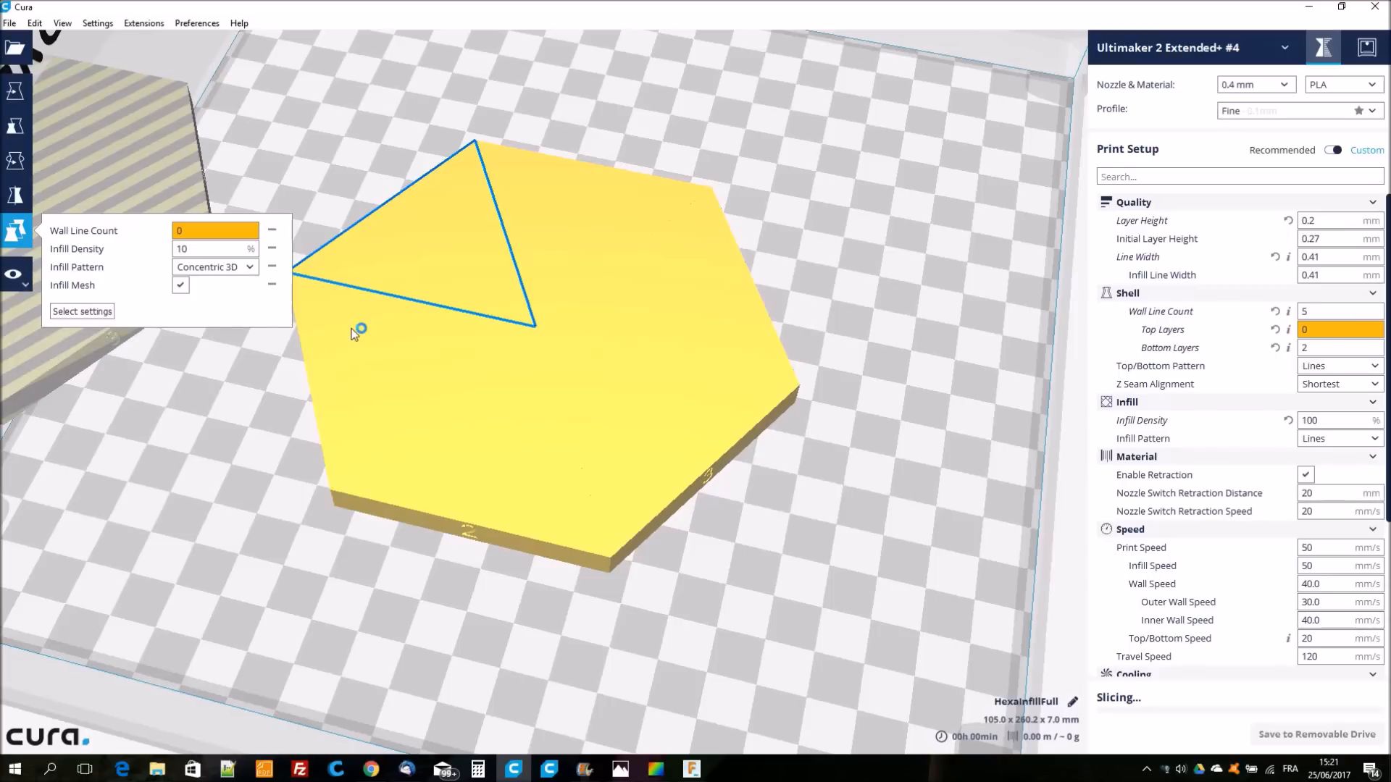
left_click(213, 267)
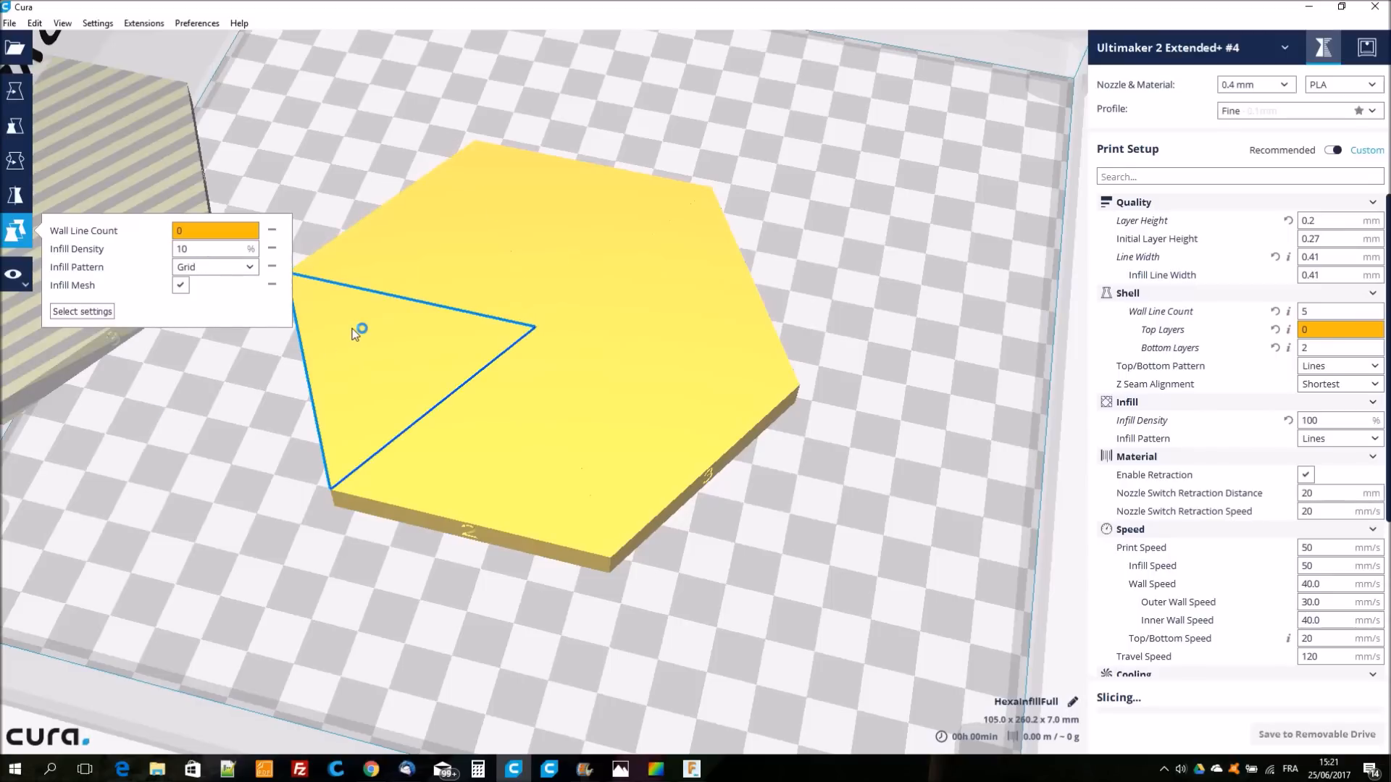
left_click(214, 267)
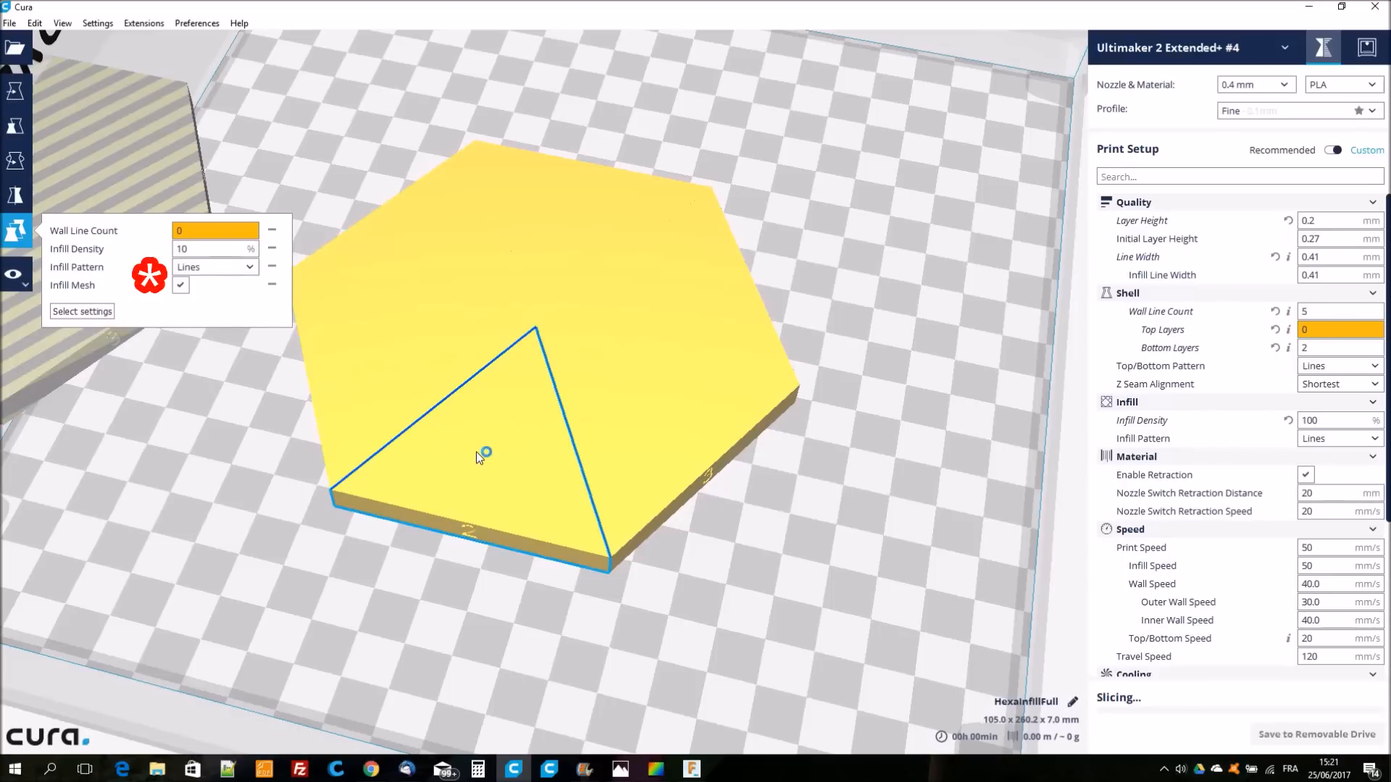
mouse_move(634, 434)
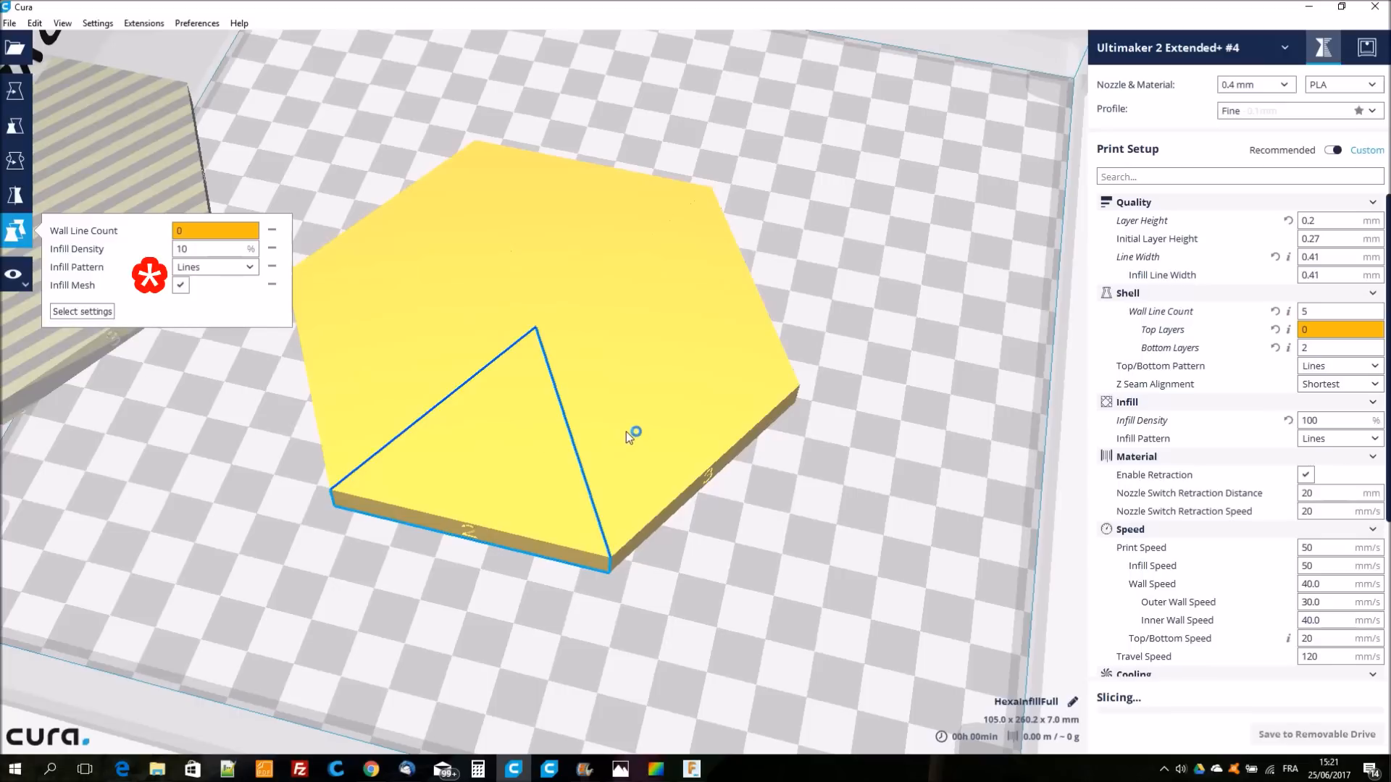
left_click(213, 267)
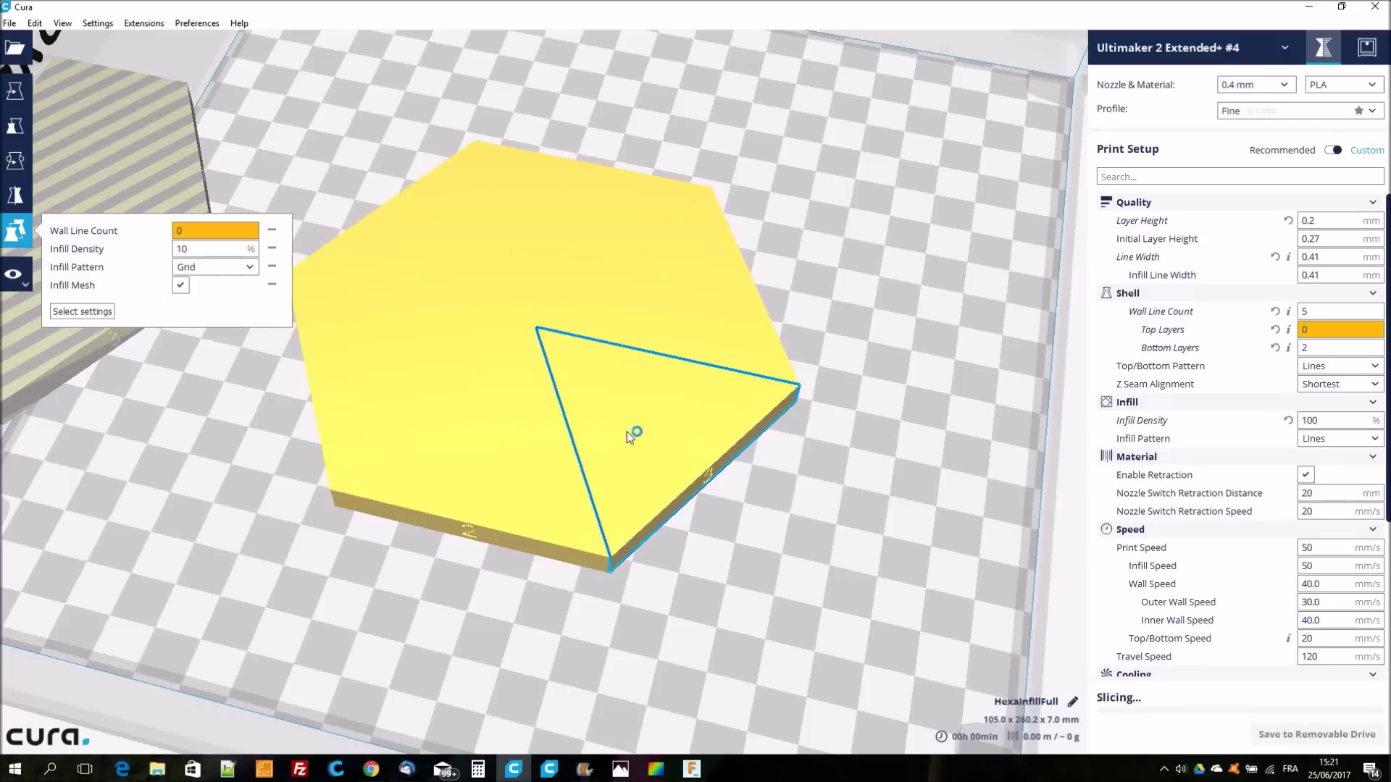
mouse_move(678, 314)
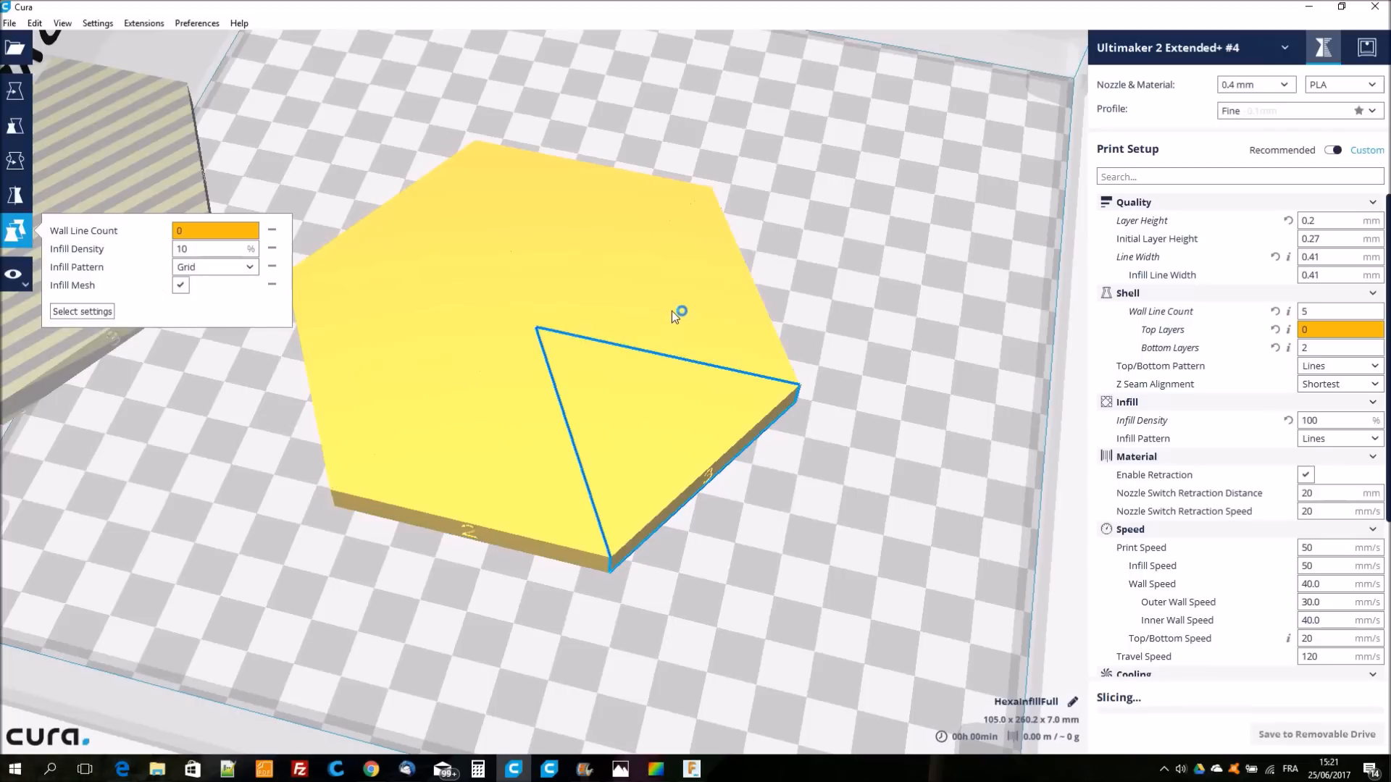
left_click(213, 267)
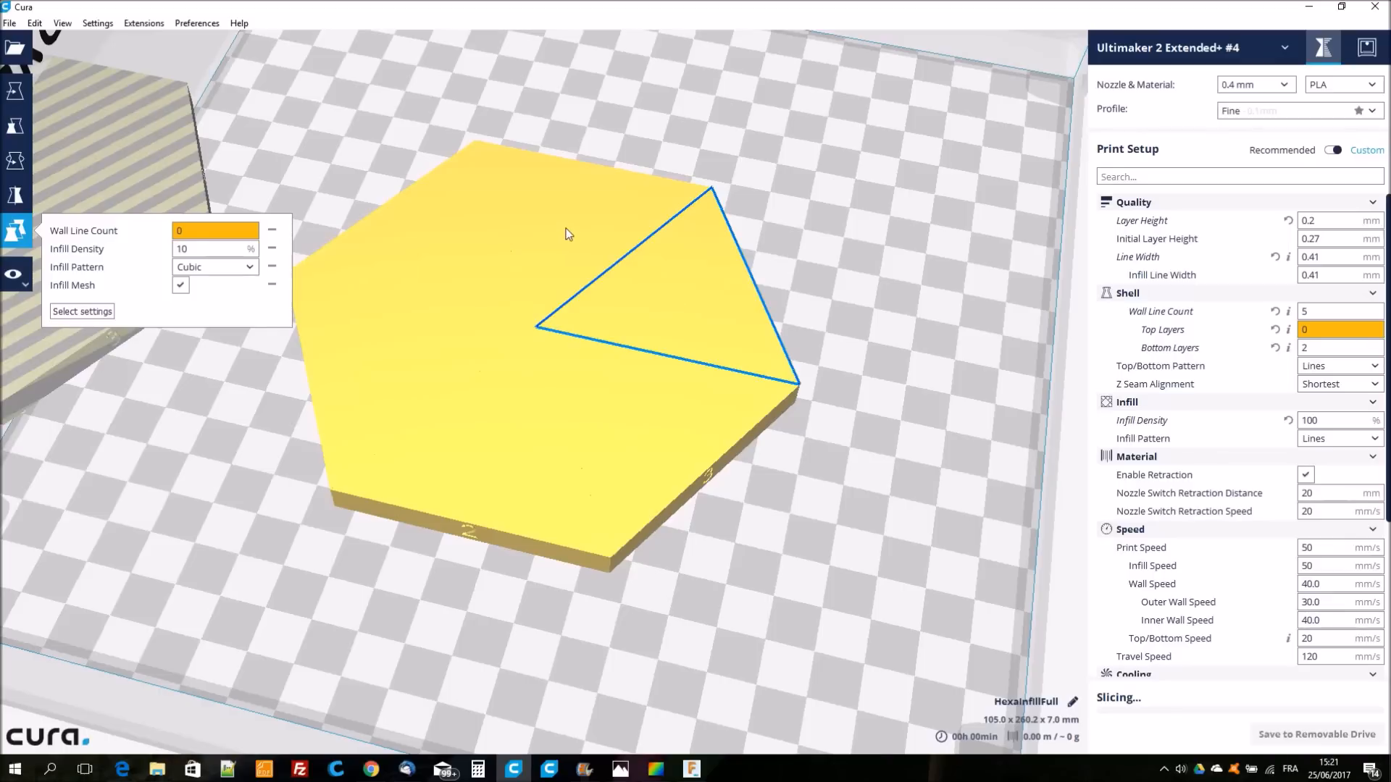
left_click(452, 437)
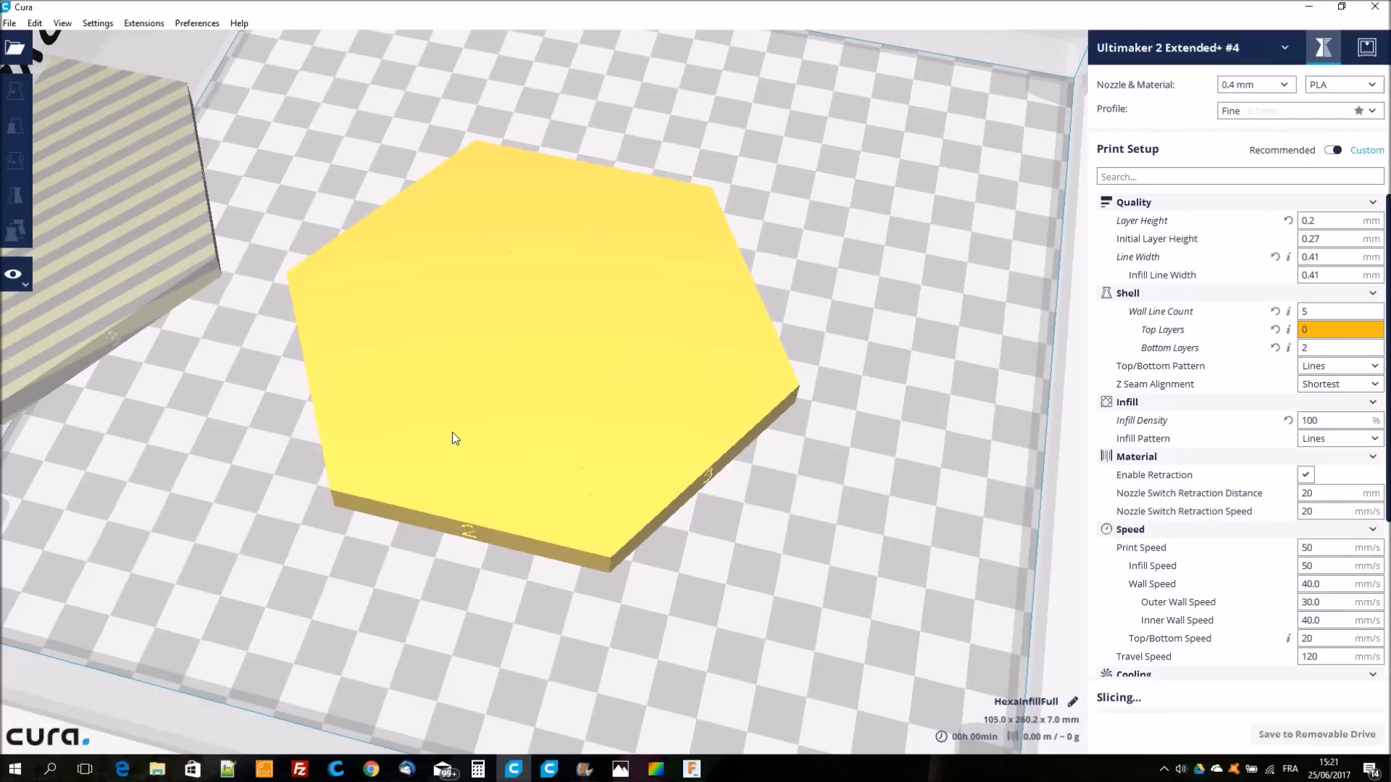
- Select all models on the build plate and bring up actions to merge the plate and wedges
right_click(453, 438)
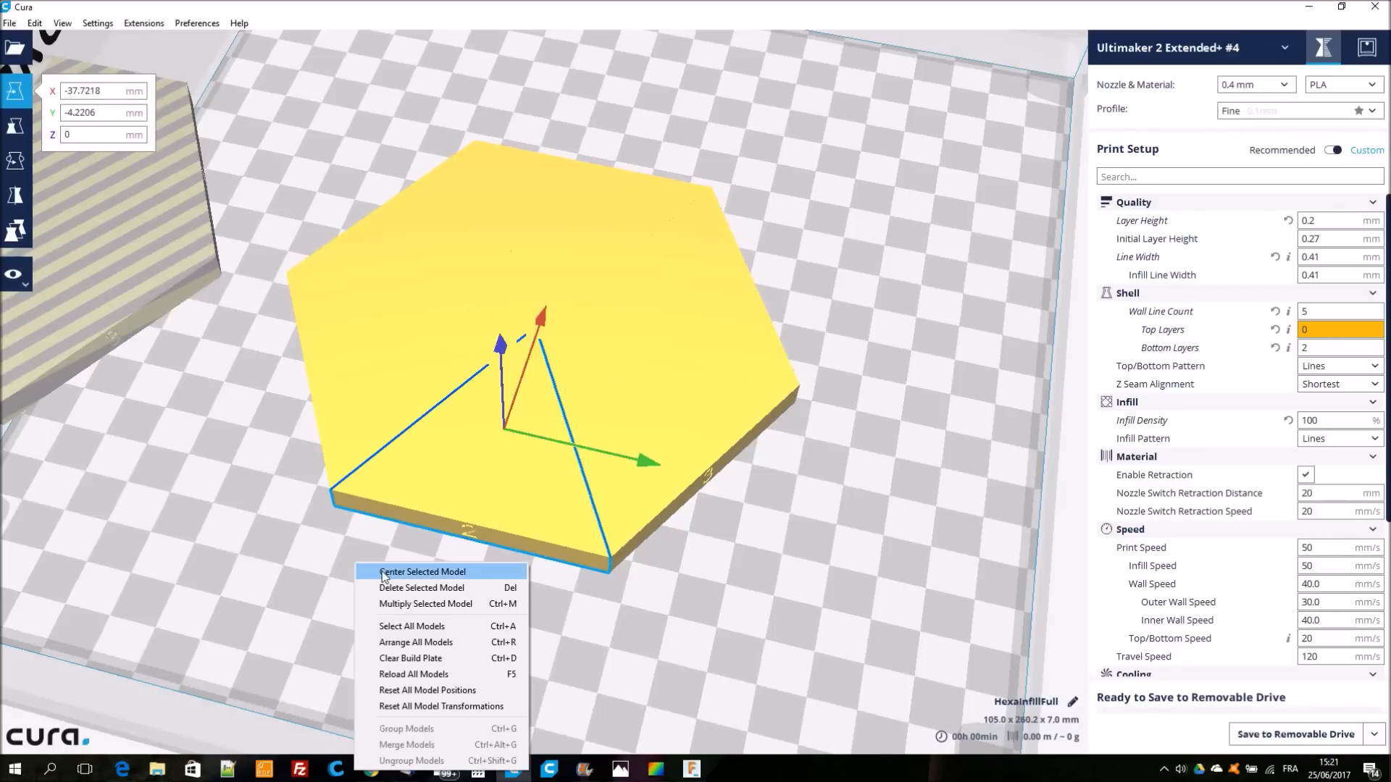
left_click(422, 570)
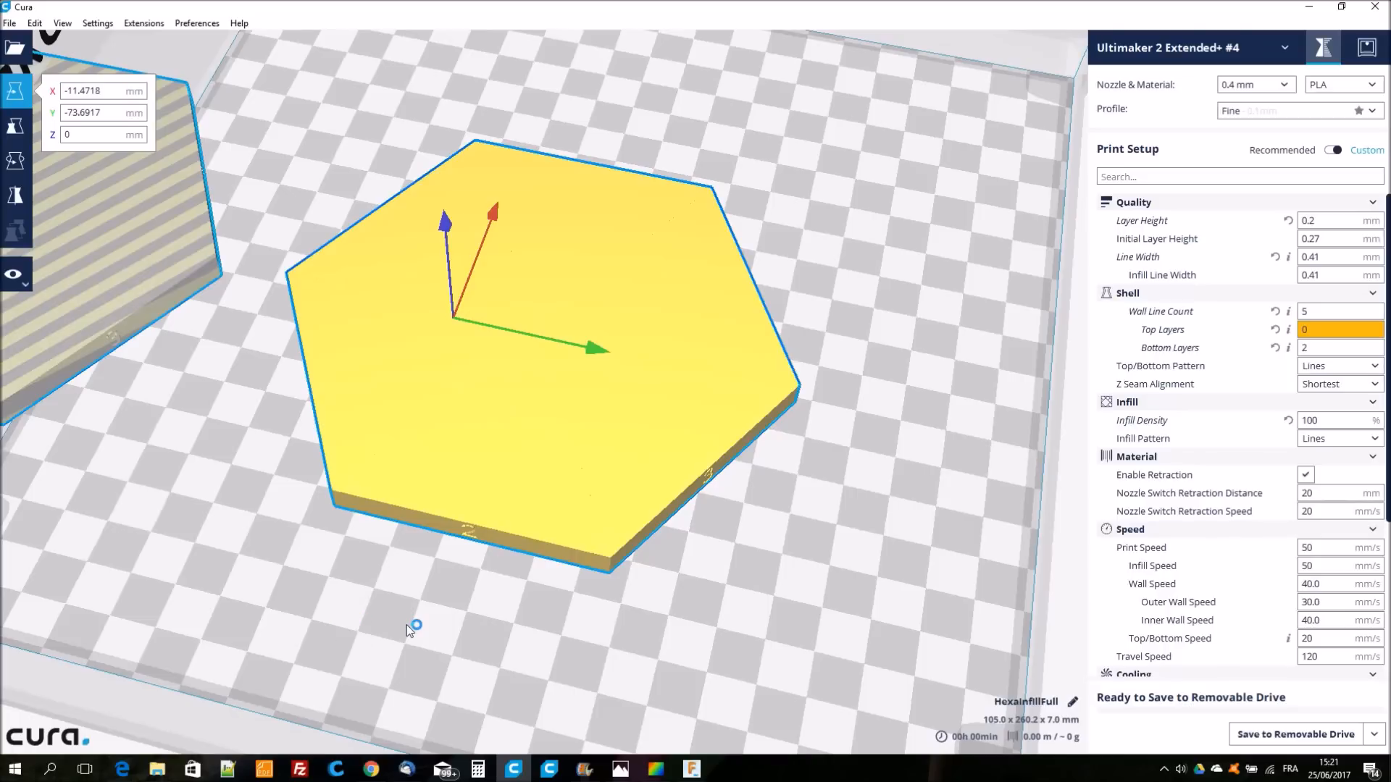
right_click(410, 626)
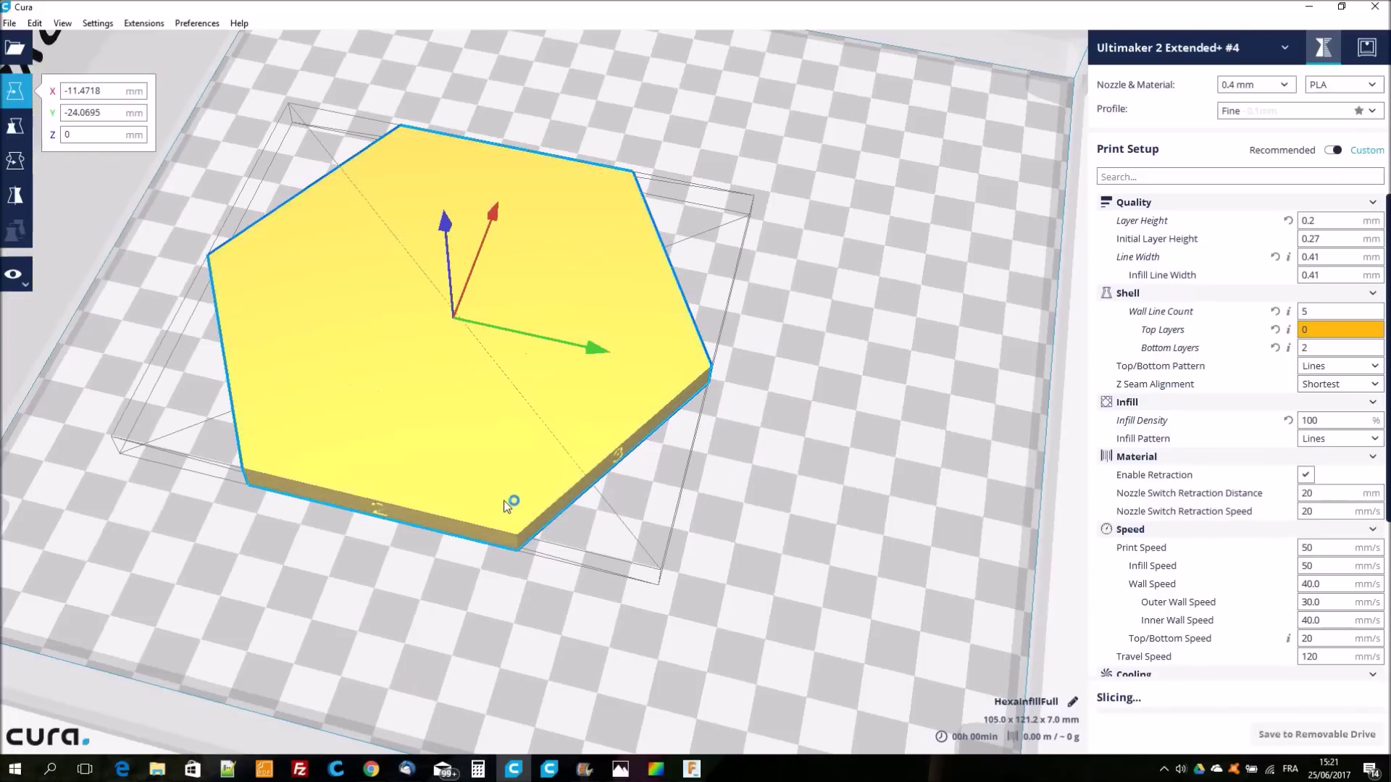
- Switch to Layers view and drag the slider to a lower layer of the merged hexagon
left_click(13, 274)
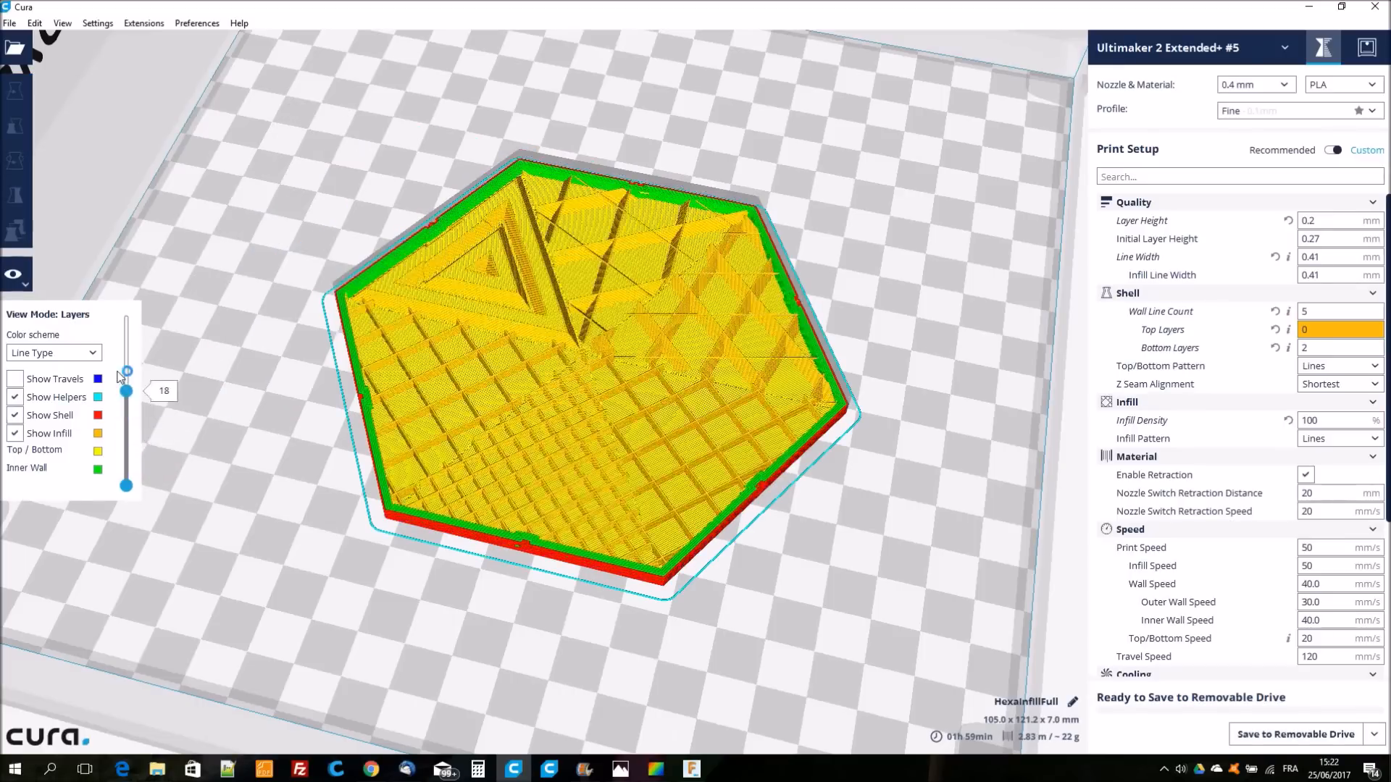
left_click_drag(128, 371, 127, 314)
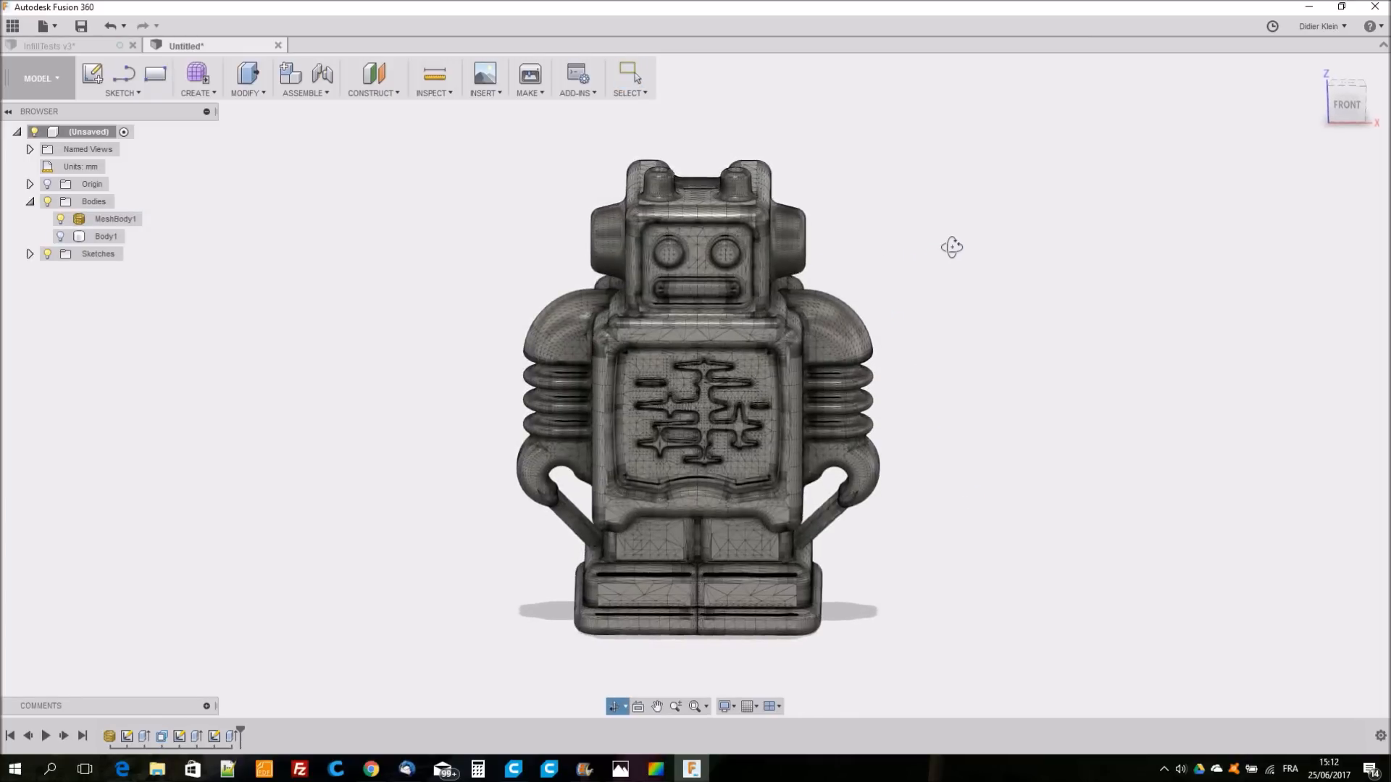
- Switch to the Untitled Fusion 360 tab showing the imported robot MeshBody1
left_click(115, 219)
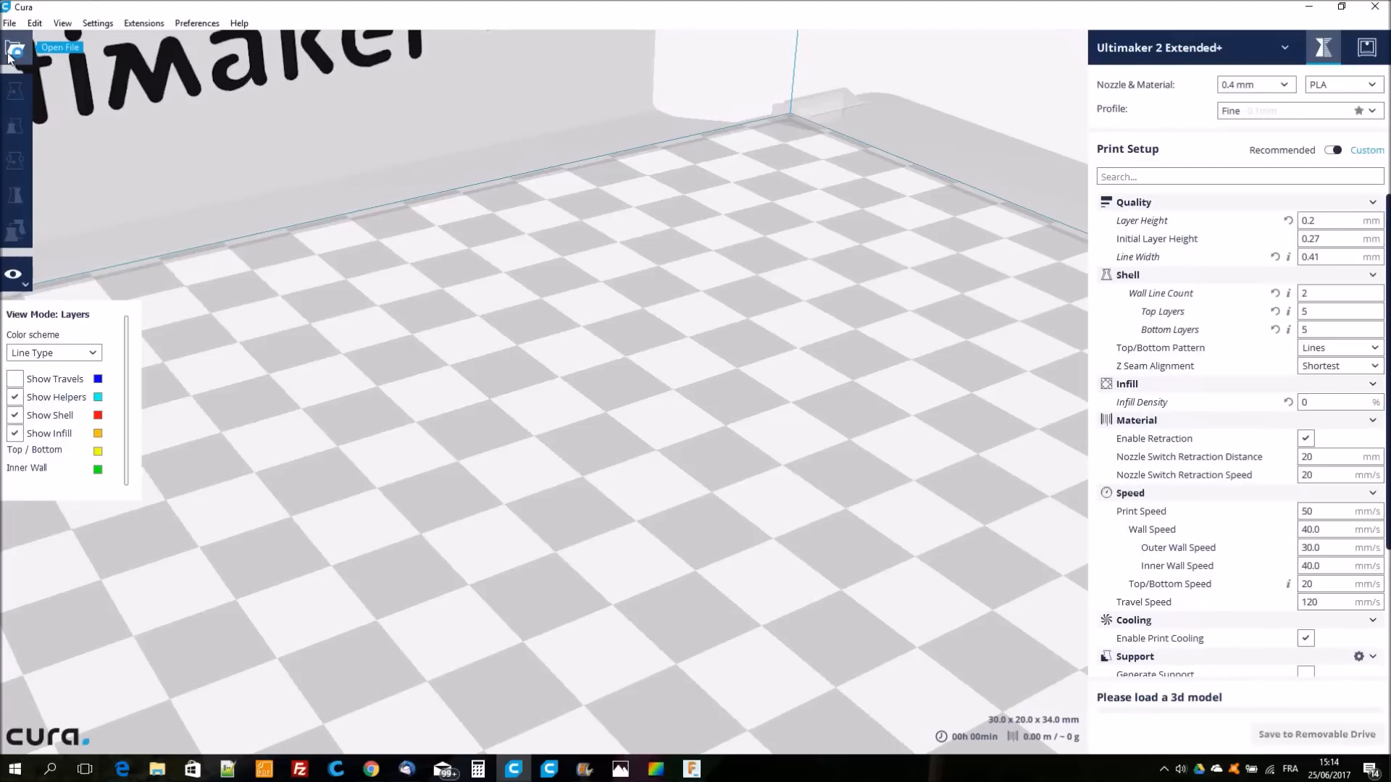
- Load UltimakerRobot.stl and UltibotBoxAround.stl onto the empty build plate
left_click(13, 51)
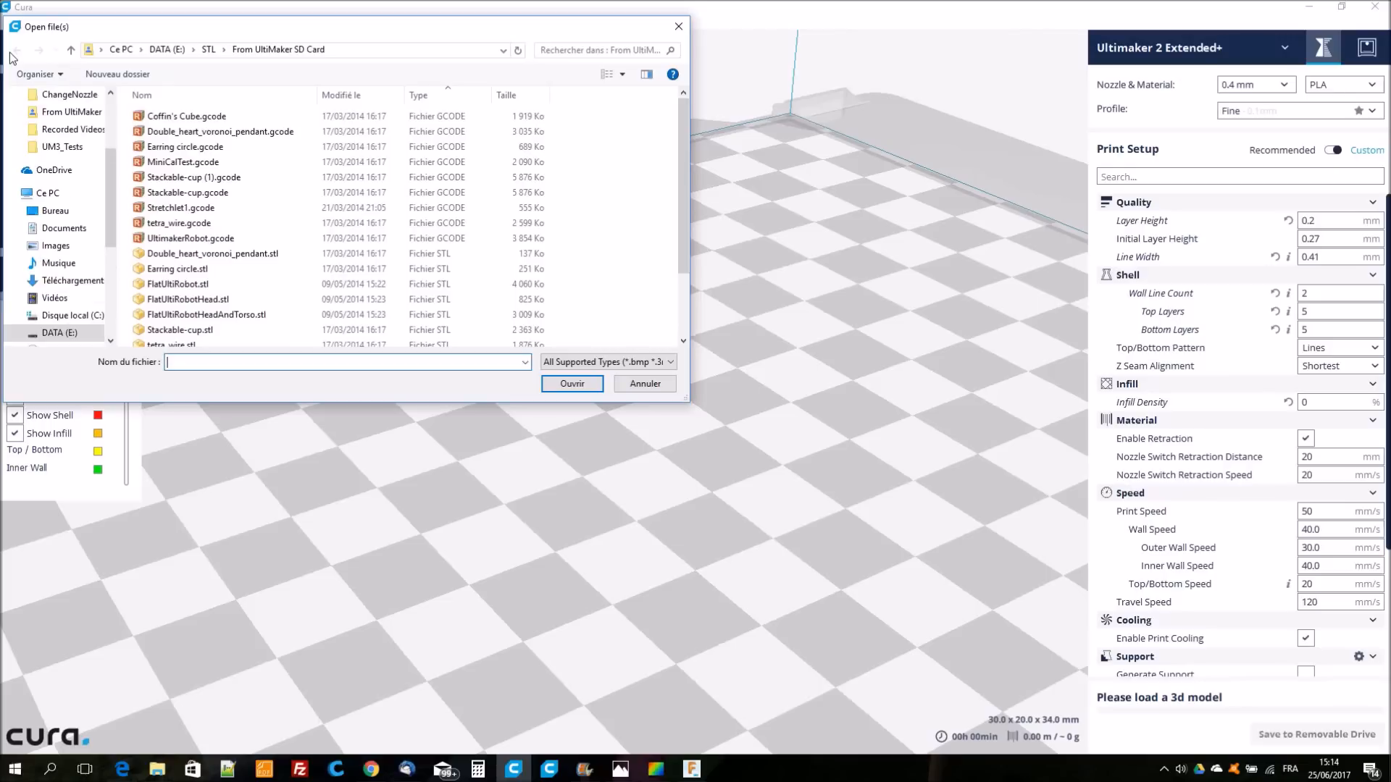
scroll("down", 3)
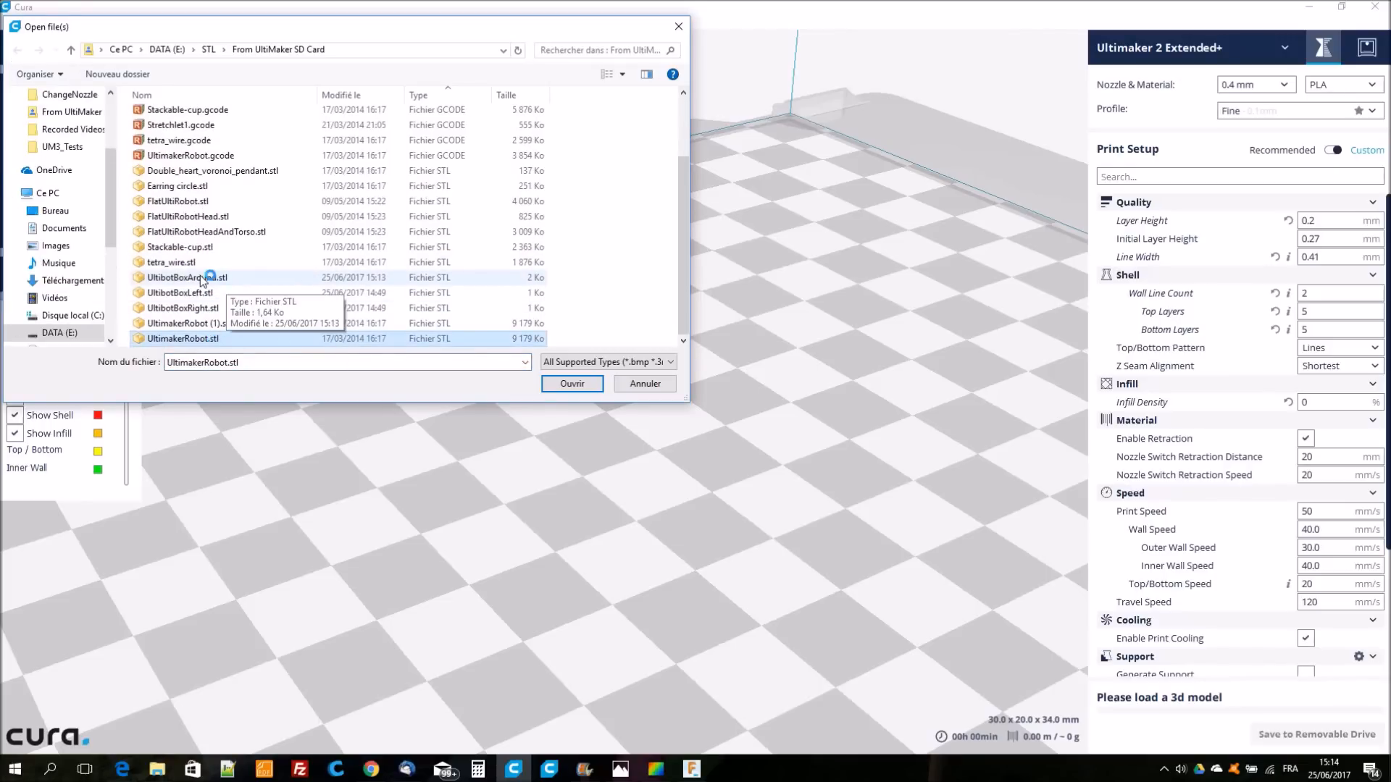
left_click(571, 382)
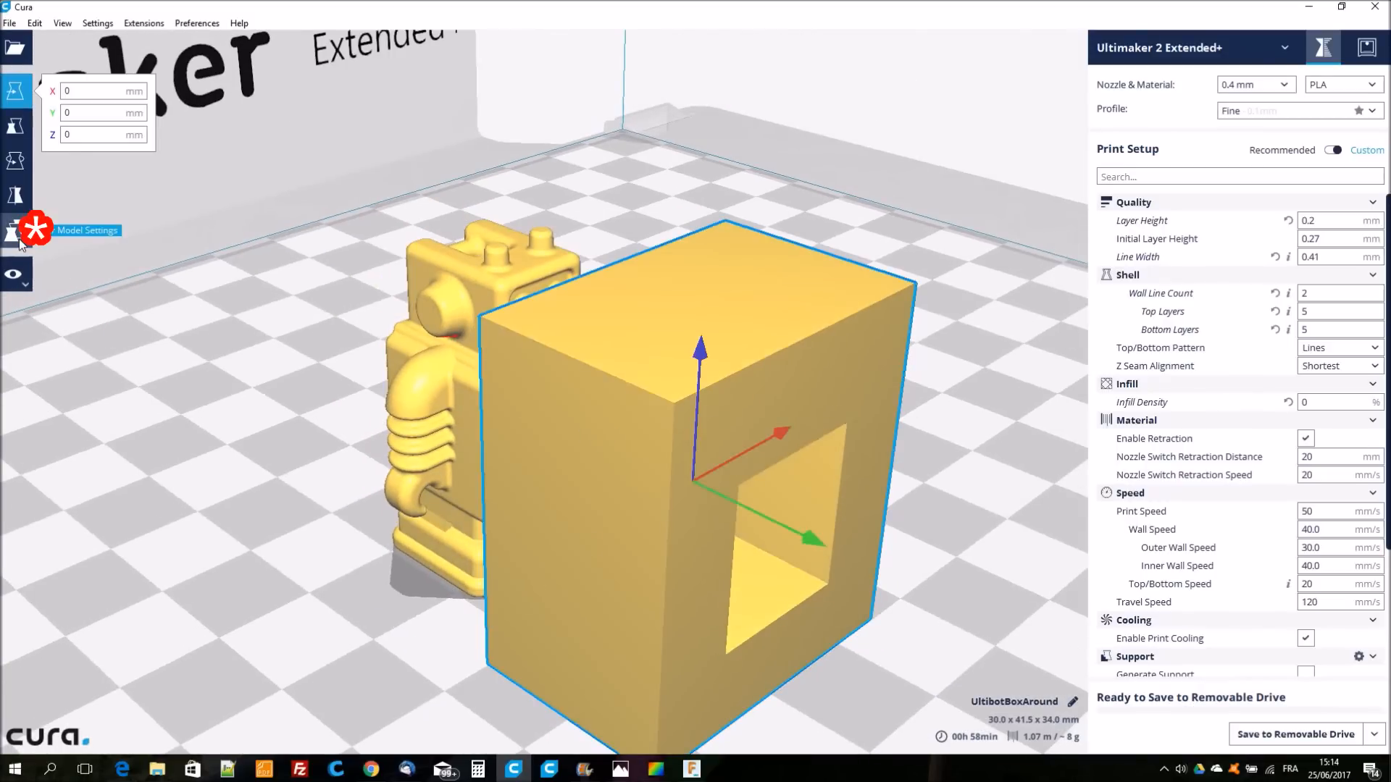
- Make the box an infill mesh via per-model settings and set its Infill Density to 100%
left_click(14, 230)
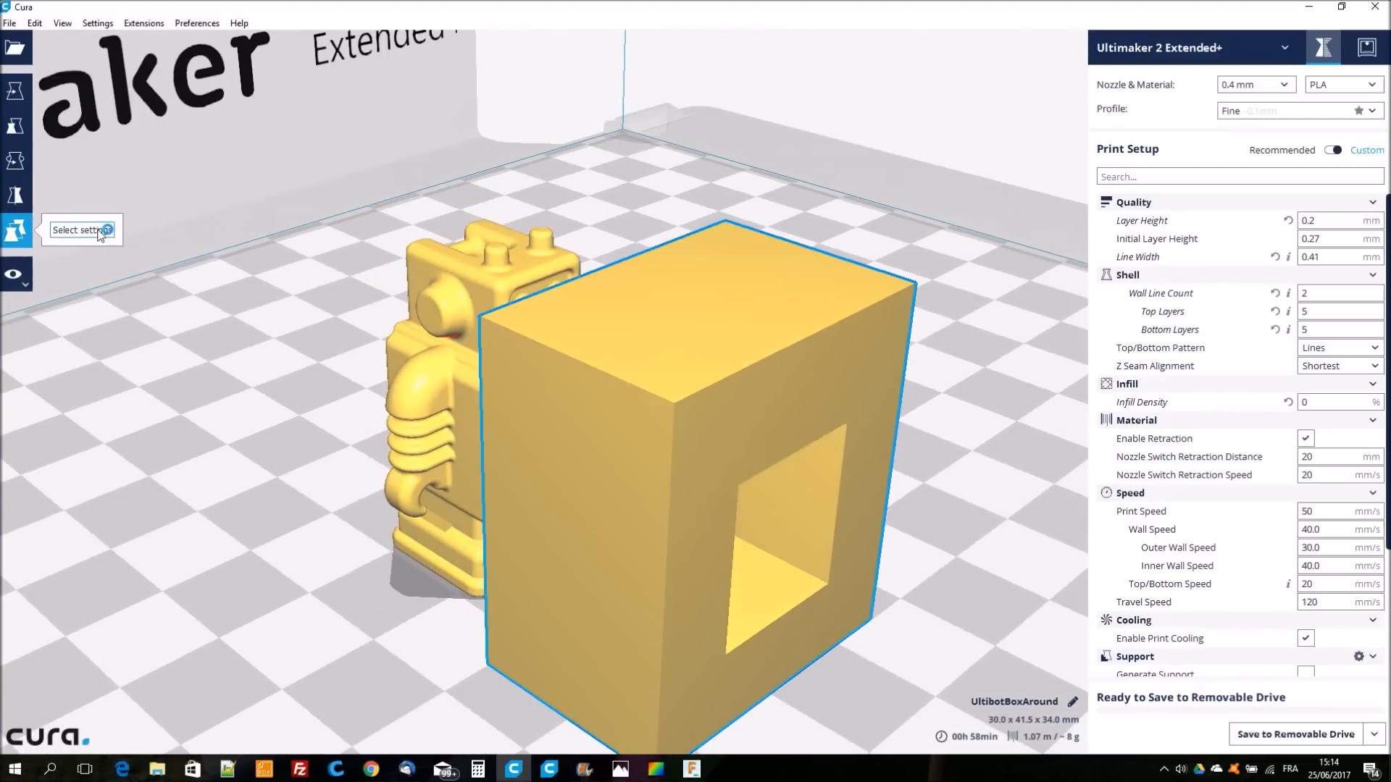
left_click(81, 231)
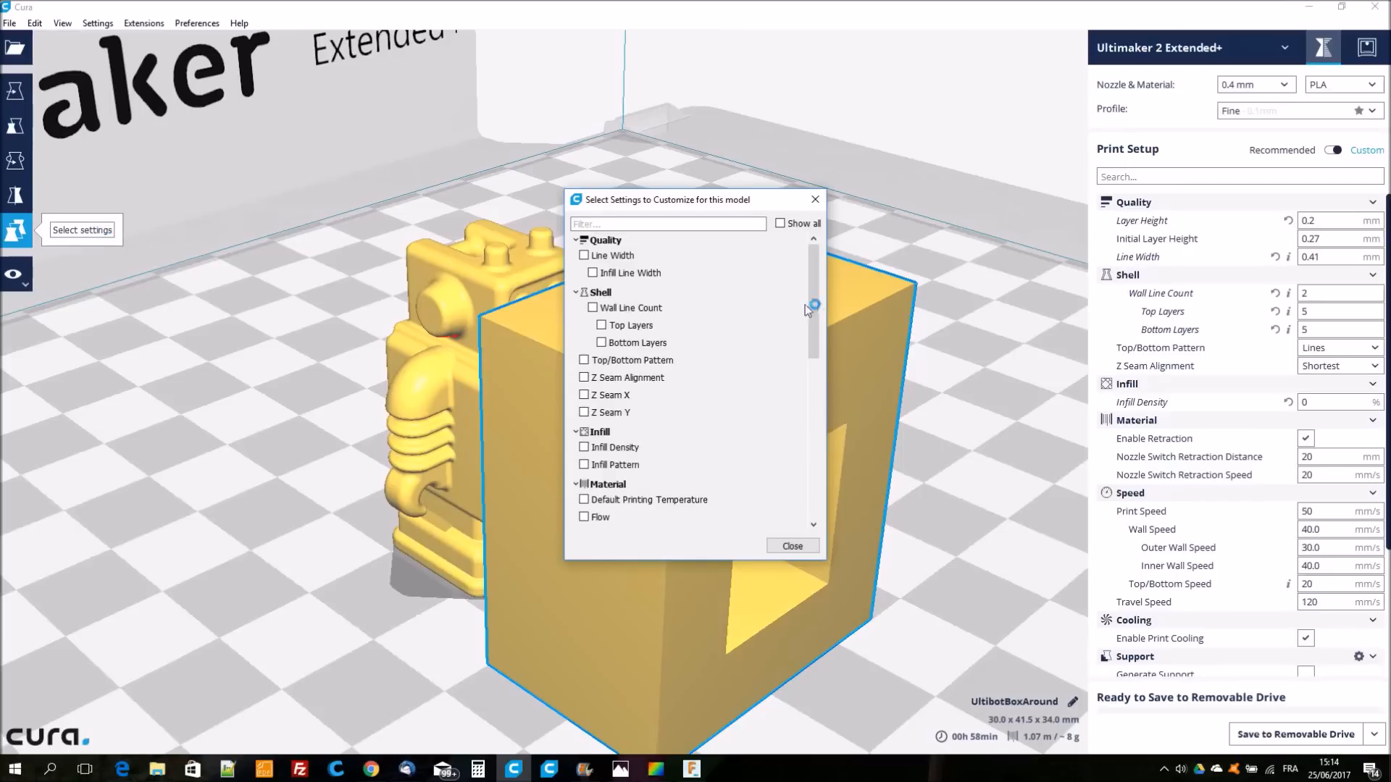
scroll("down", 3)
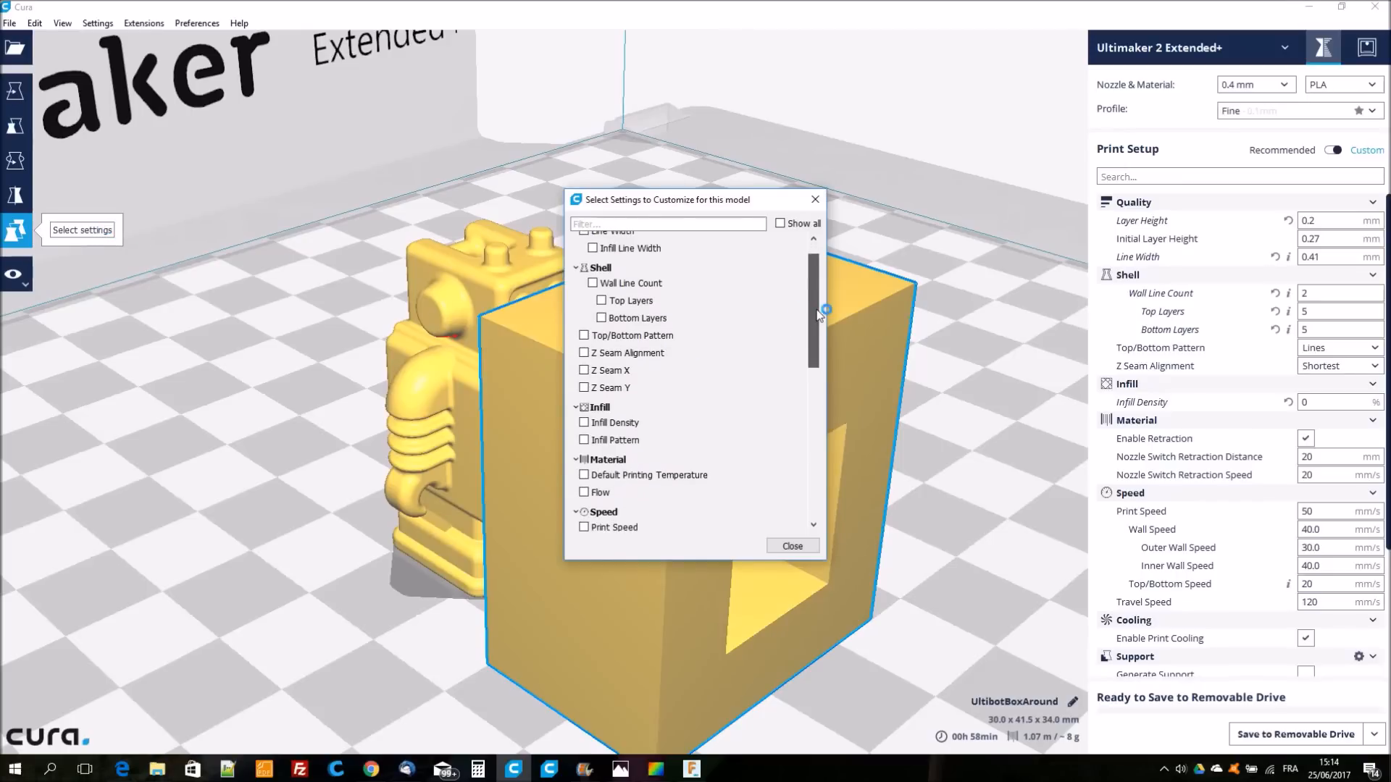
scroll("down", 3)
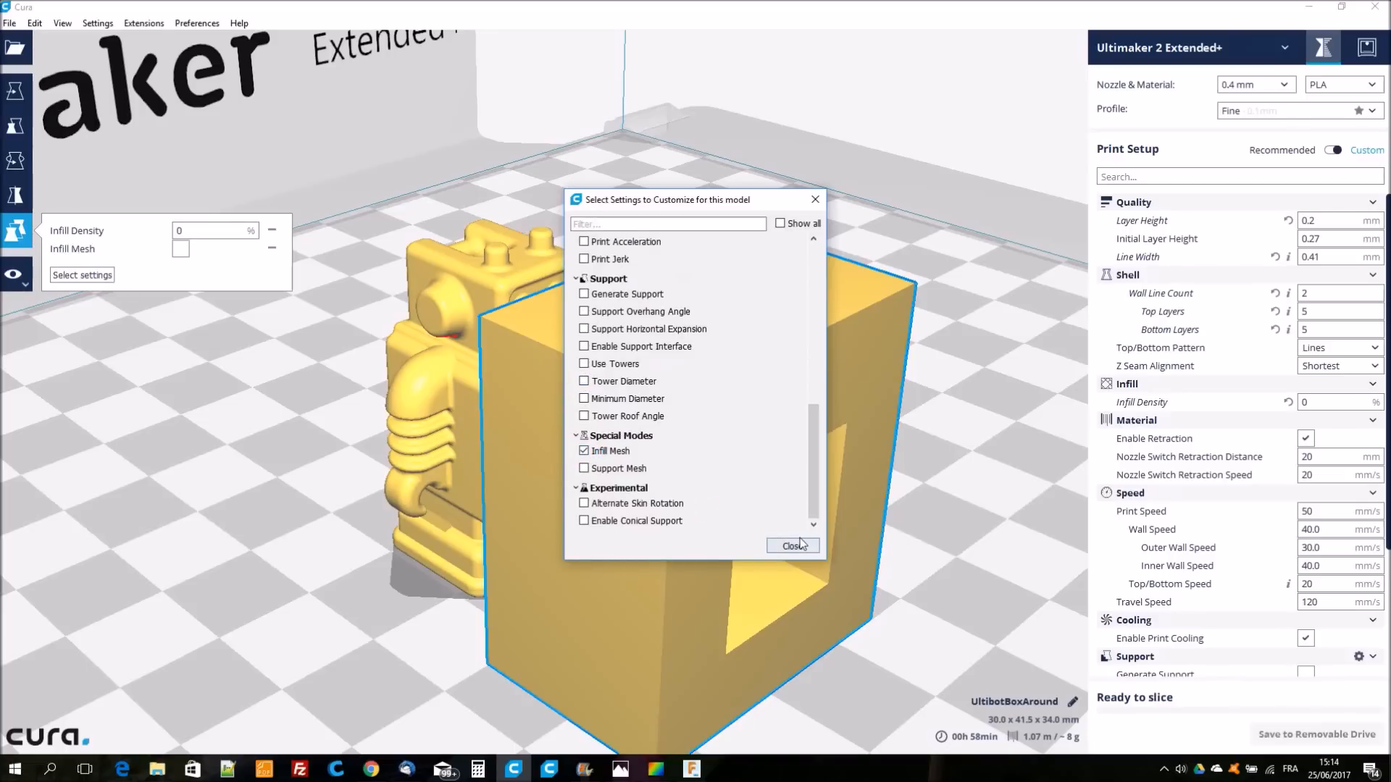
left_click(791, 547)
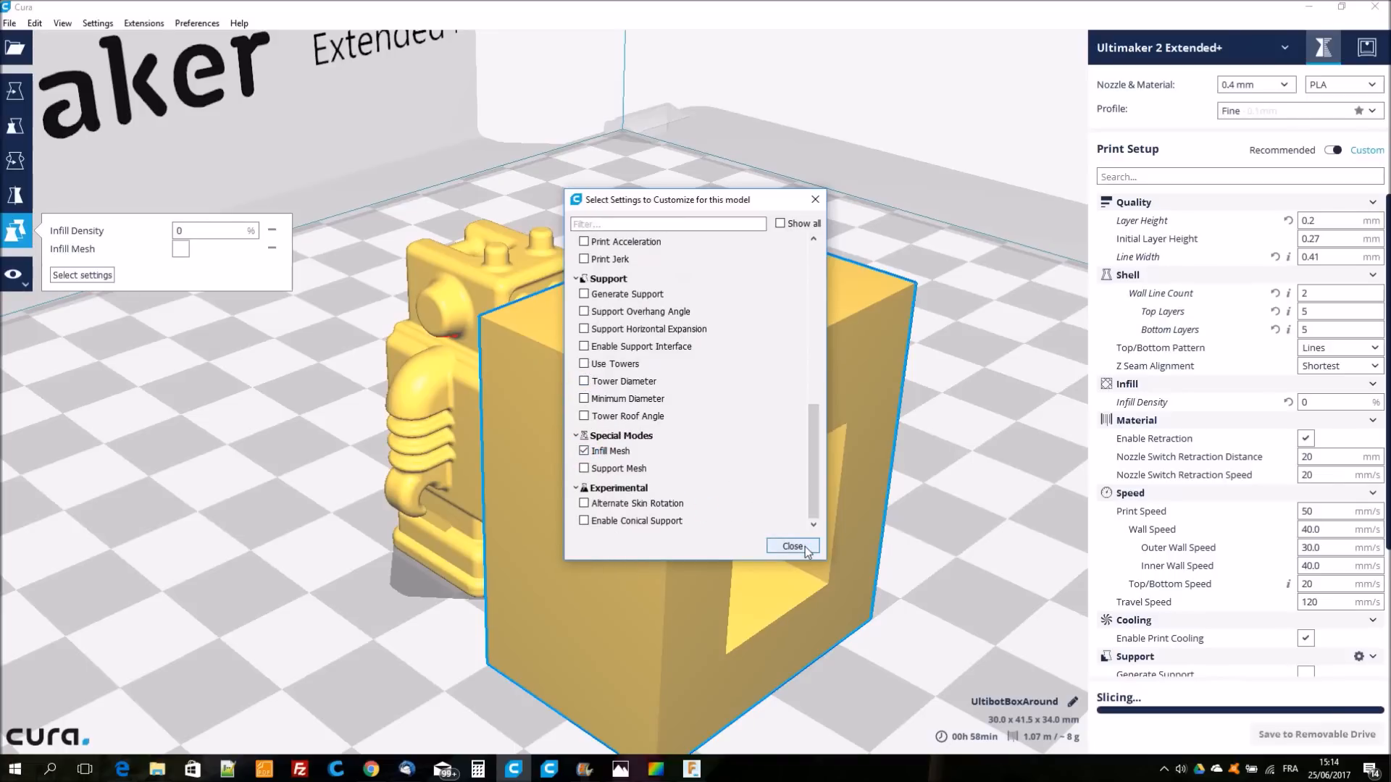
left_click(791, 546)
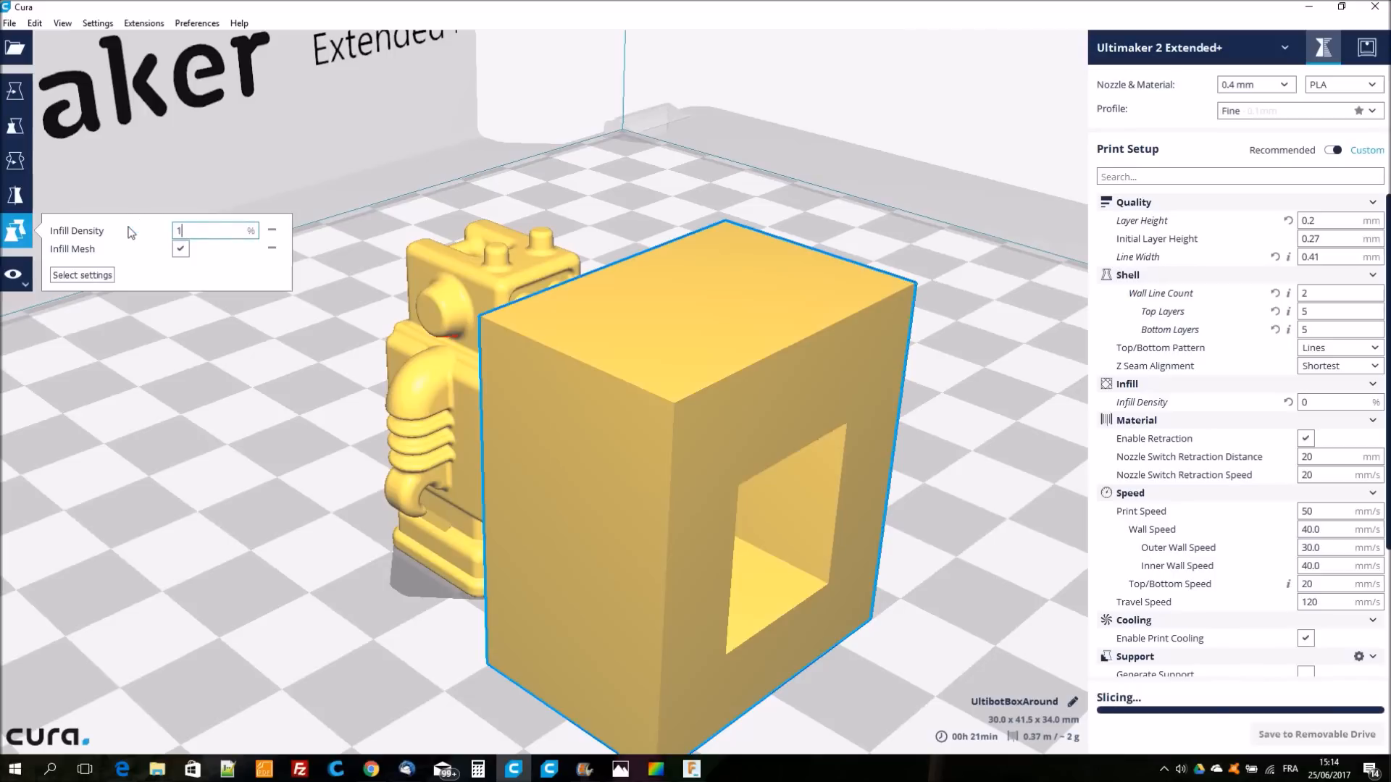
type("100")
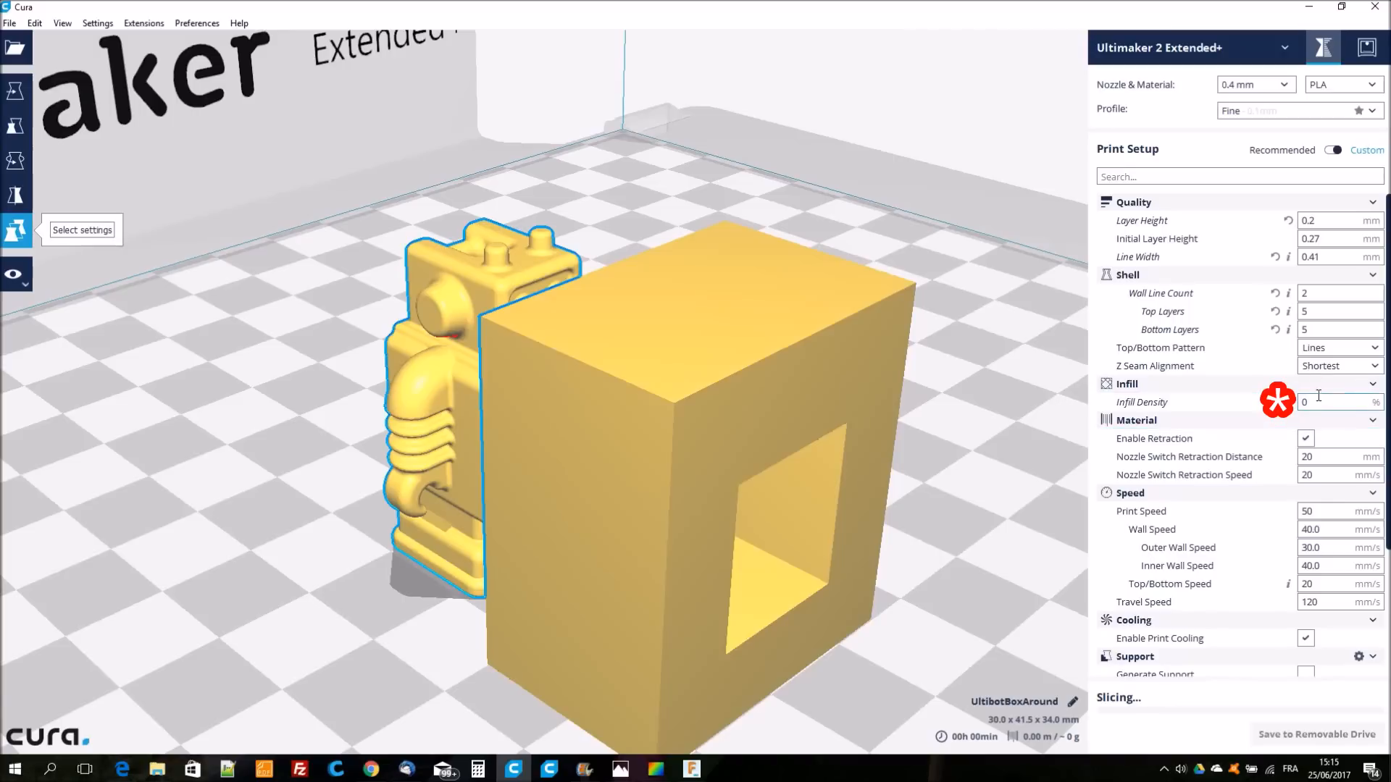
- Select all models, merge the robot and UltibotBoxAround box into one, and switch to Layers view
left_click(274, 494)
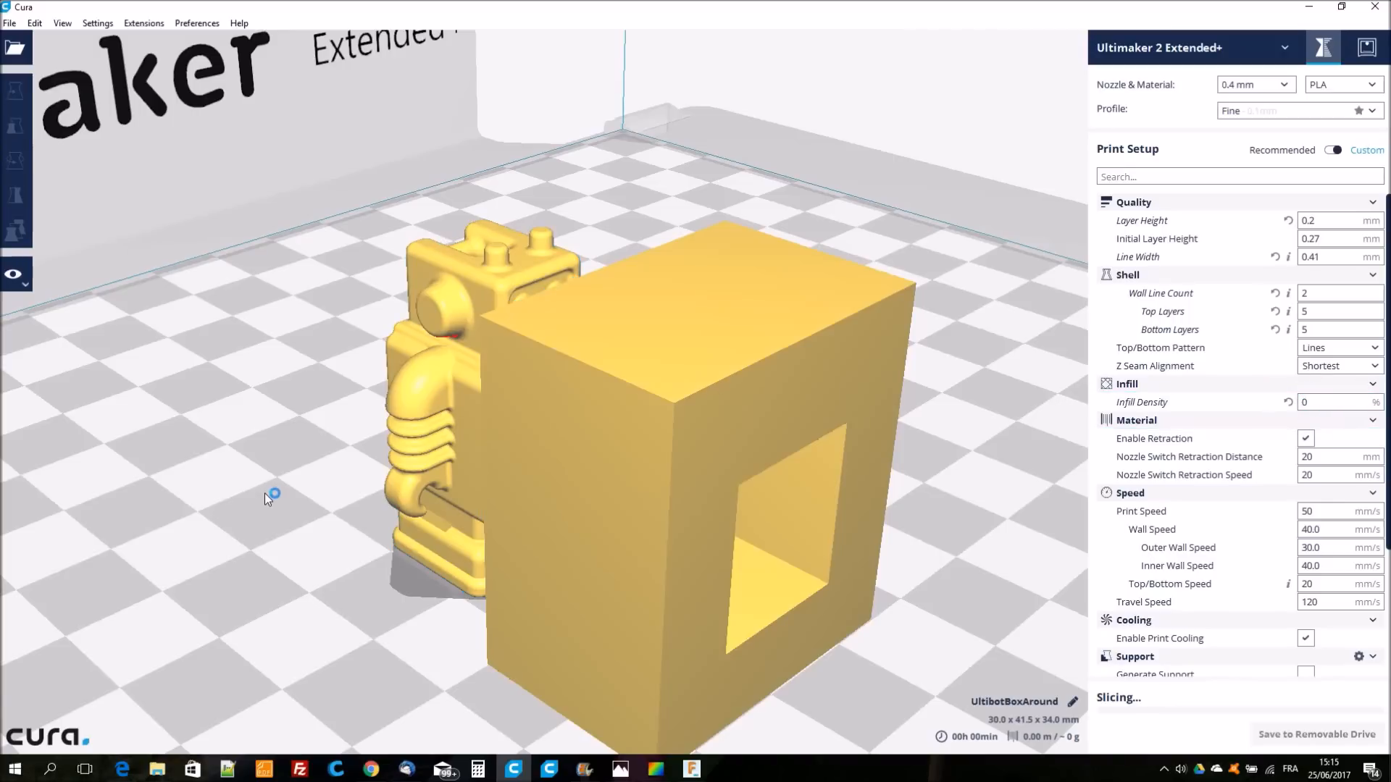
right_click(274, 494)
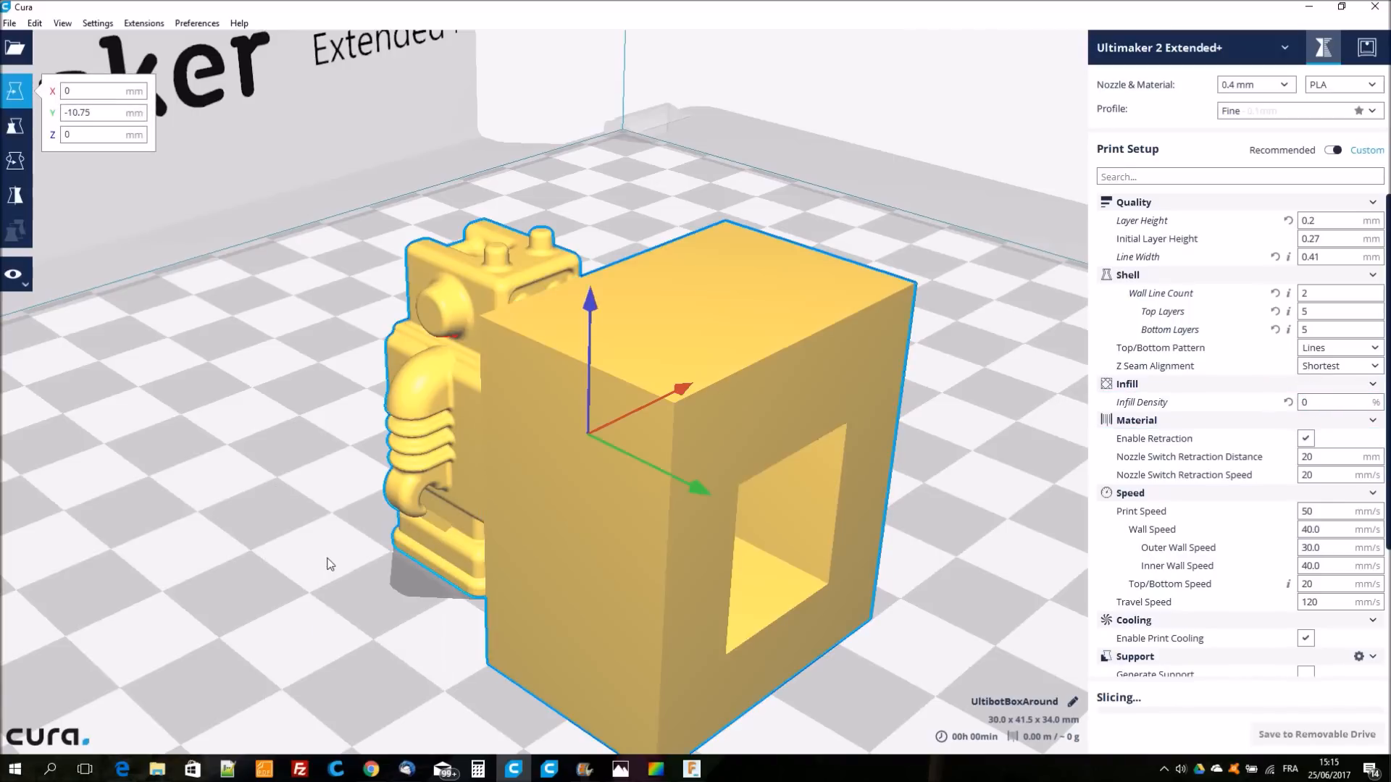
right_click(327, 564)
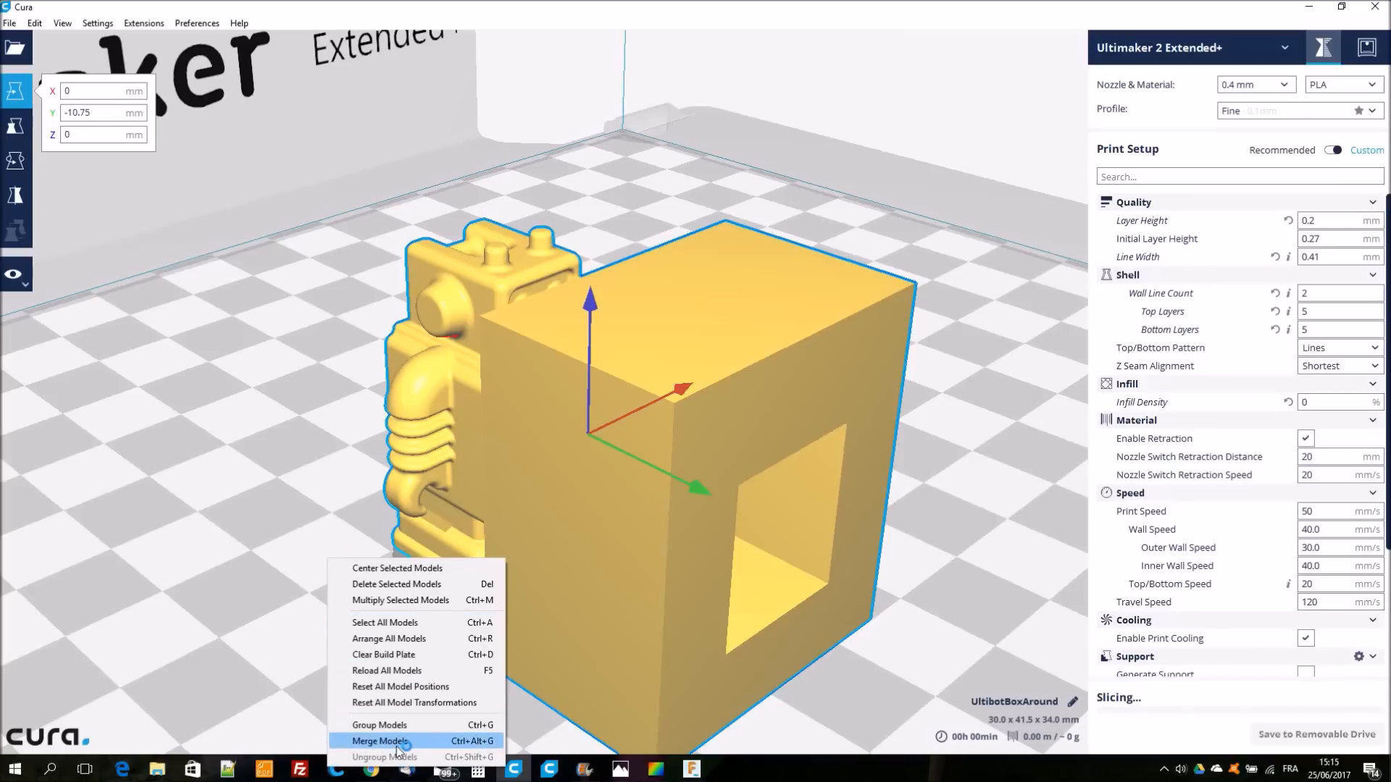
left_click(380, 740)
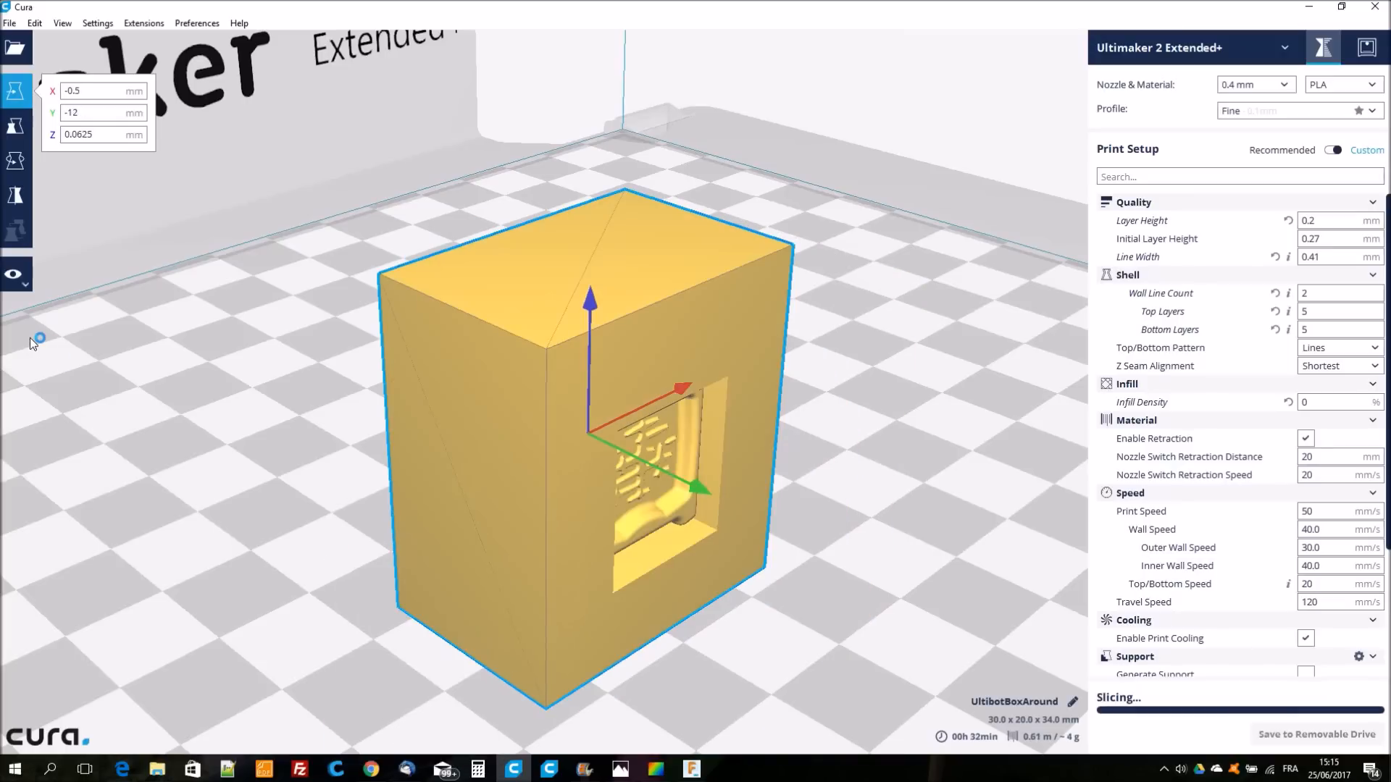
left_click(14, 274)
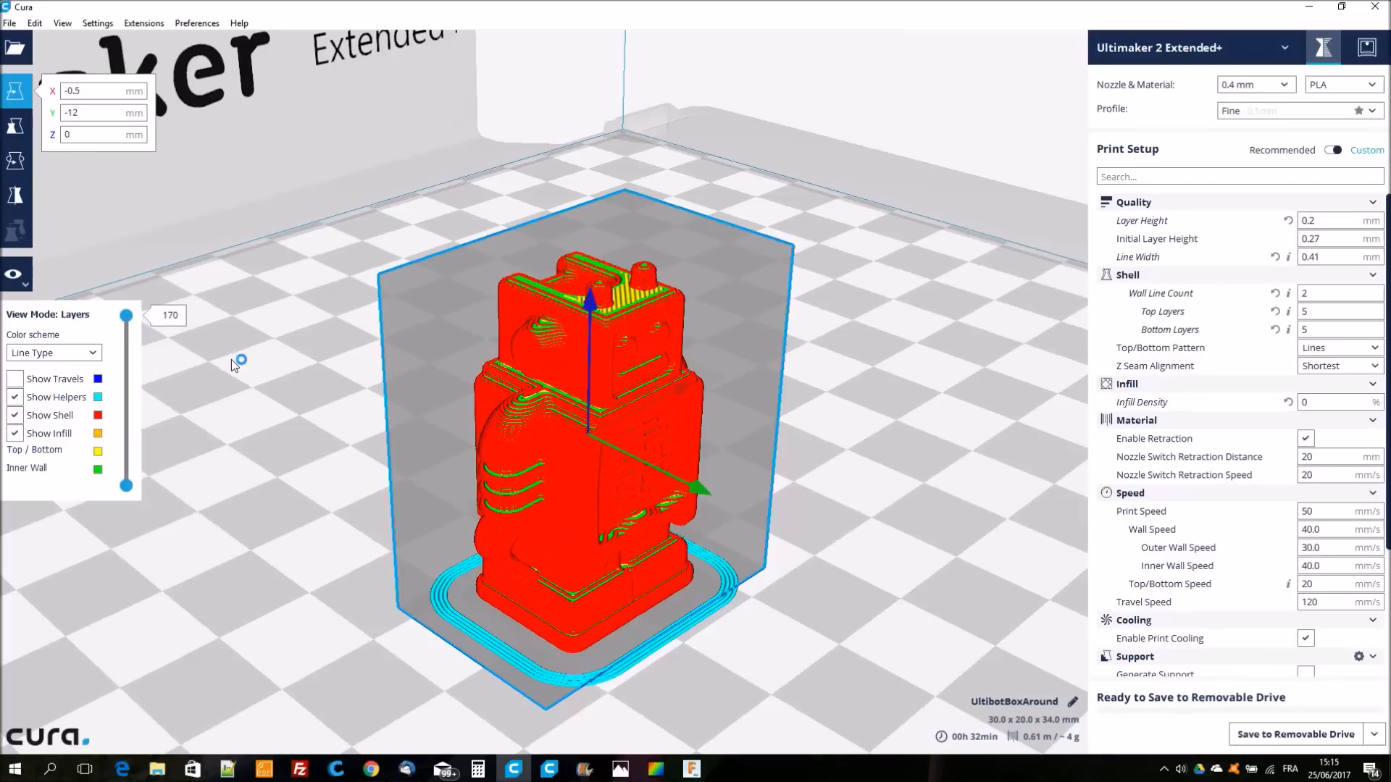
- Scale the merged model uniformly to 150% (45 × 30 × 51 mm) and return to Layers view
right_click(269, 402)
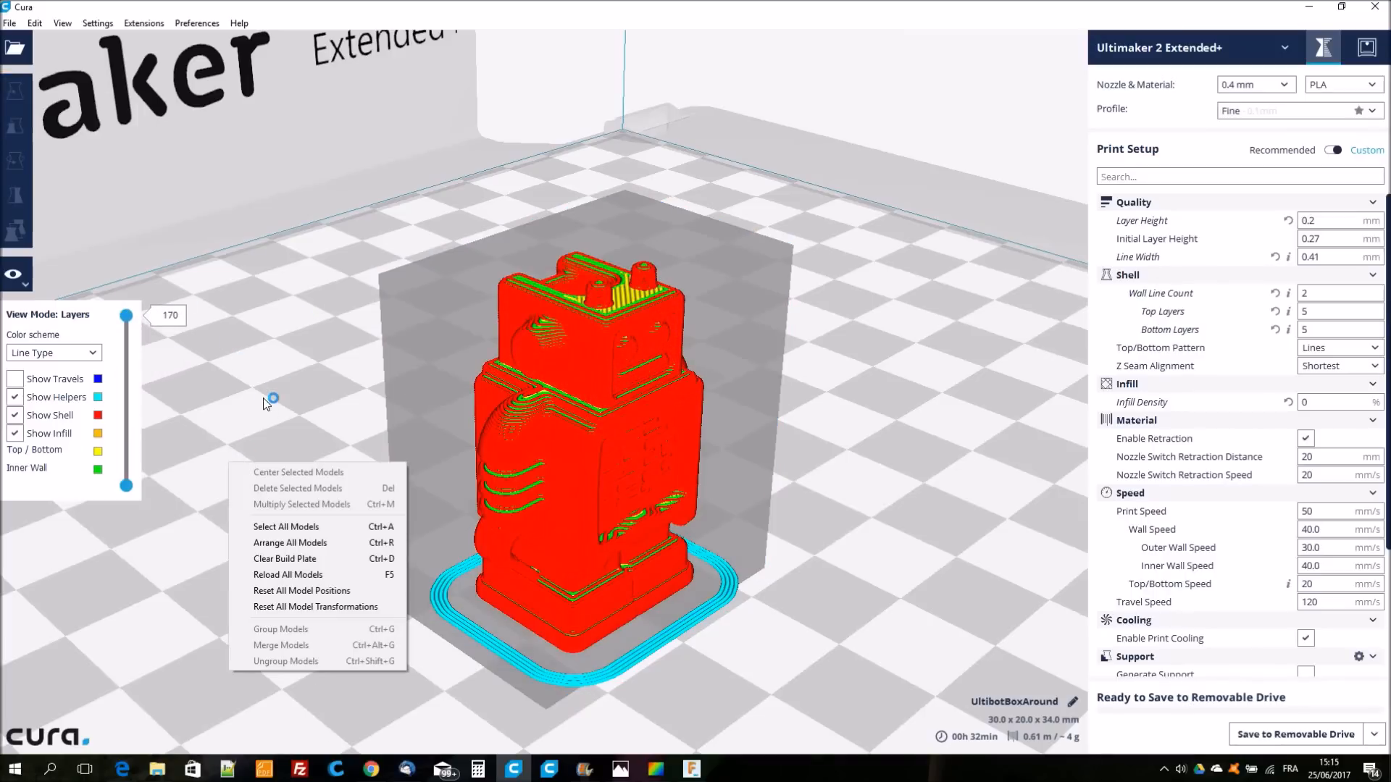
left_click(15, 274)
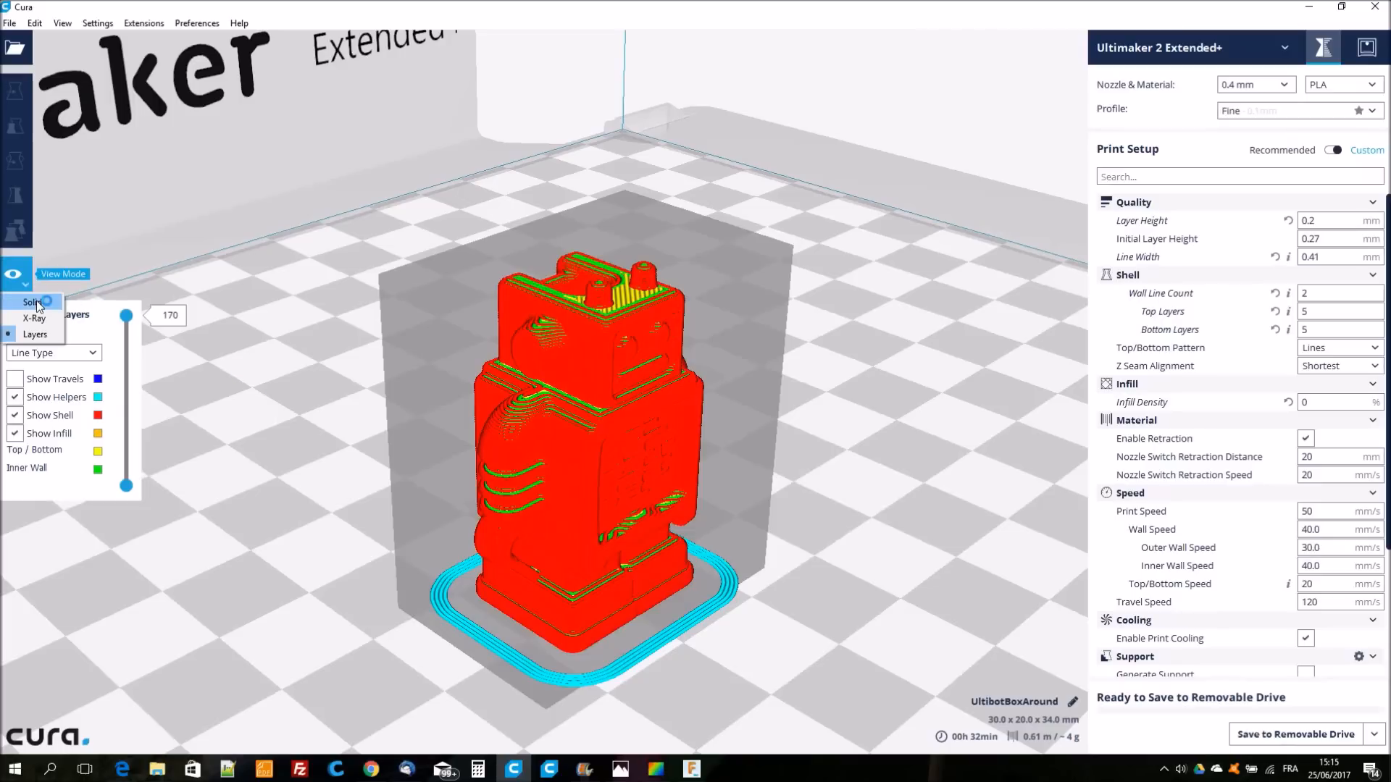
left_click(34, 301)
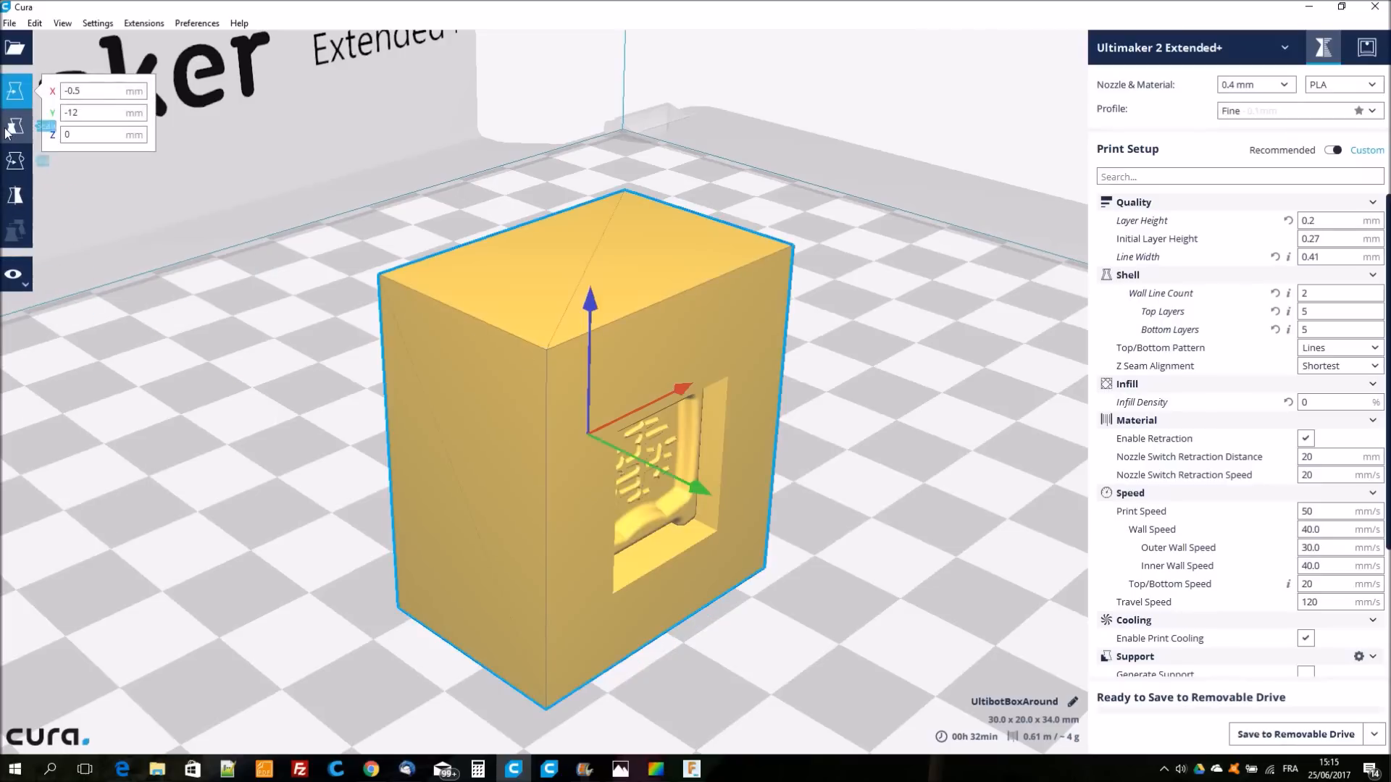
left_click(15, 124)
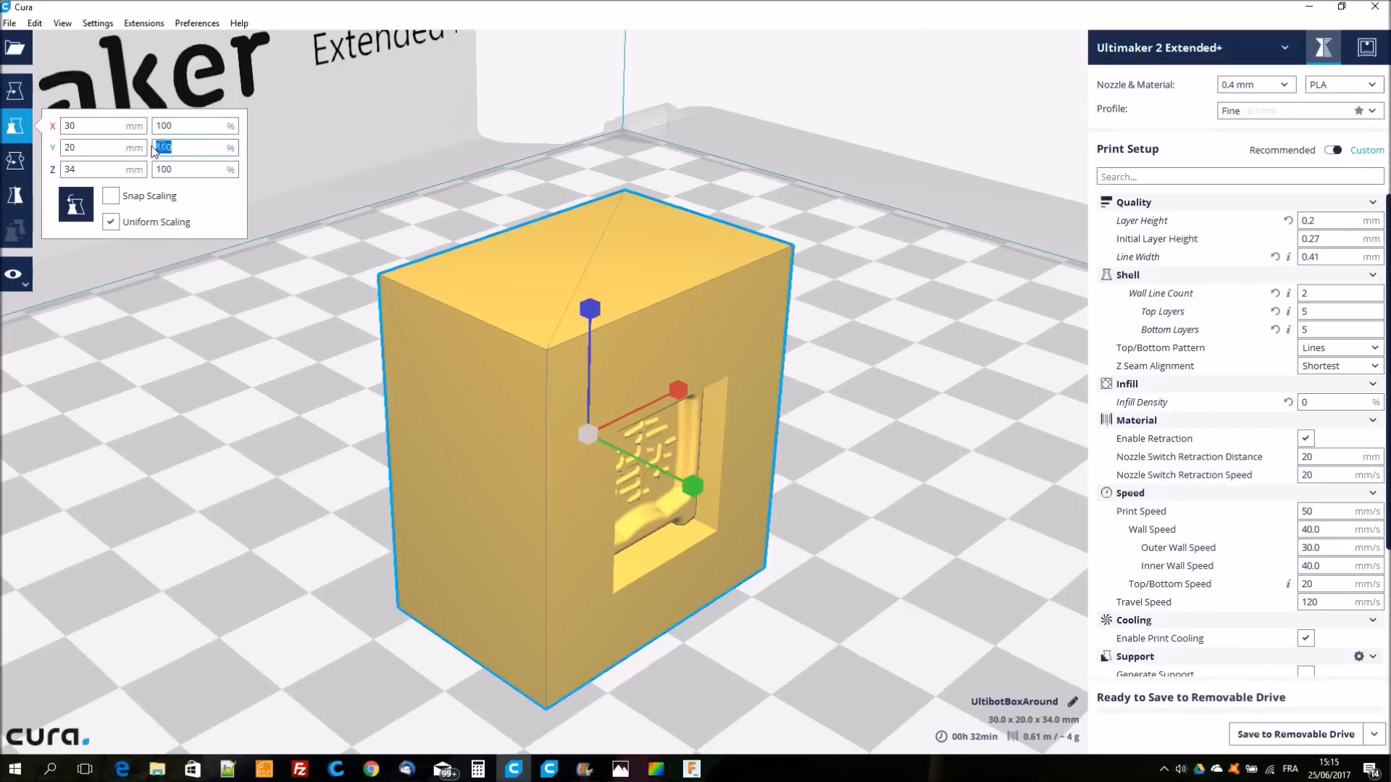
type("50")
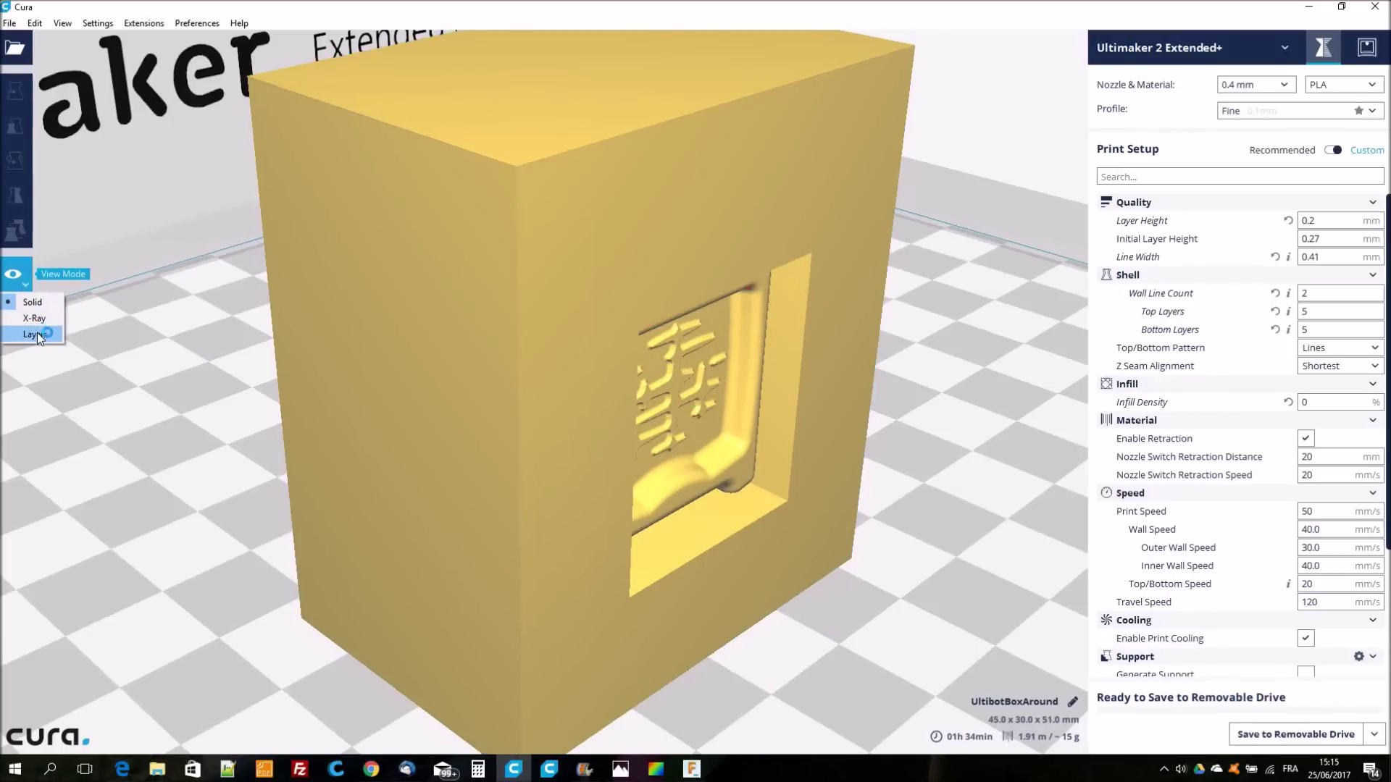
left_click(25, 333)
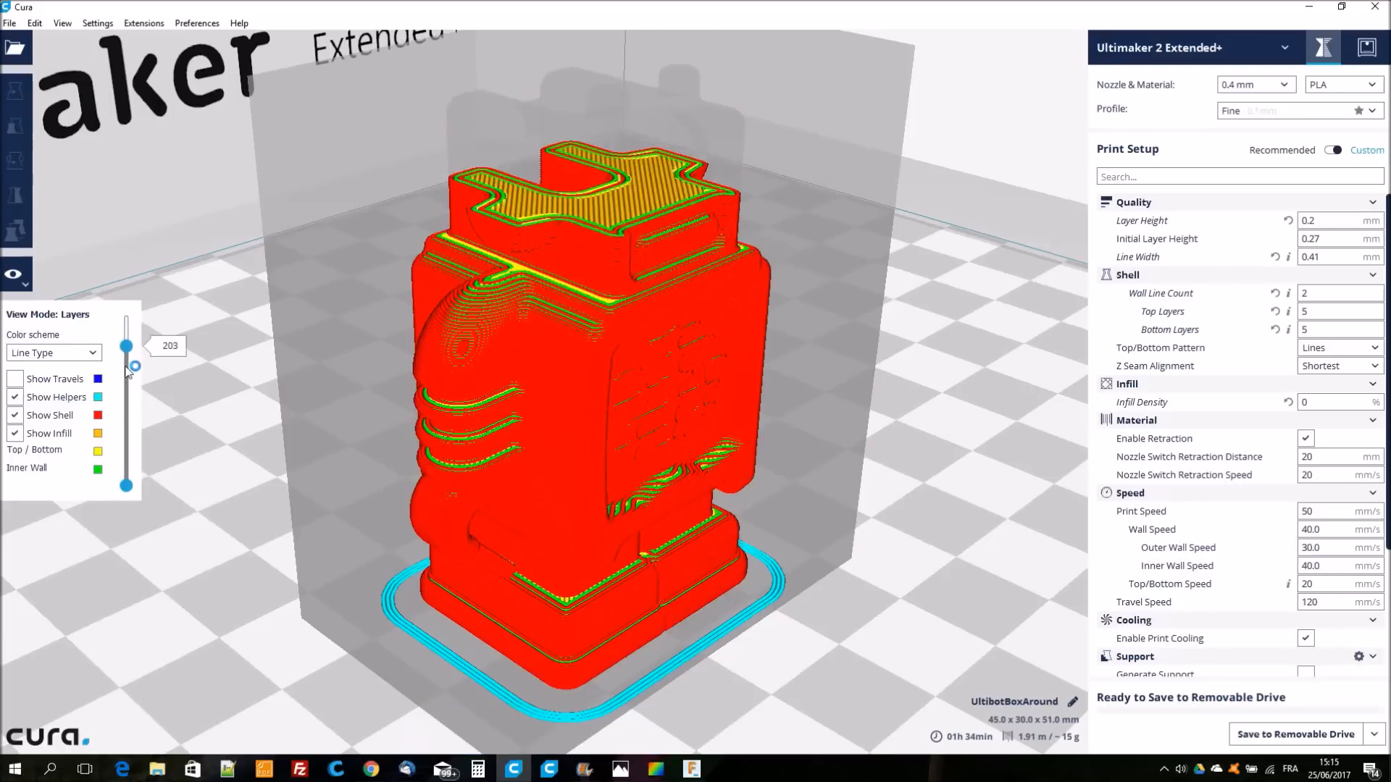